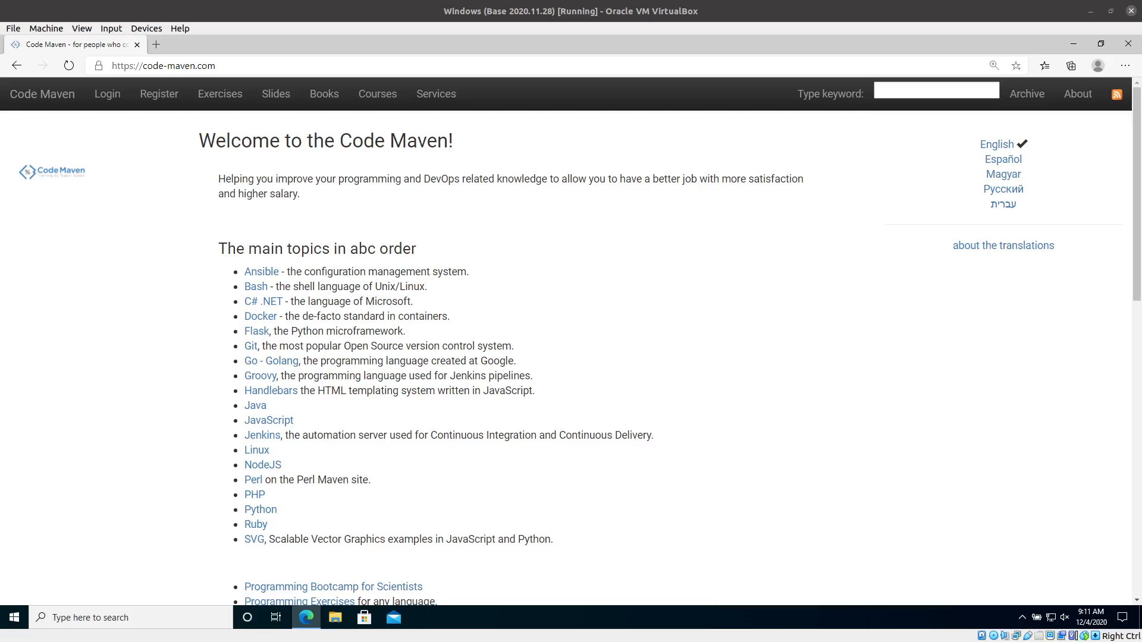
pyautogui.moveTo(89, 355)
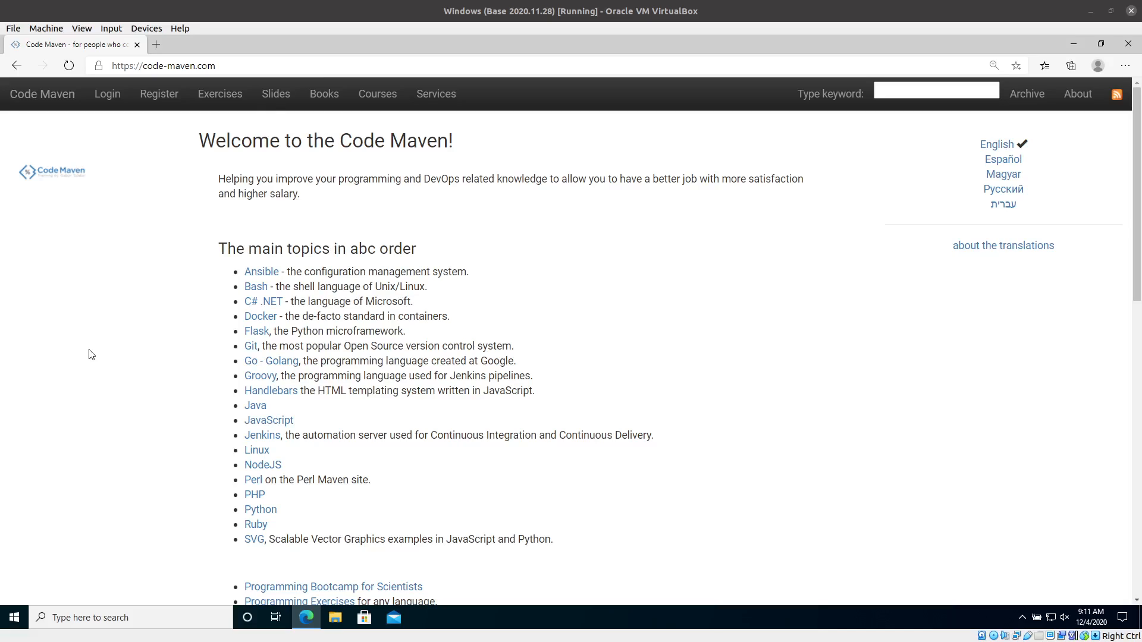
pyautogui.moveTo(260, 127)
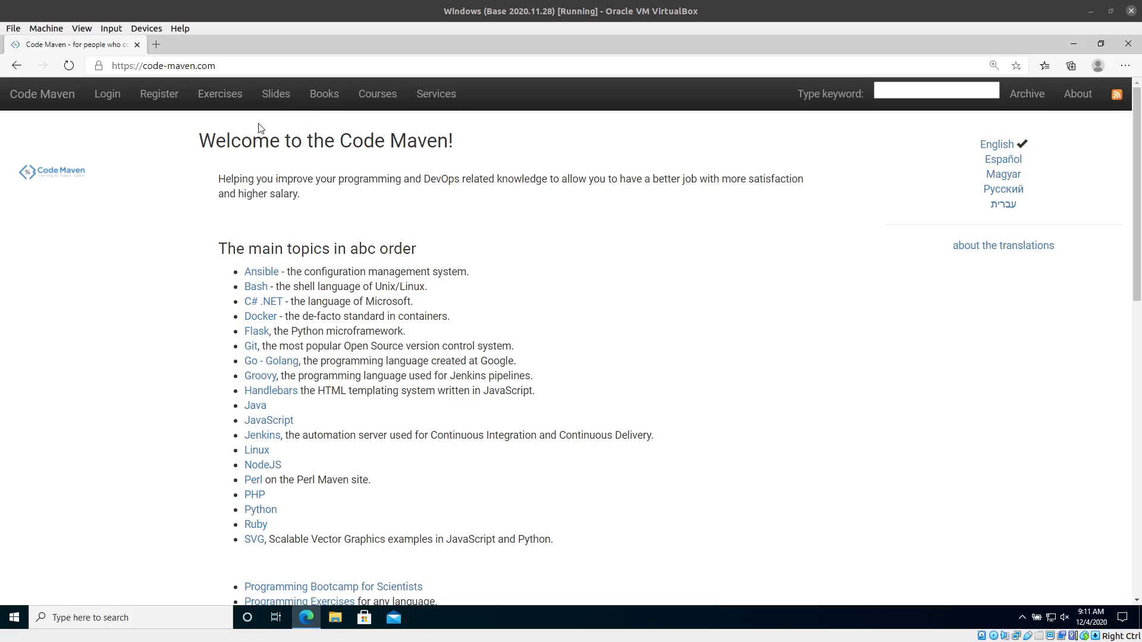
pyautogui.moveTo(269, 103)
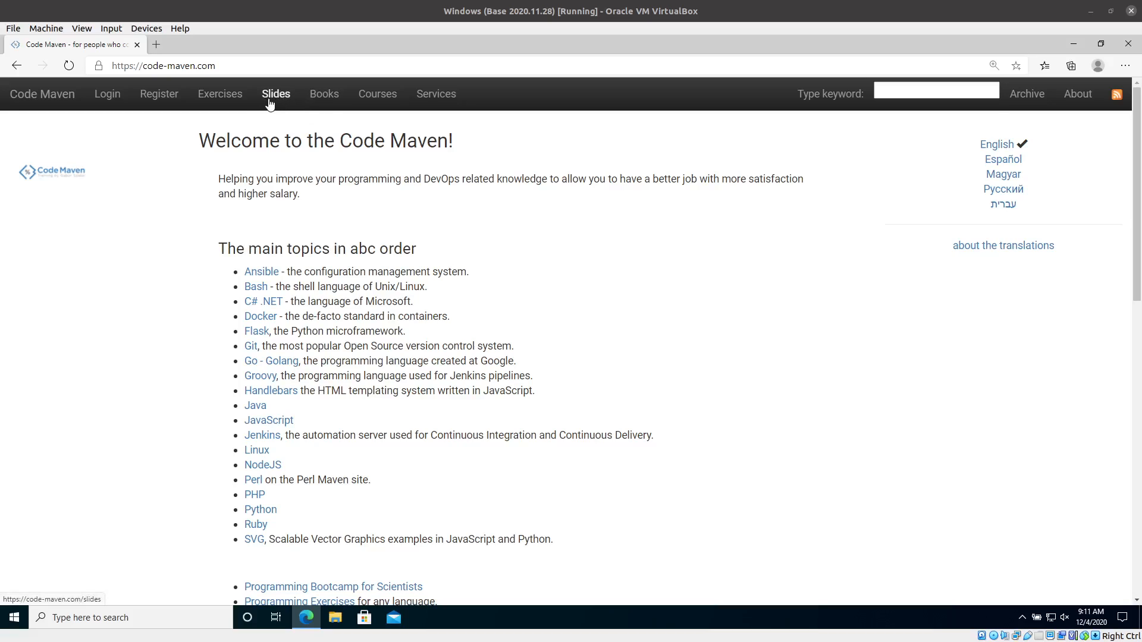
pyautogui.moveTo(640, 334)
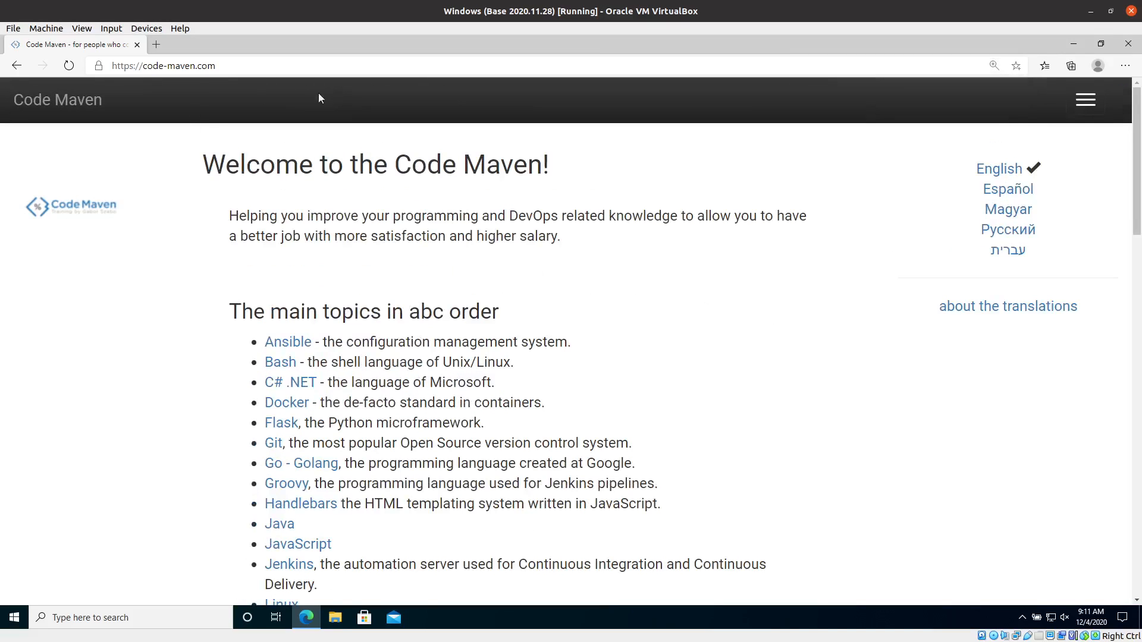
pyautogui.moveTo(756, 160)
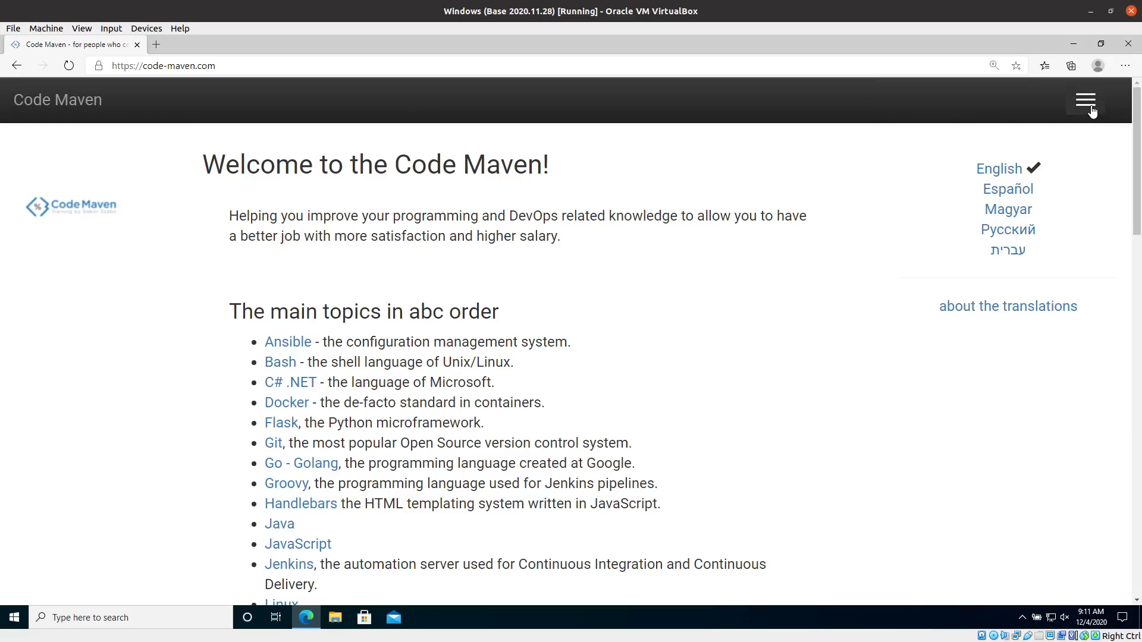
# Navigate from the Code Maven home page to its Slides collection via the site menu
pyautogui.click(1085, 99)
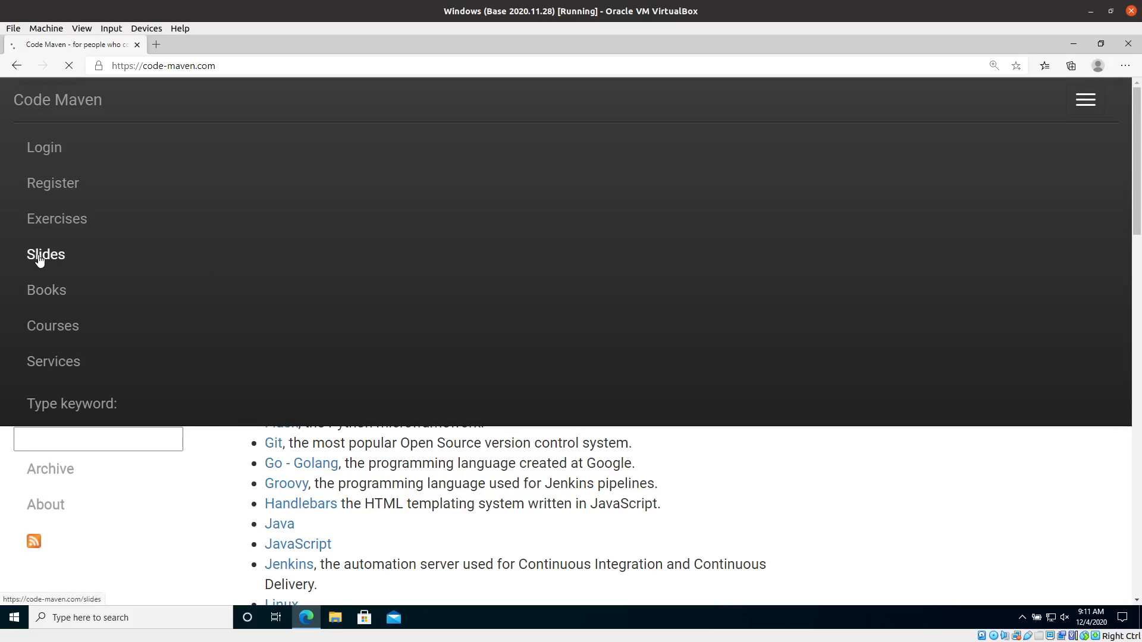
pyautogui.click(45, 254)
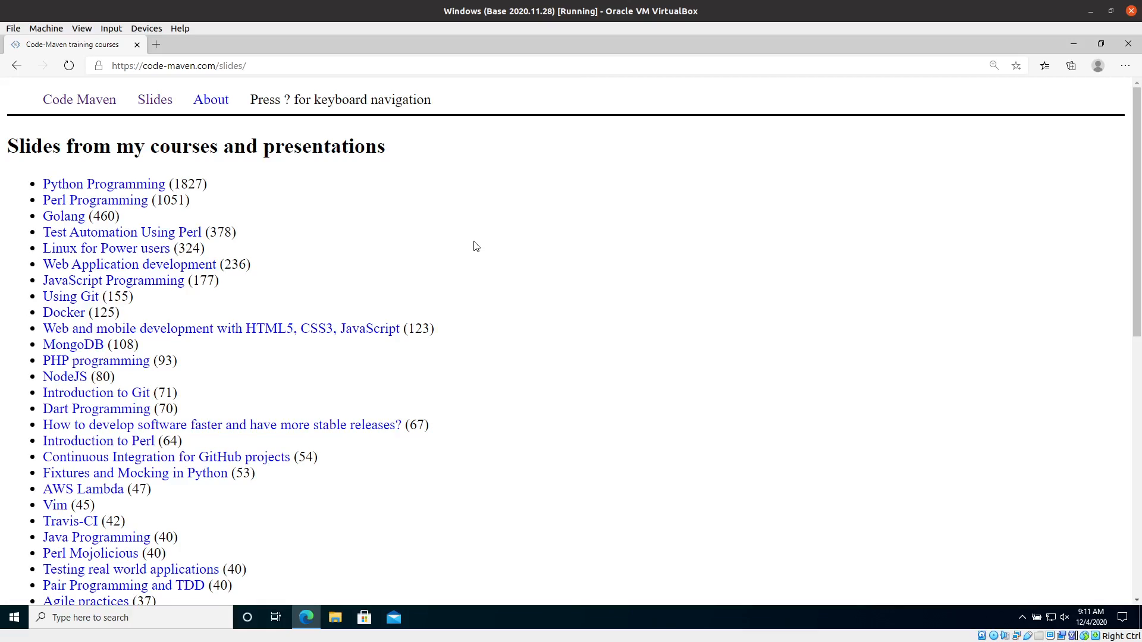
pyautogui.moveTo(168, 212)
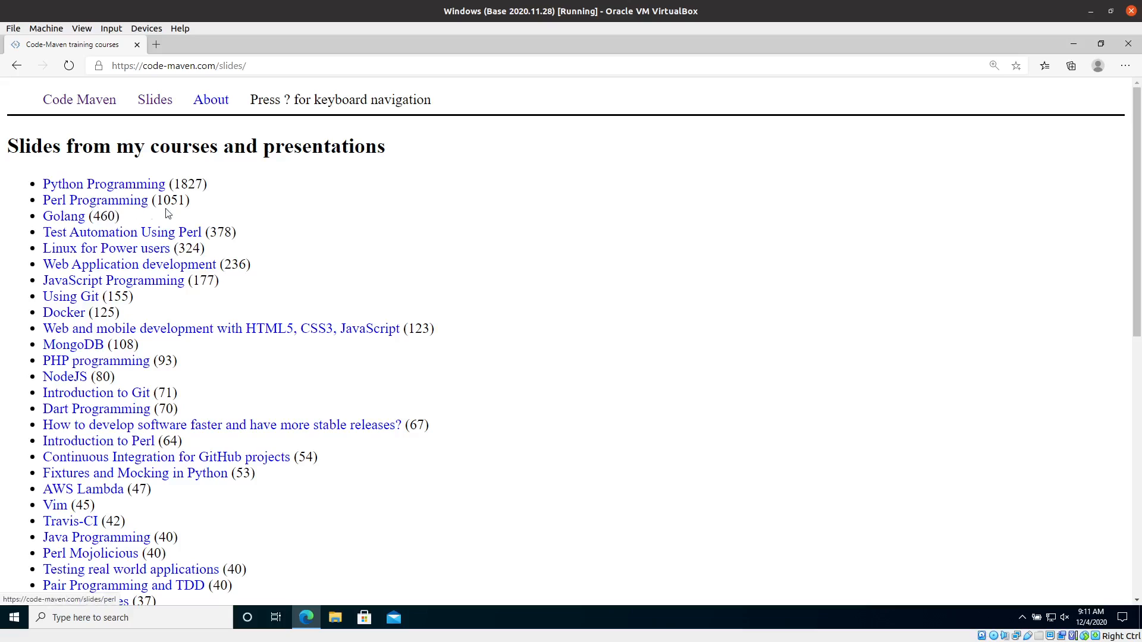
pyautogui.moveTo(271, 208)
pyautogui.write('dan')
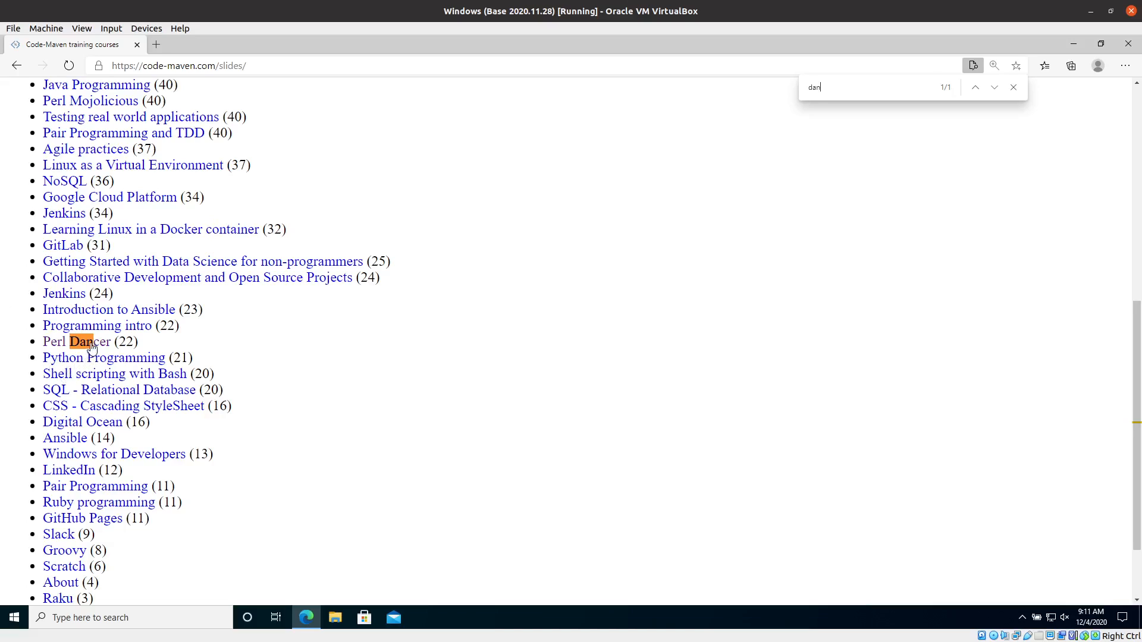
pyautogui.moveTo(90, 350)
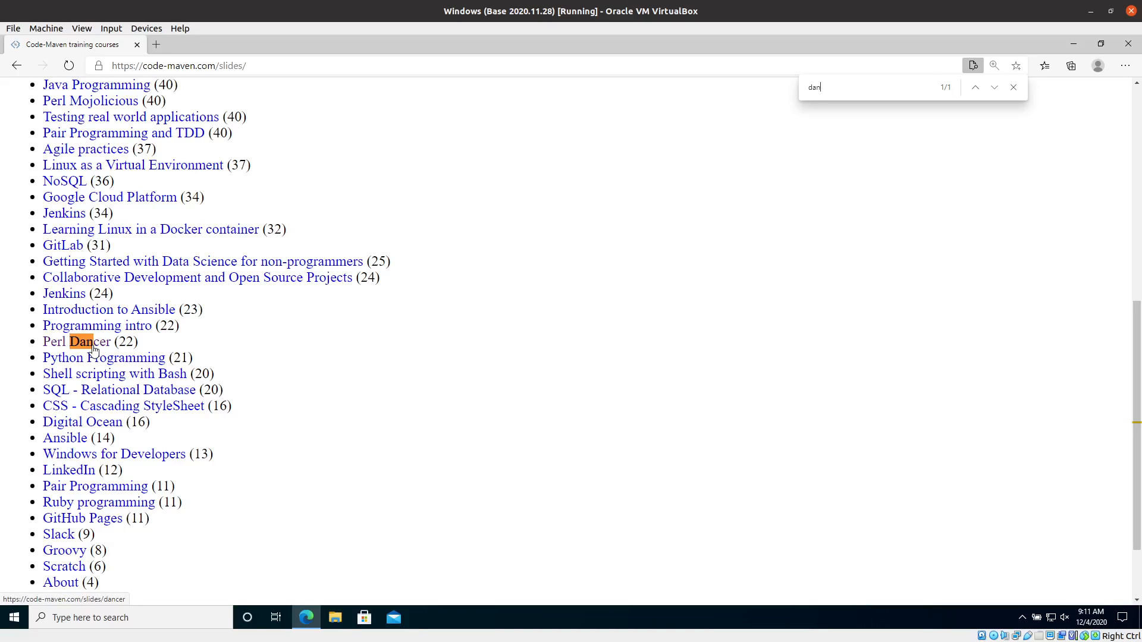
# Open the Perl Dancer slide deck and show its table of contents
pyautogui.click(78, 341)
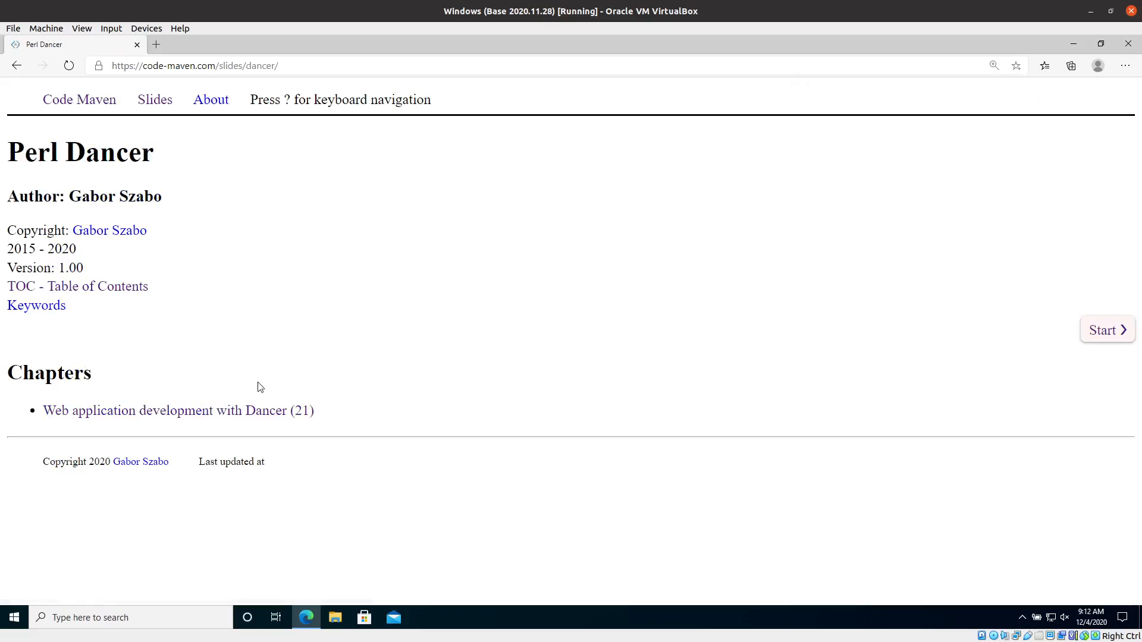
pyautogui.moveTo(293, 343)
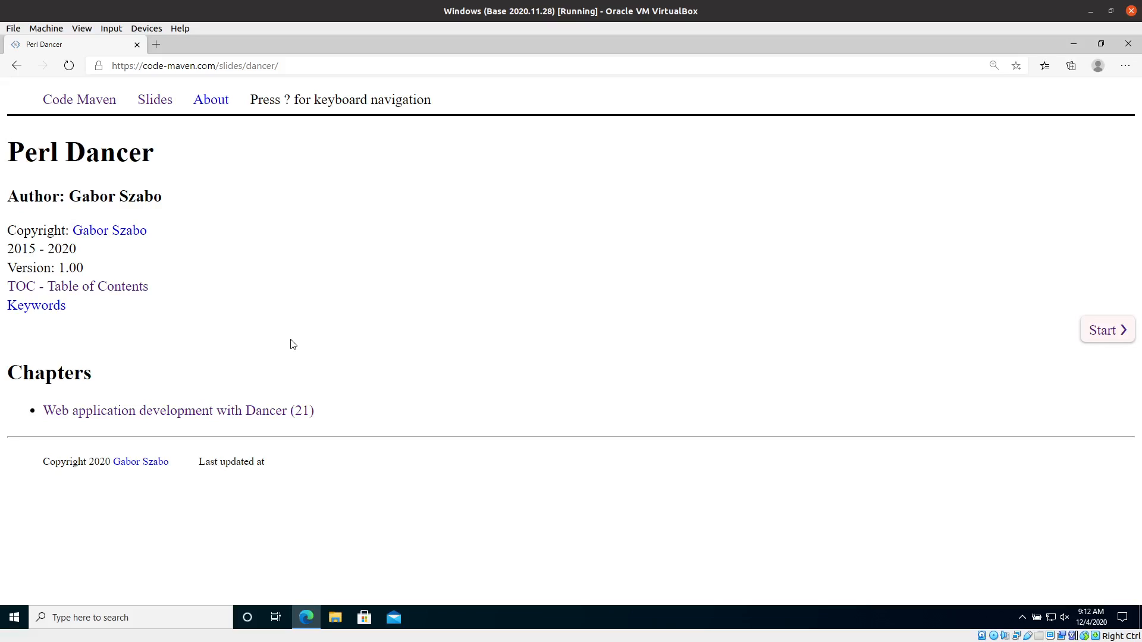
pyautogui.click(77, 286)
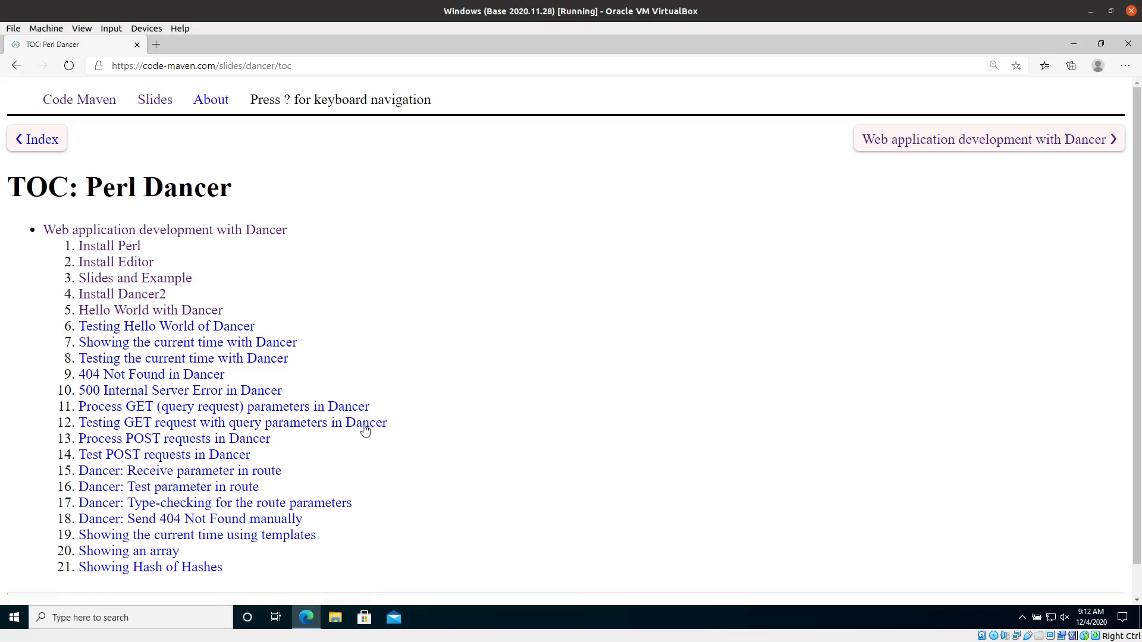
pyautogui.moveTo(459, 340)
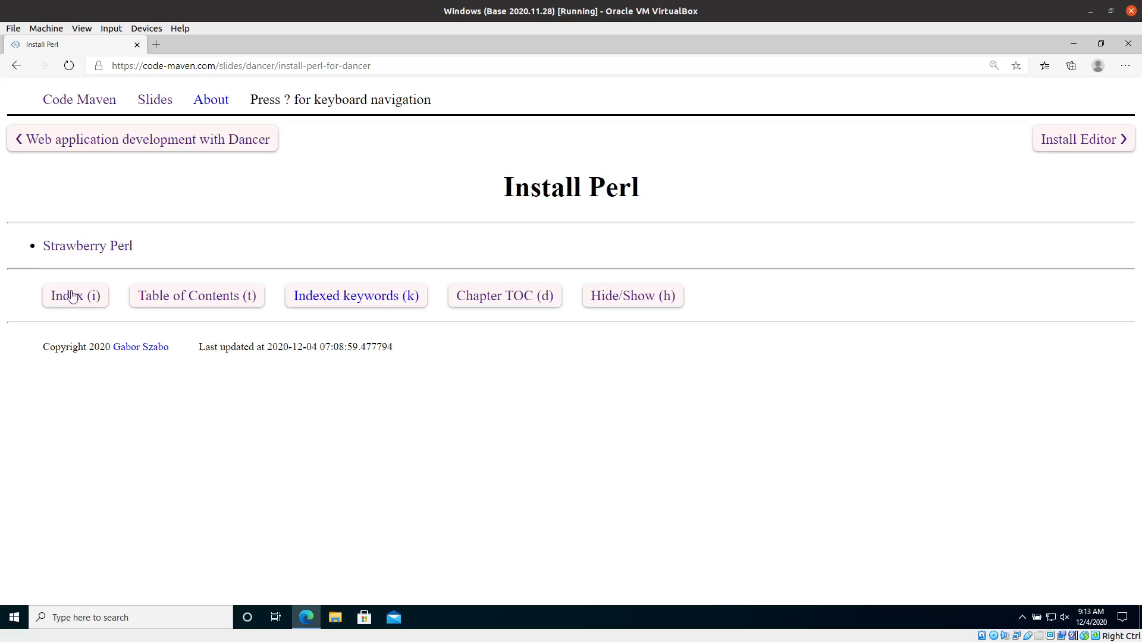
pyautogui.moveTo(81, 264)
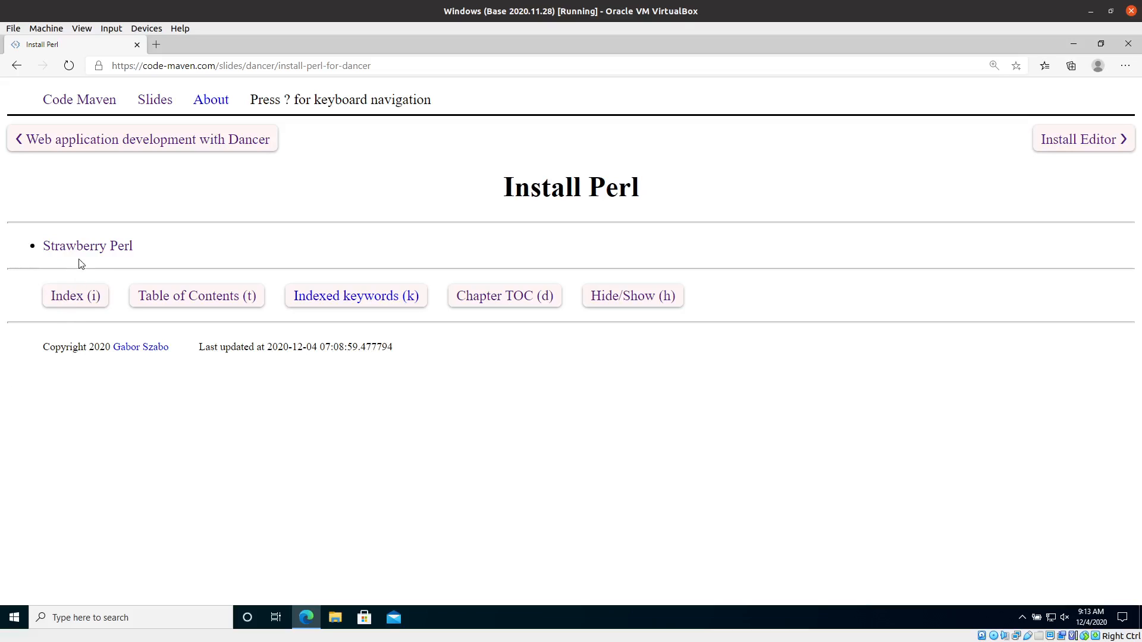
pyautogui.moveTo(95, 251)
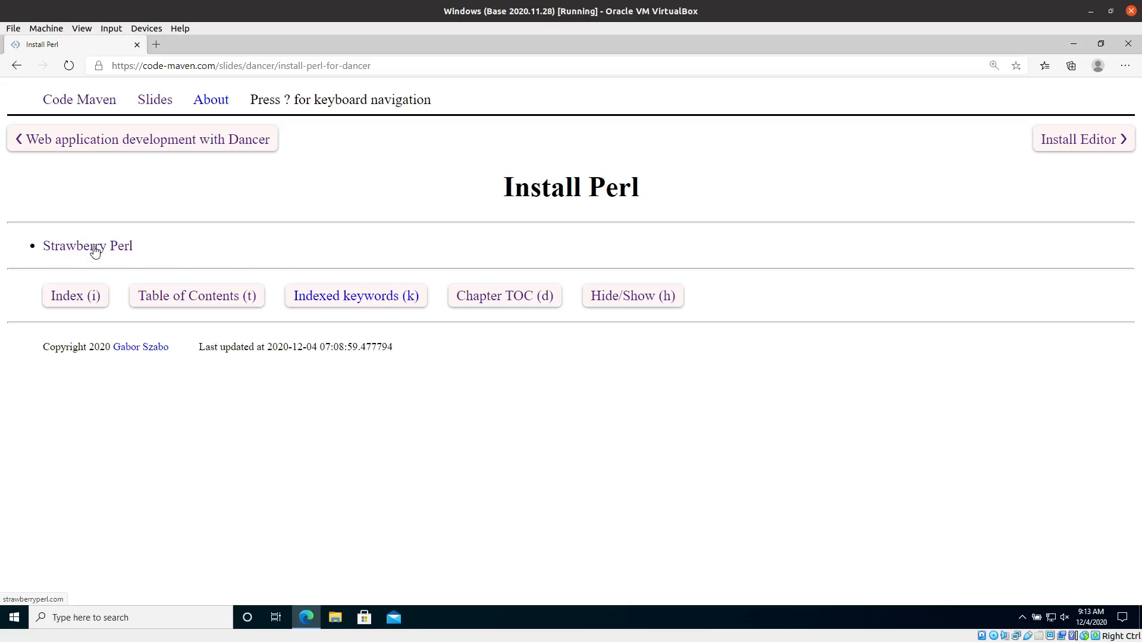
# Open the Strawberry Perl link in a new tab and switch to that page
pyautogui.rightClick(91, 248)
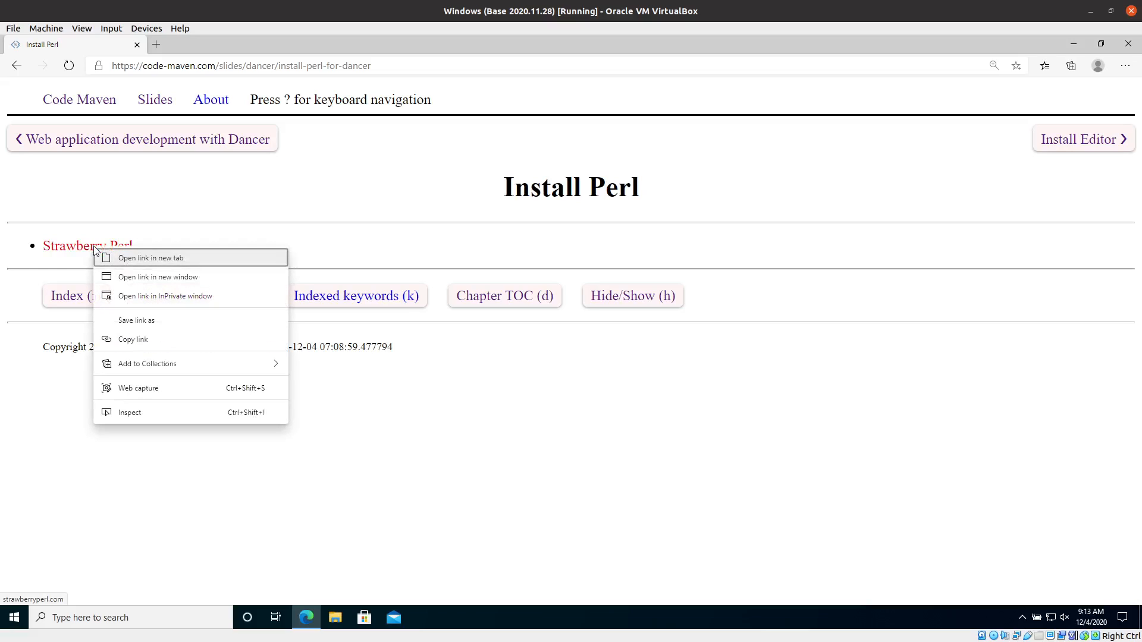
pyautogui.click(150, 258)
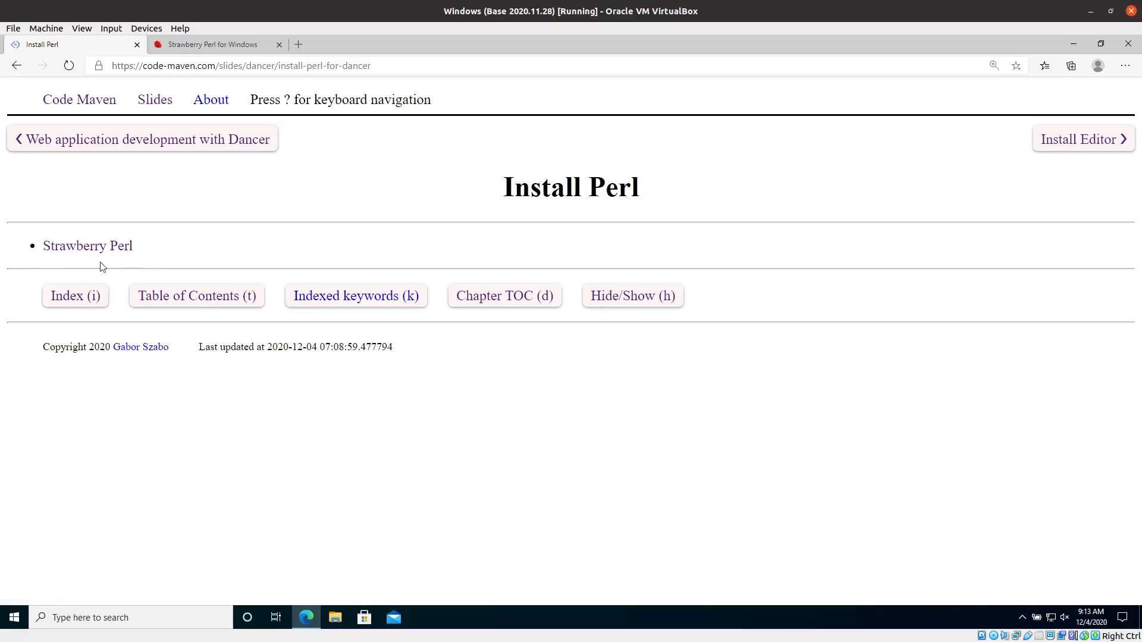
pyautogui.moveTo(209, 54)
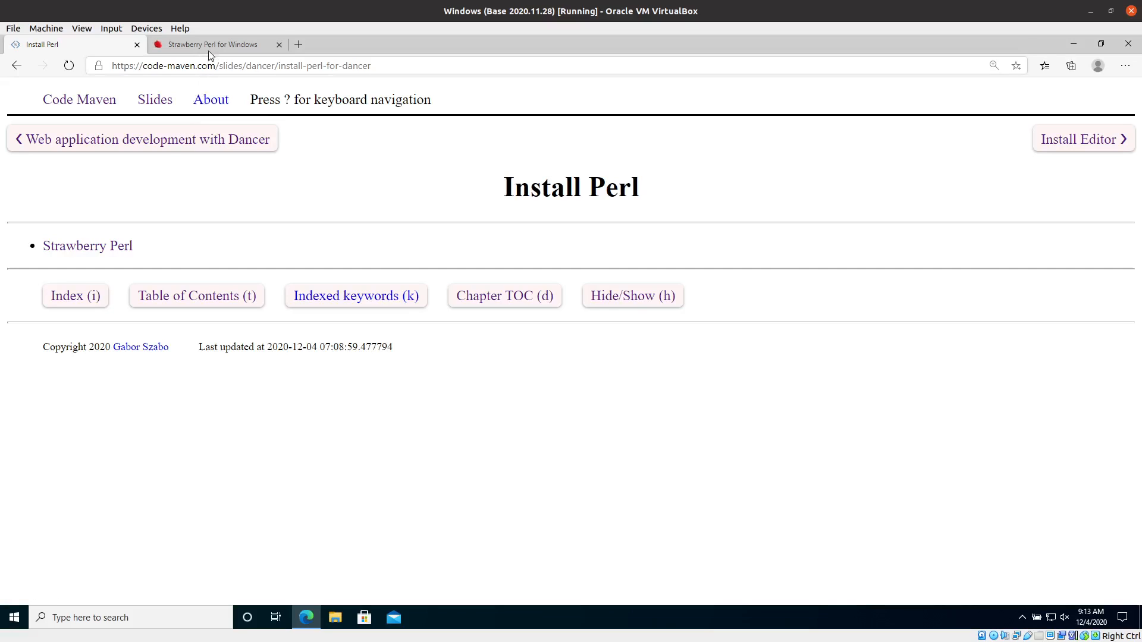
pyautogui.click(212, 44)
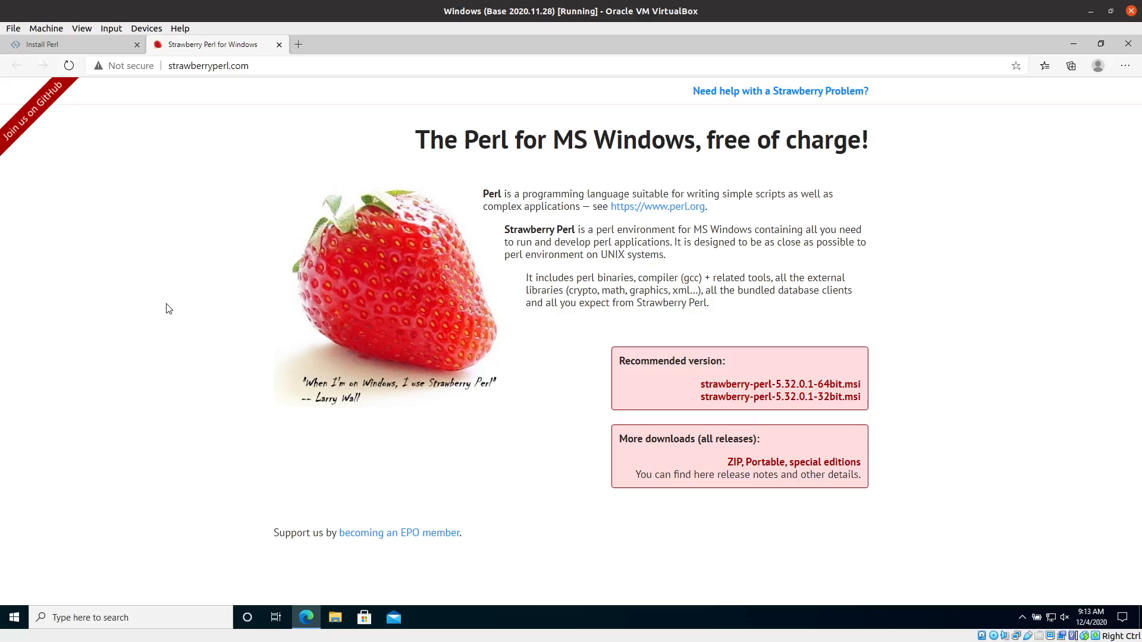
pyautogui.moveTo(816, 369)
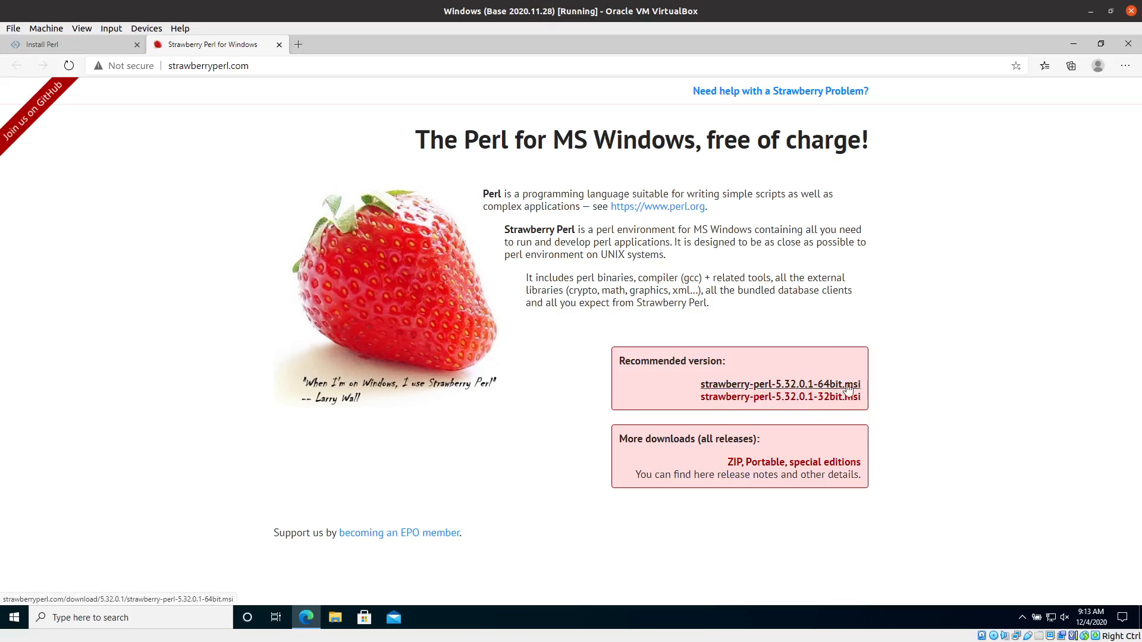
pyautogui.moveTo(802, 385)
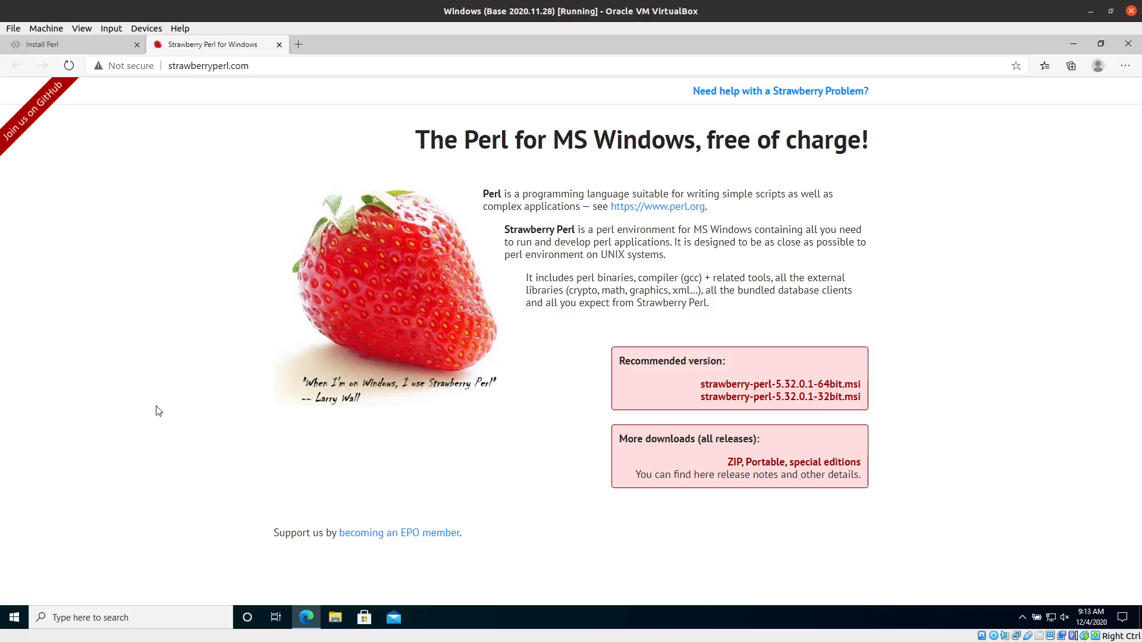
pyautogui.moveTo(790, 562)
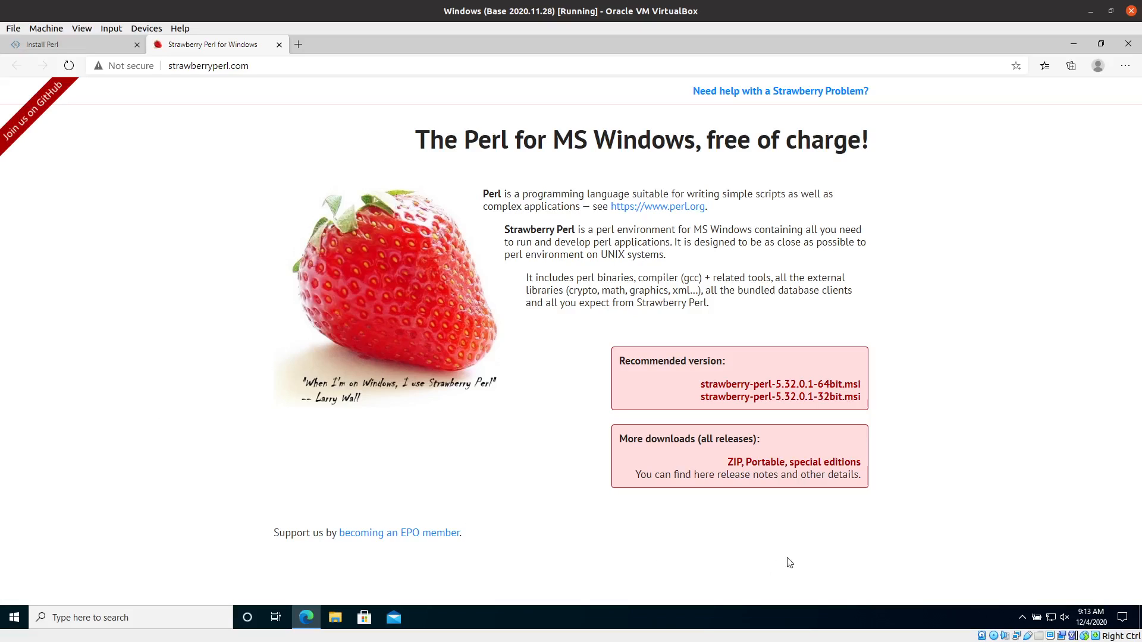
pyautogui.moveTo(794, 388)
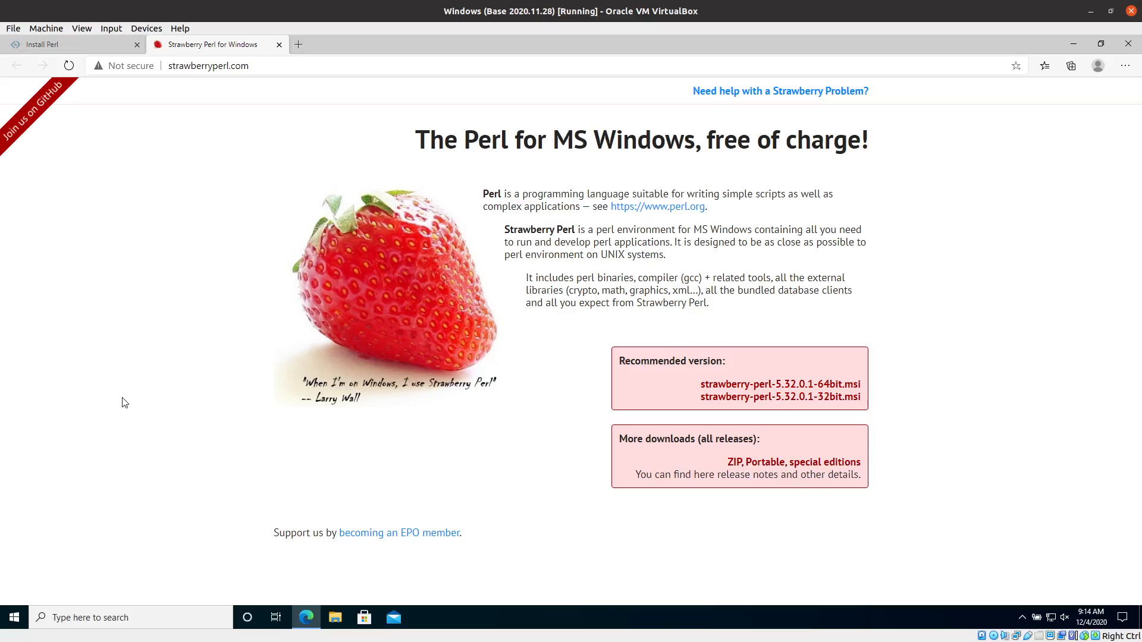
pyautogui.moveTo(76, 428)
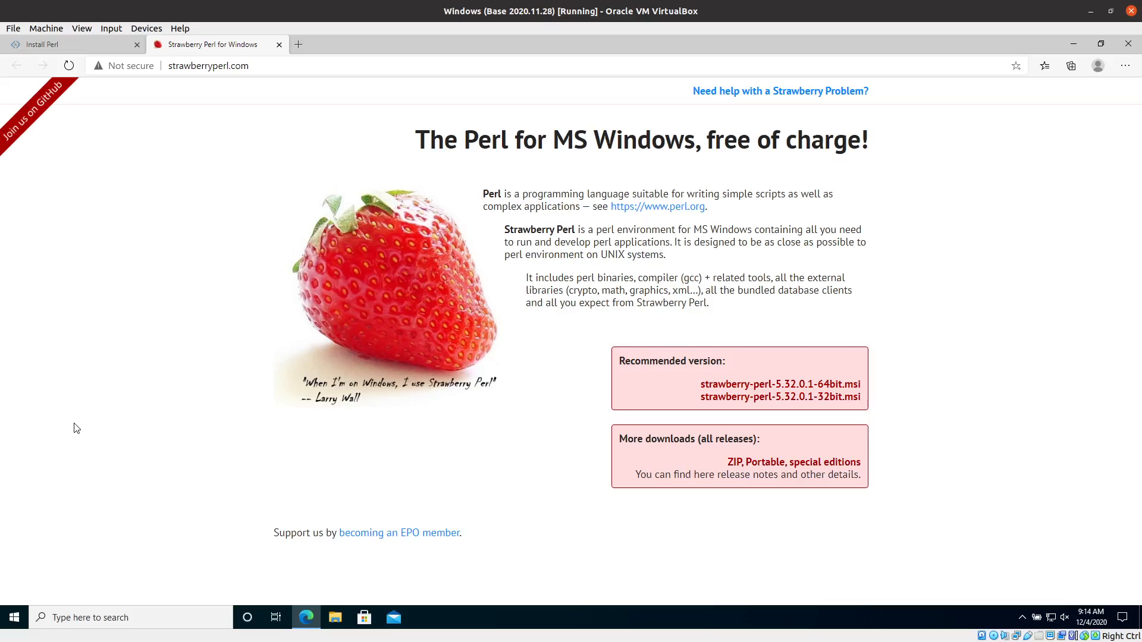
pyautogui.moveTo(91, 416)
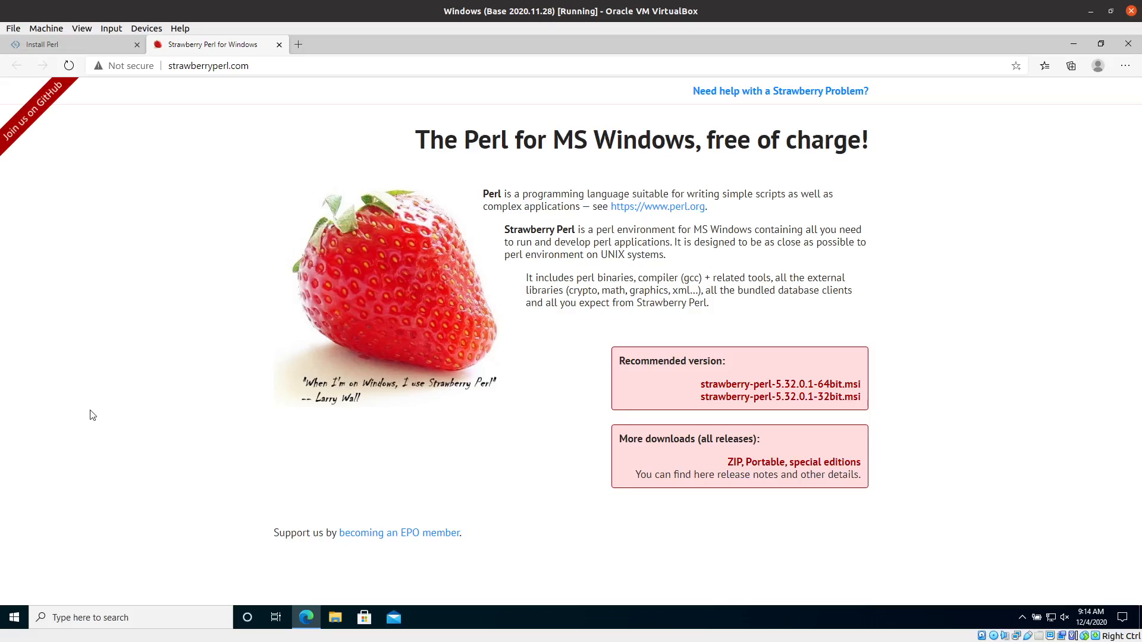
# Launch Windows PowerShell from Start search and begin entering the perl command
pyautogui.click(14, 633)
pyautogui.write('powe')
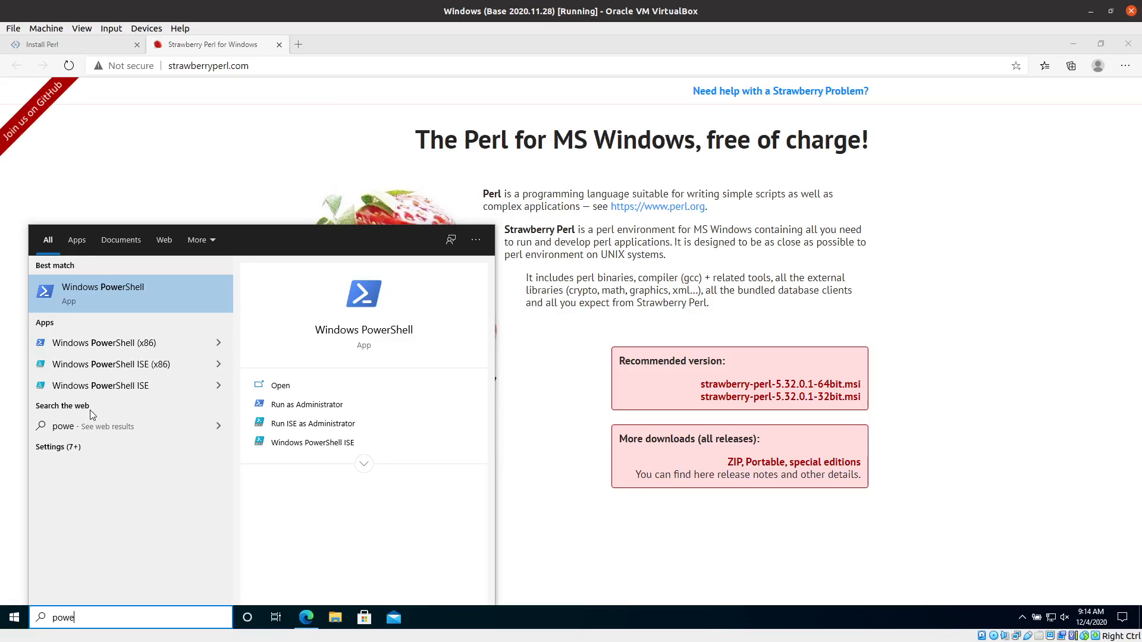
pyautogui.click(103, 292)
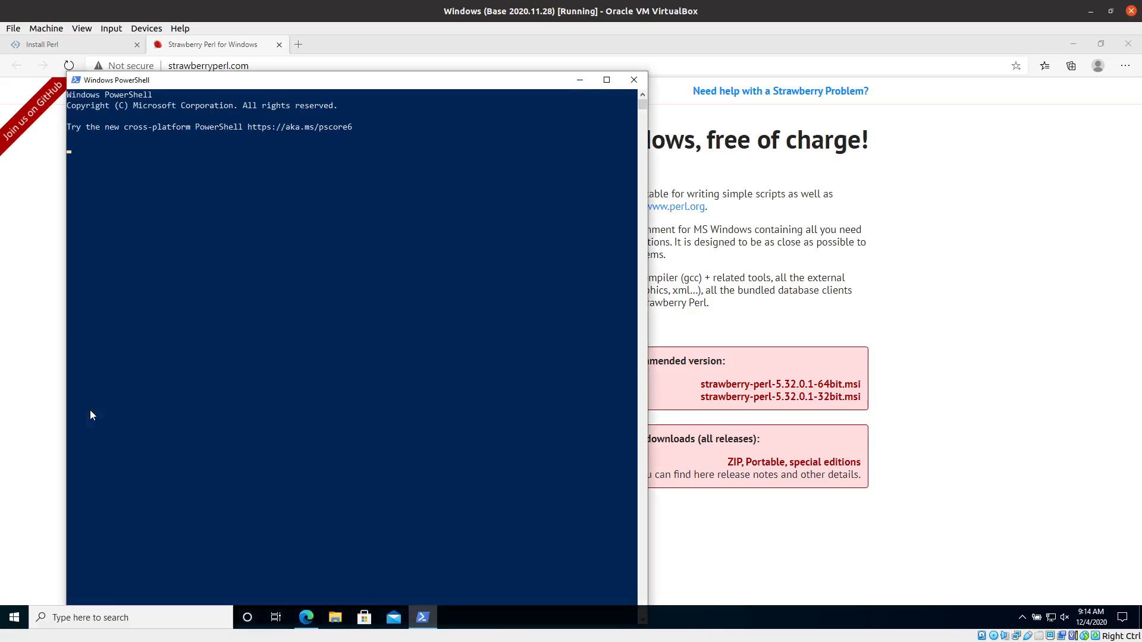
pyautogui.write('perl -v')
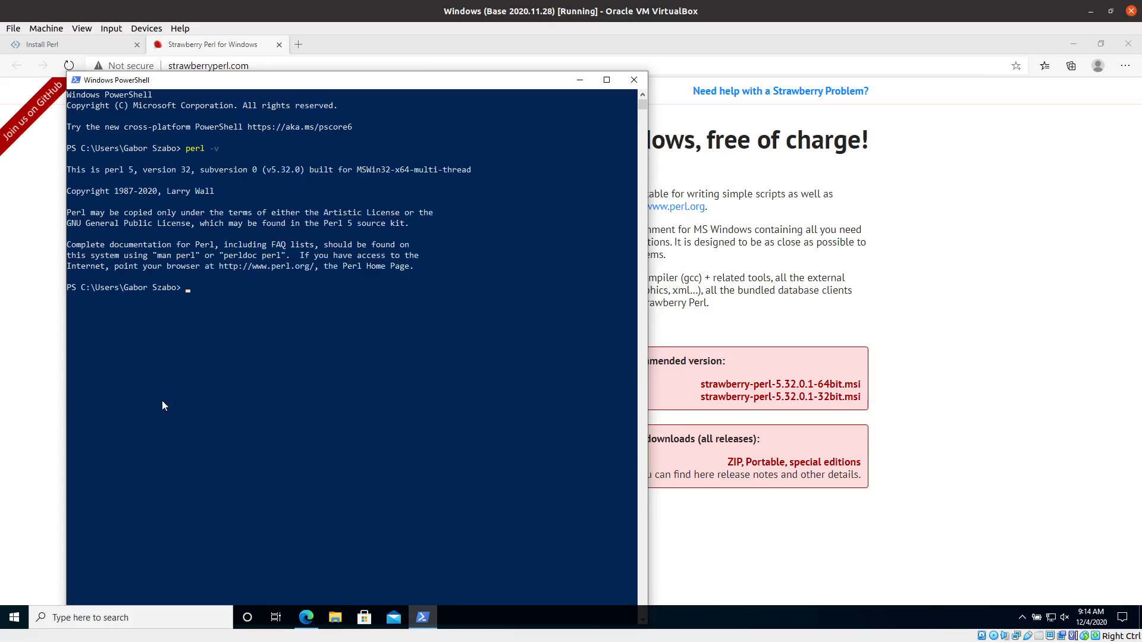
pyautogui.moveTo(83, 177)
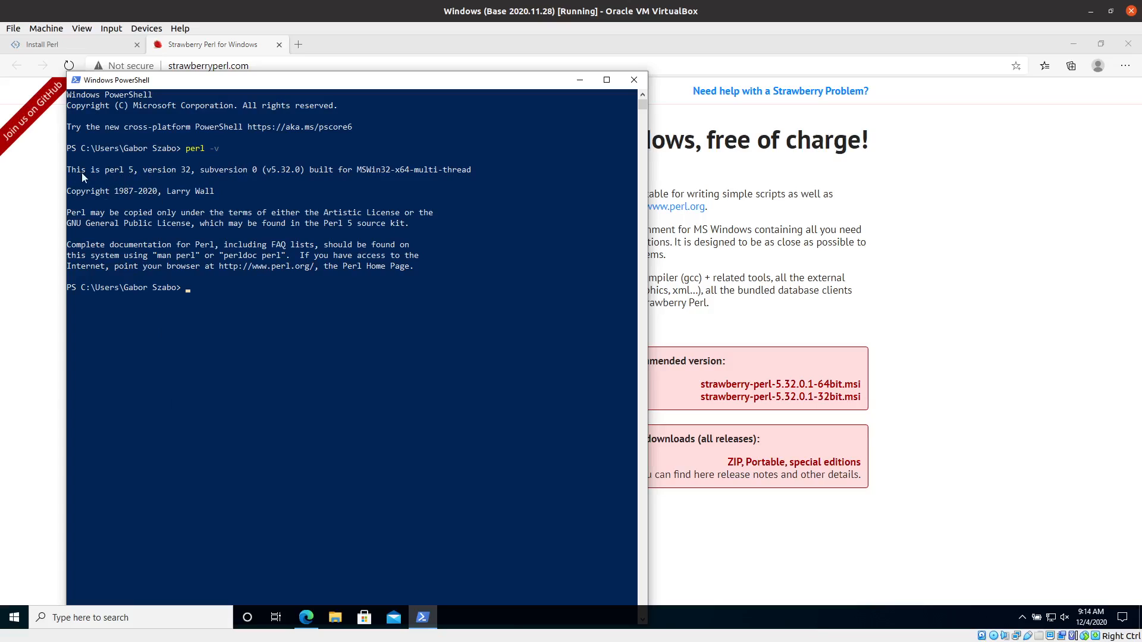
pyautogui.moveTo(186, 188)
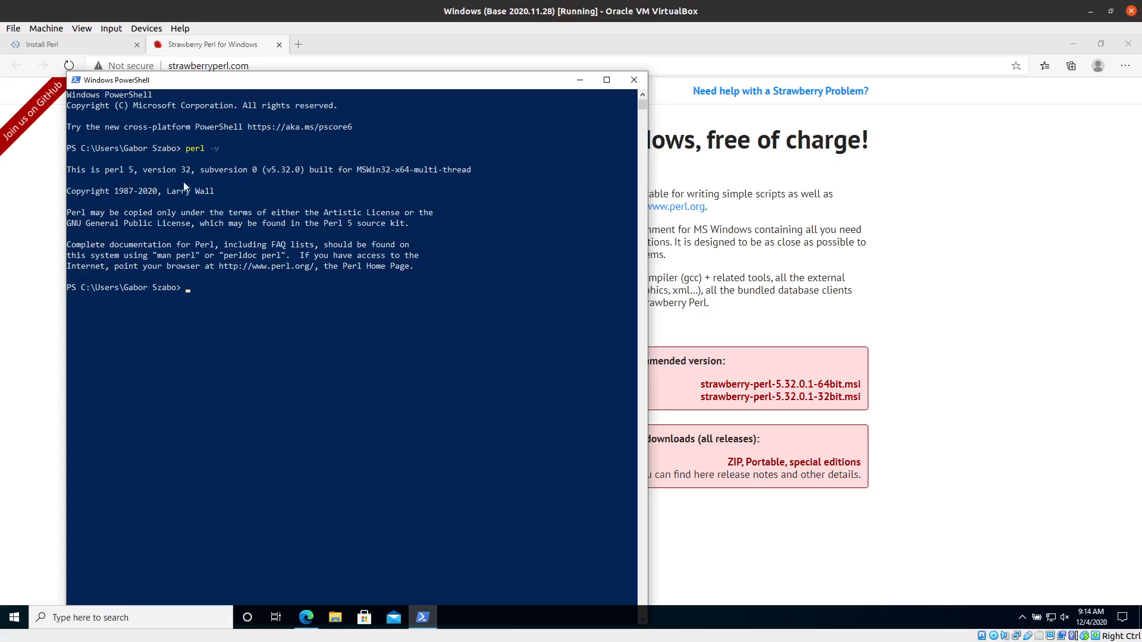
pyautogui.moveTo(319, 442)
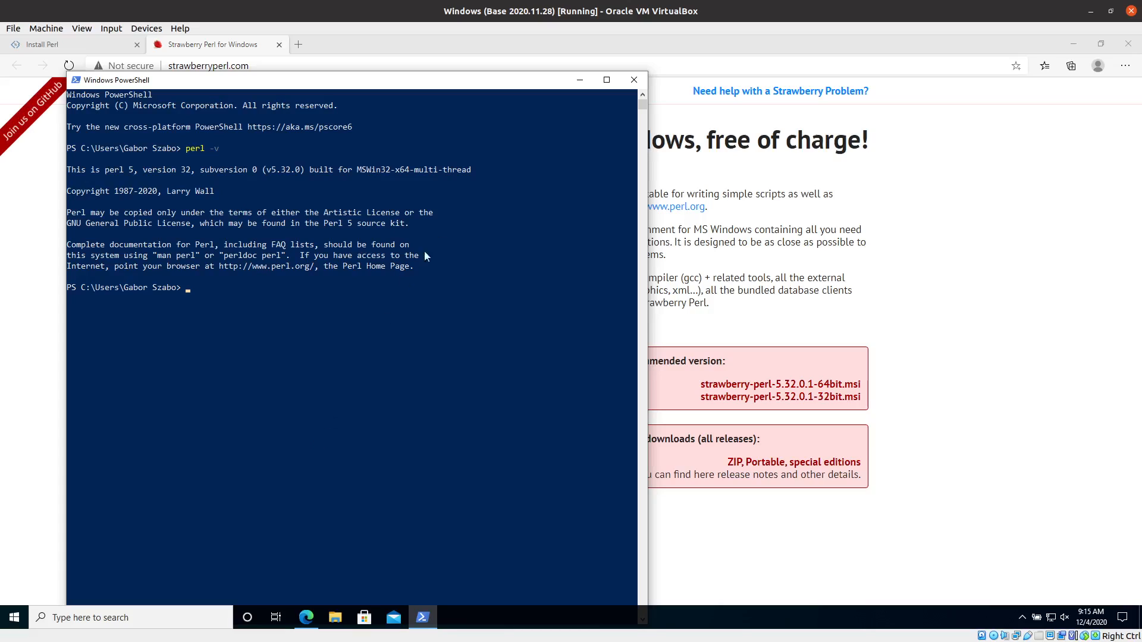
pyautogui.moveTo(579, 85)
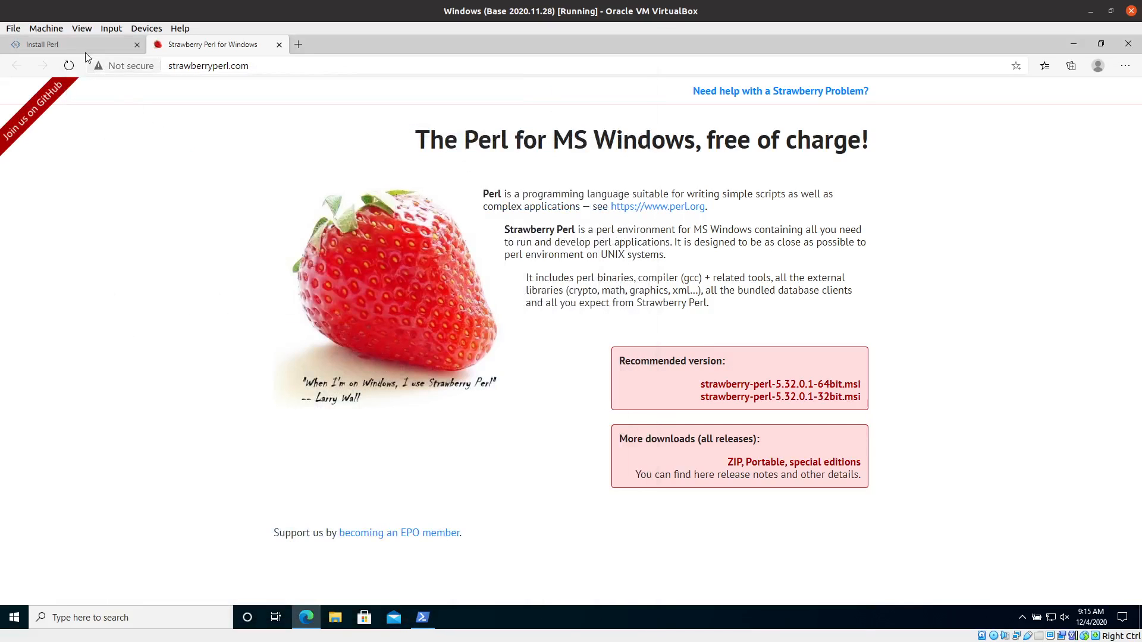
pyautogui.moveTo(98, 483)
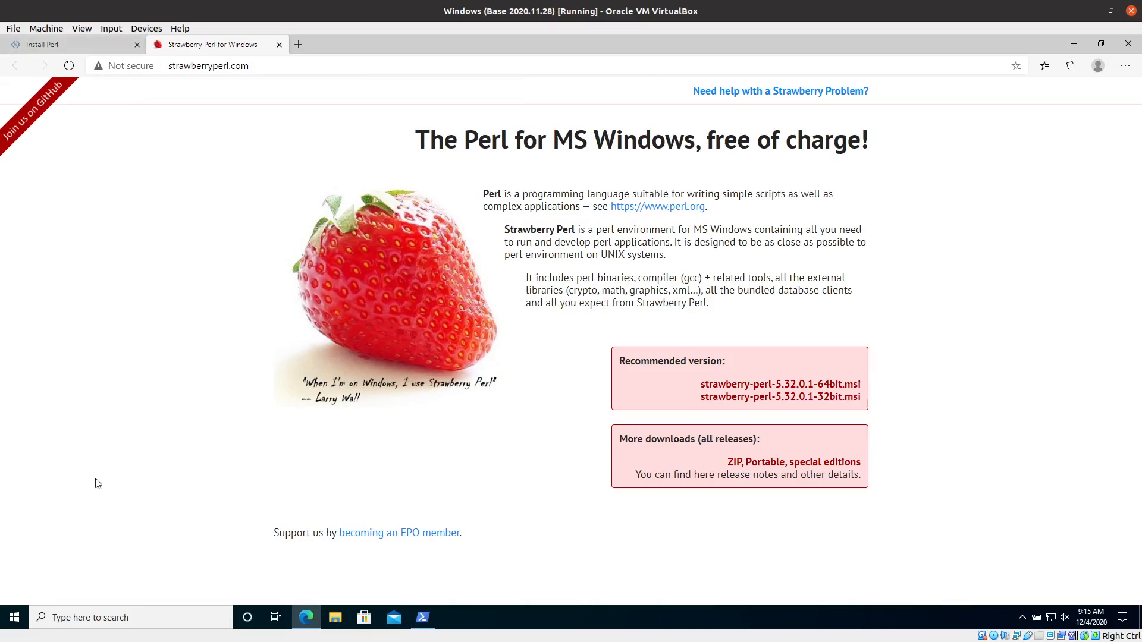
# In a Perl command prompt, run perl -V to list the build configuration and library paths
pyautogui.click(15, 635)
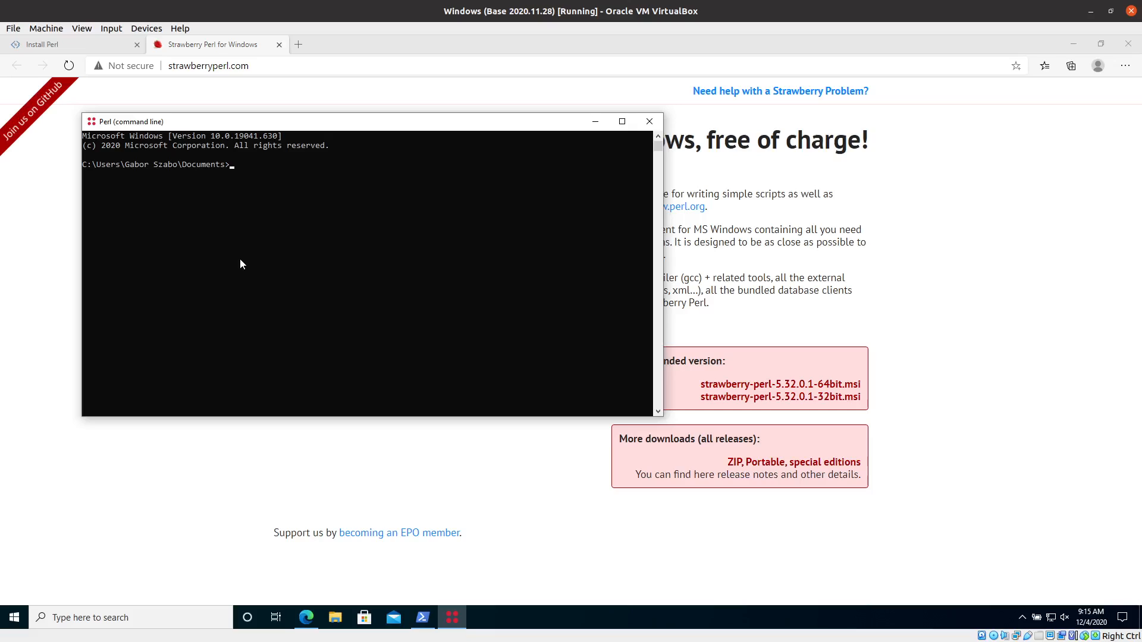
pyautogui.write('perl -V')
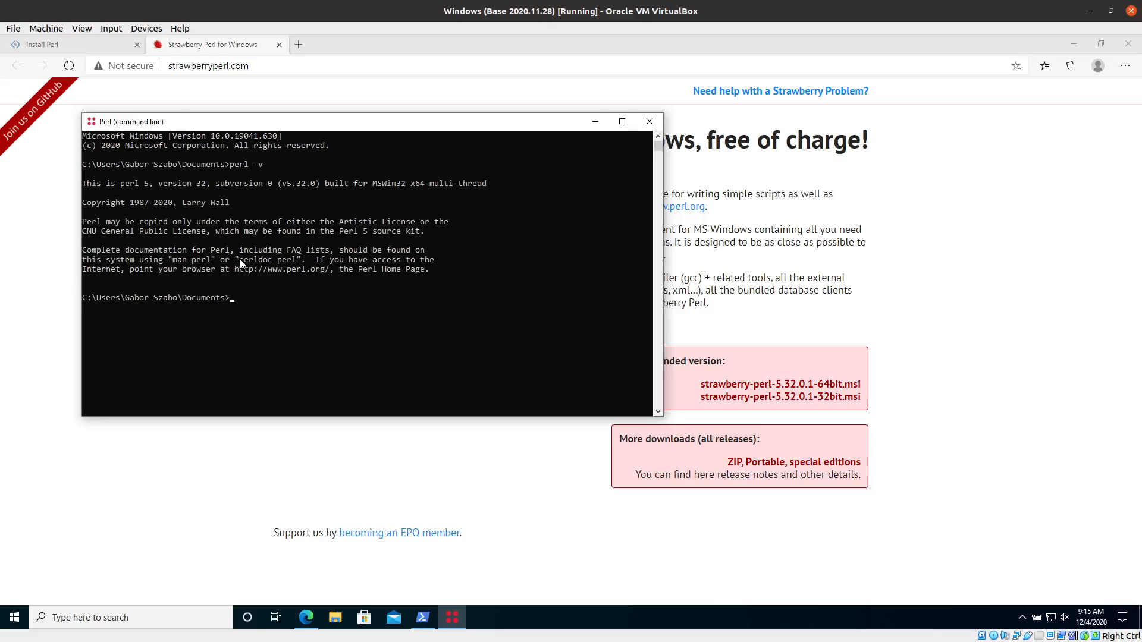
pyautogui.write('perl -')
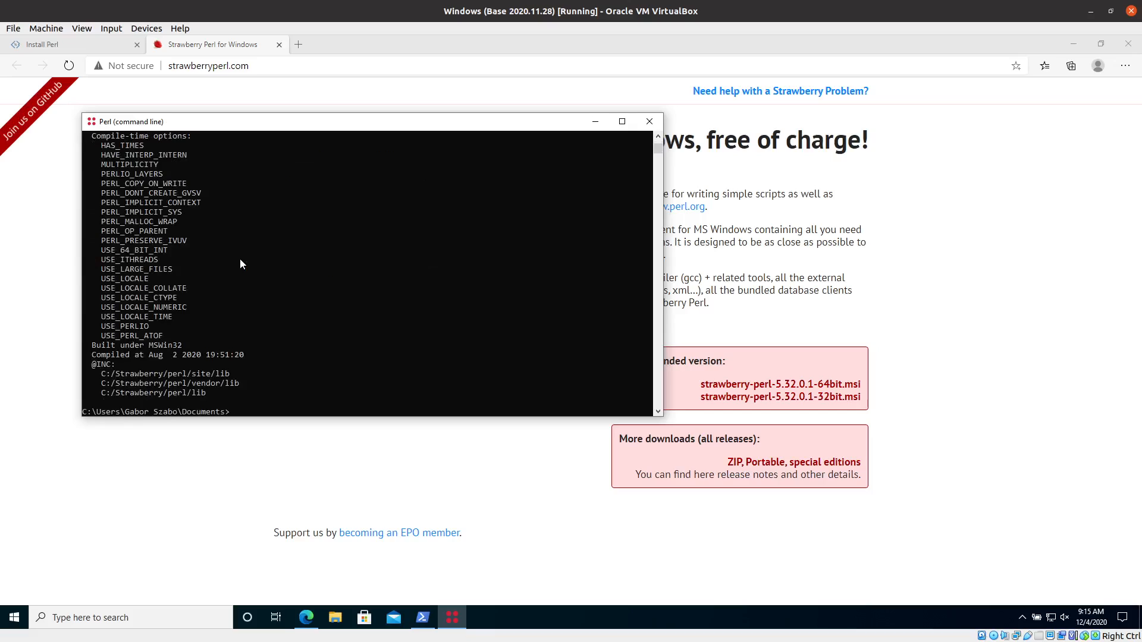
pyautogui.moveTo(490, 253)
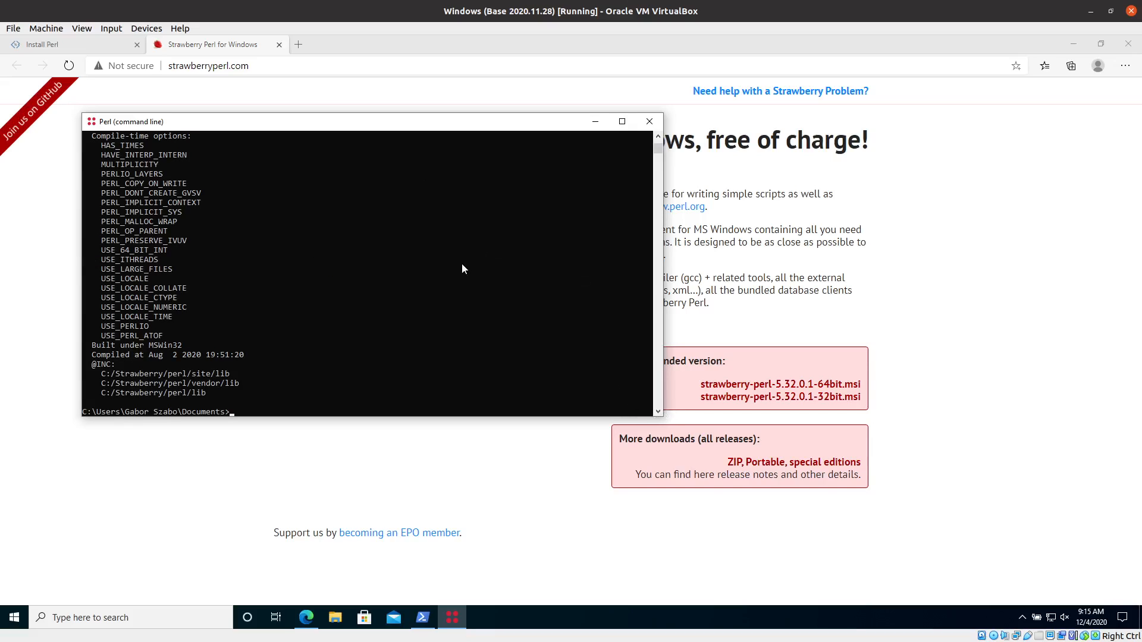
pyautogui.moveTo(19, 253)
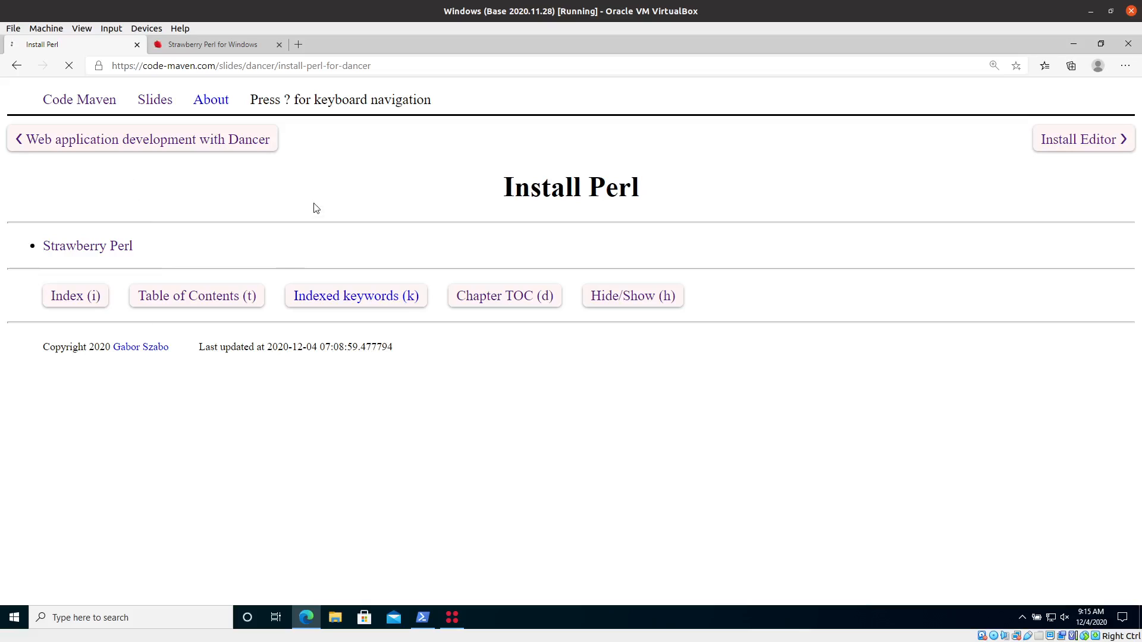
# Advance to the Install Editor slide and open the VS Code site in a new tab
pyautogui.click(1083, 138)
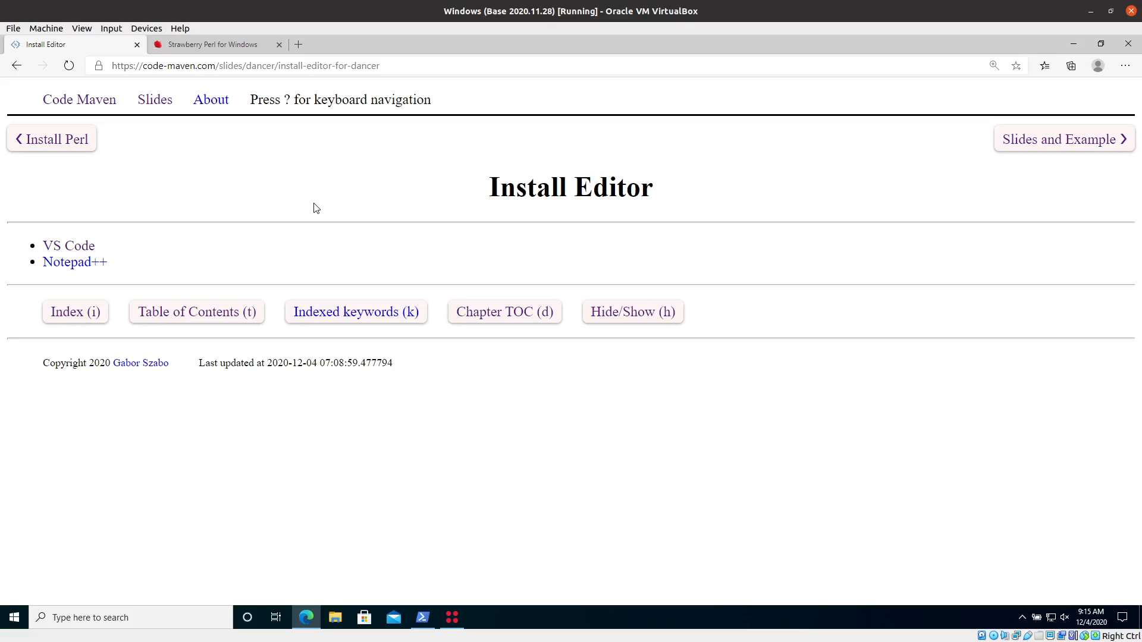
pyautogui.moveTo(79, 289)
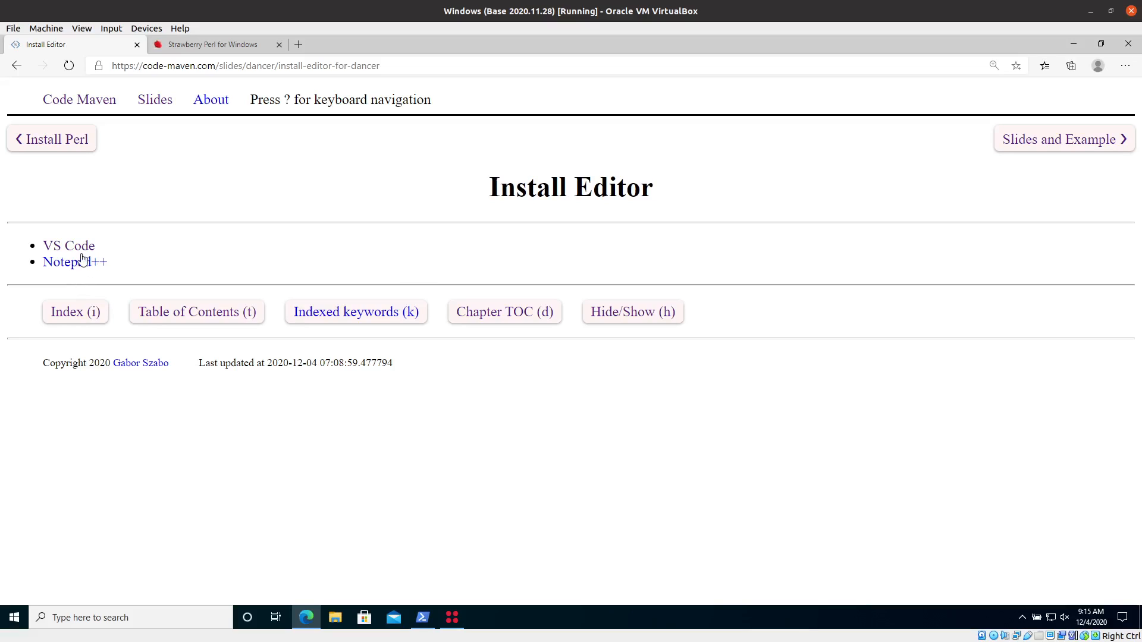
pyautogui.moveTo(76, 251)
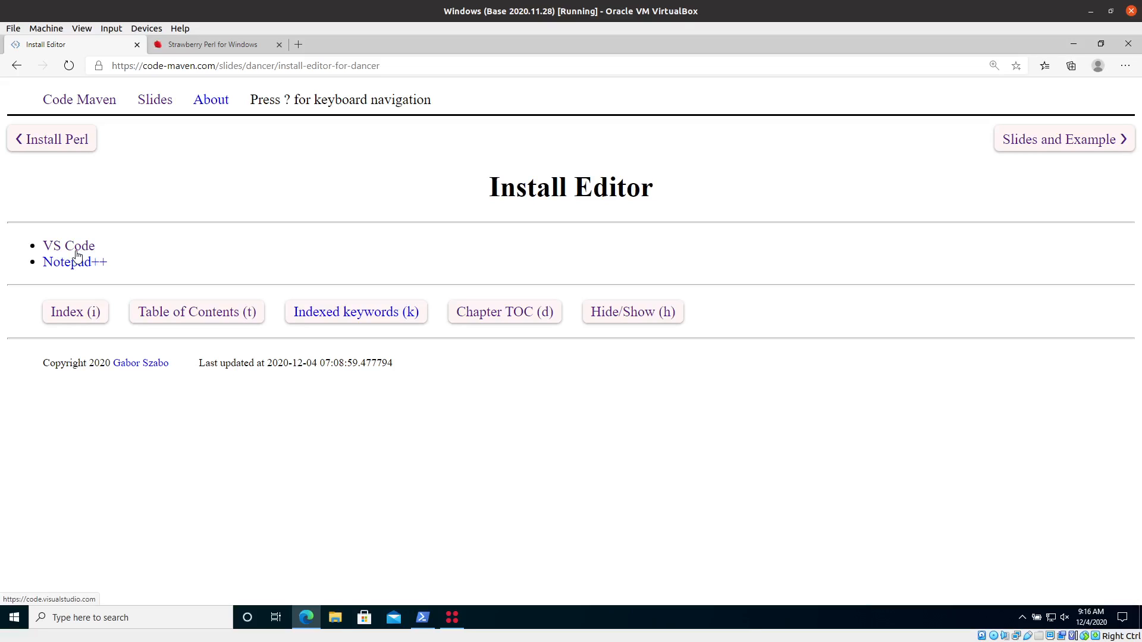
pyautogui.moveTo(78, 252)
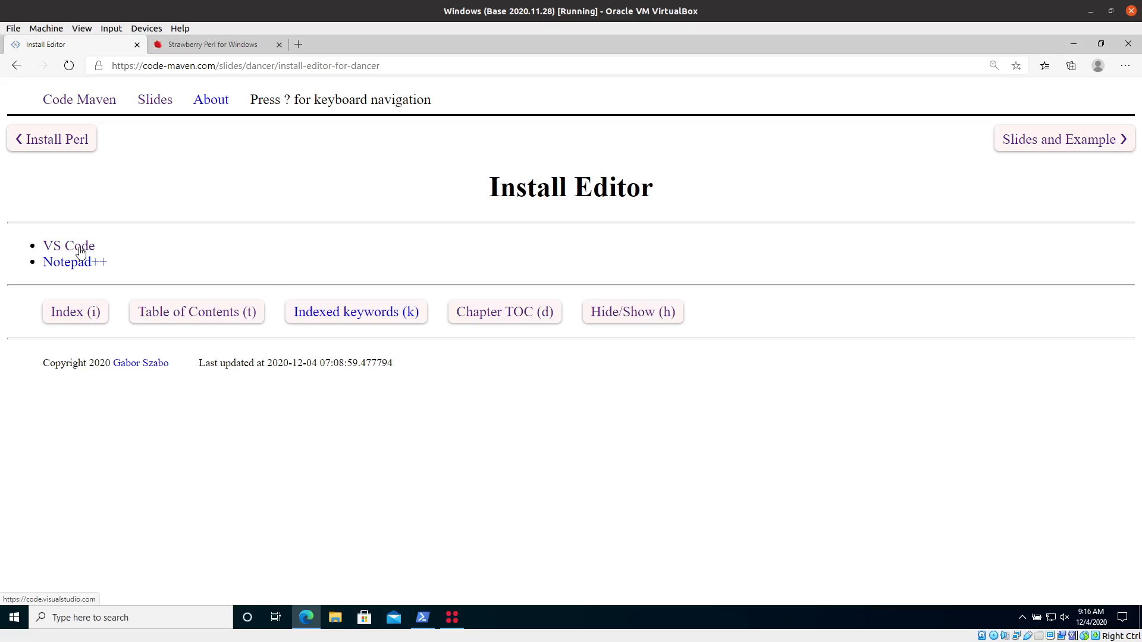
pyautogui.click(68, 245)
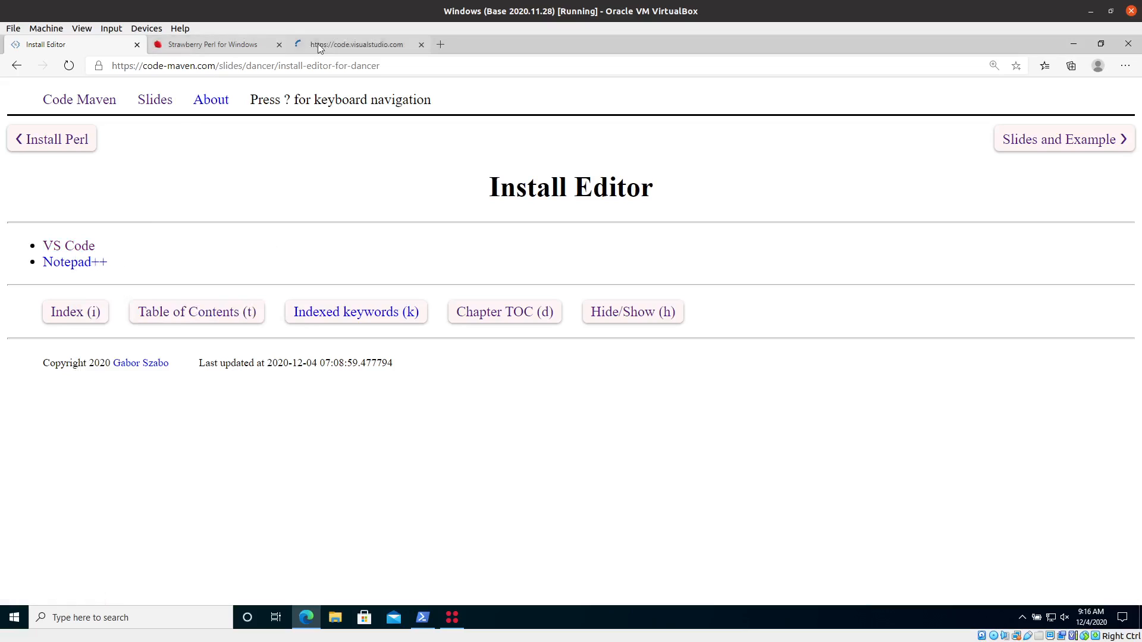
pyautogui.click(351, 44)
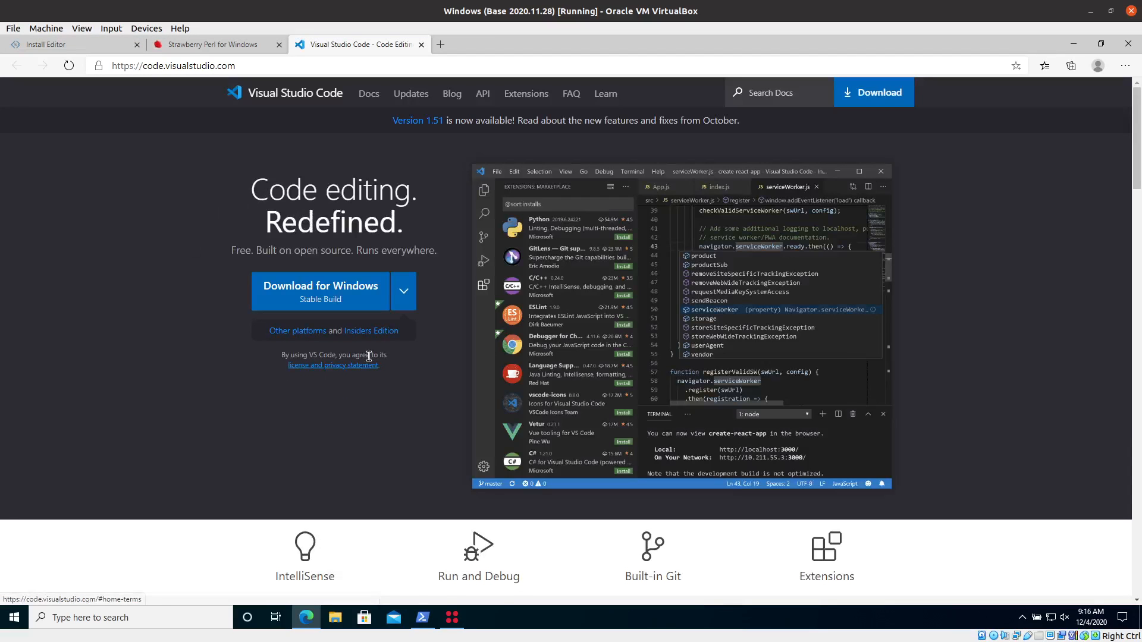
pyautogui.moveTo(7, 485)
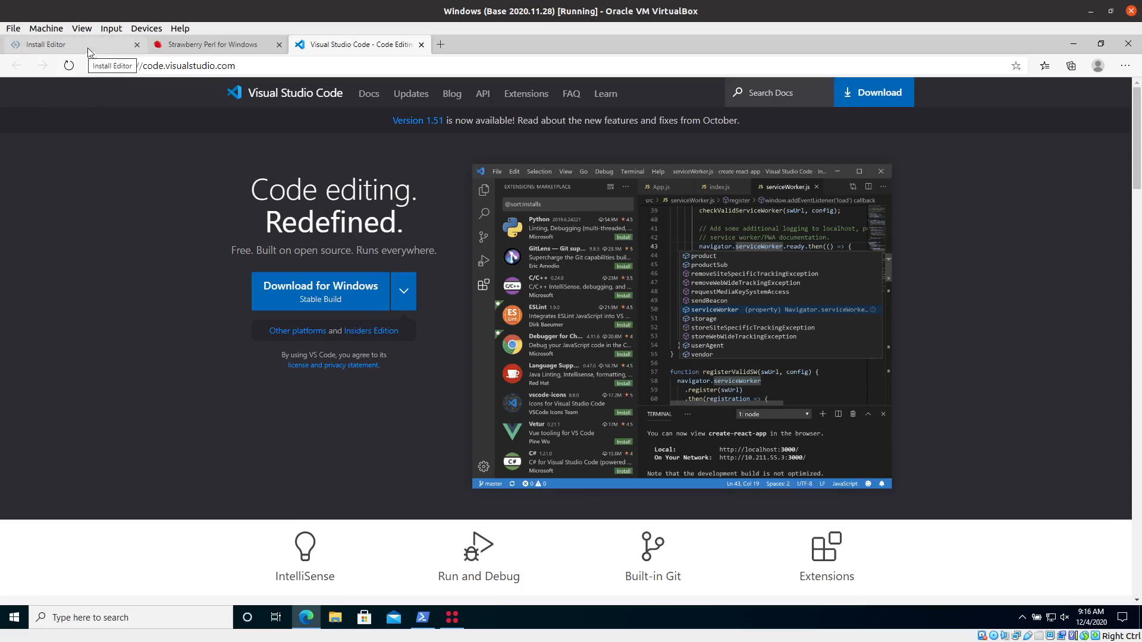
pyautogui.moveTo(121, 52)
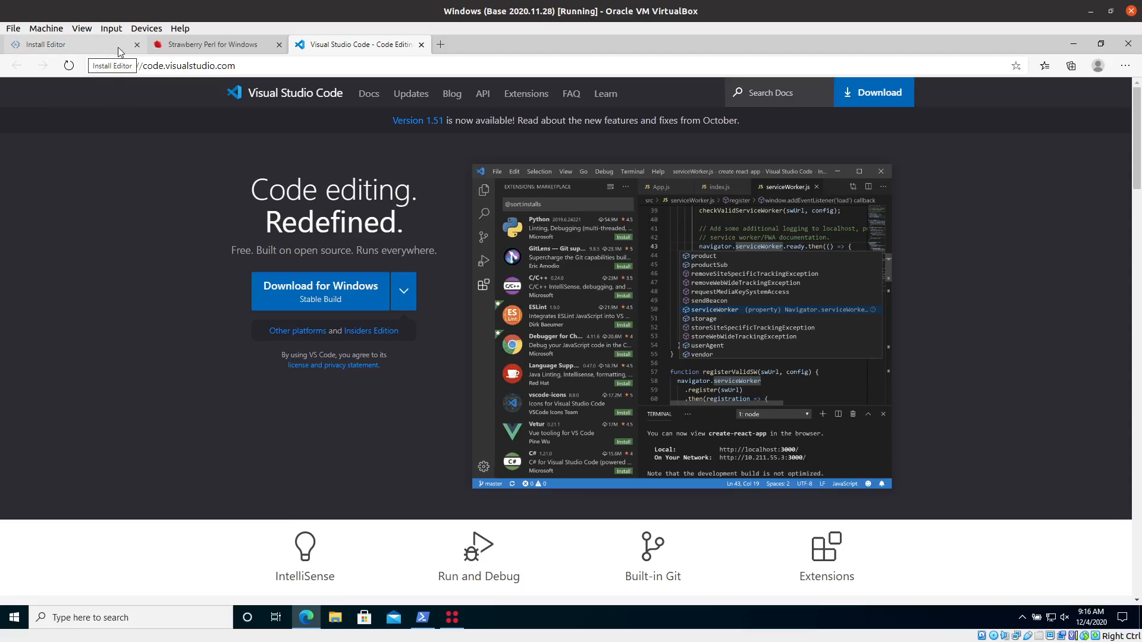
# From the Install Editor slide, open the Notepad++ site in a new tab and go to its downloads list
pyautogui.click(59, 44)
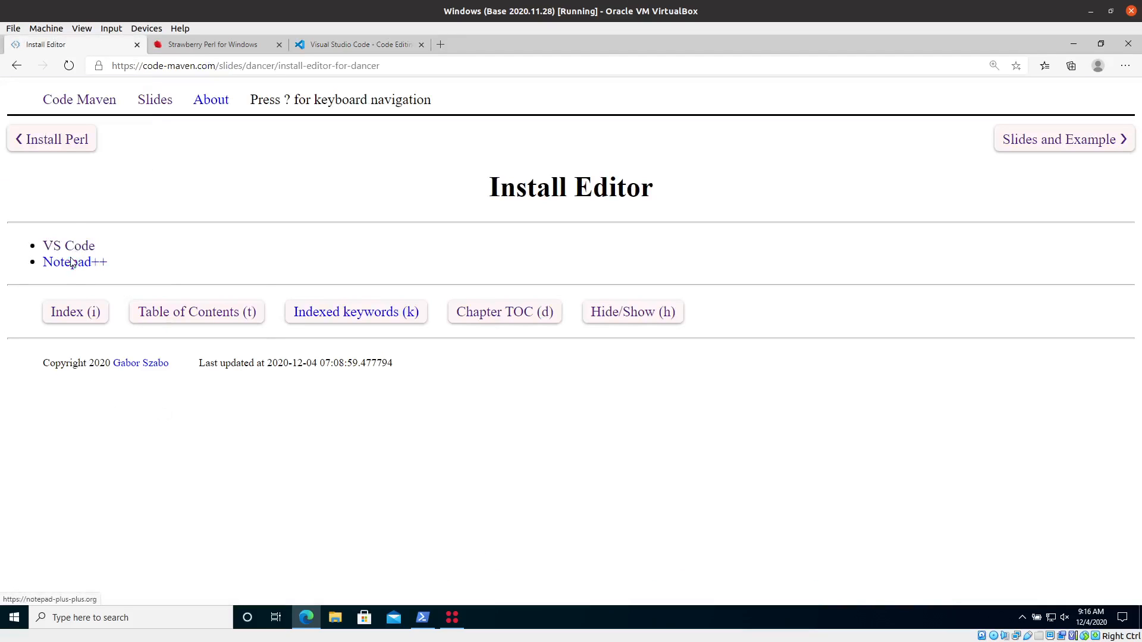
pyautogui.click(74, 262)
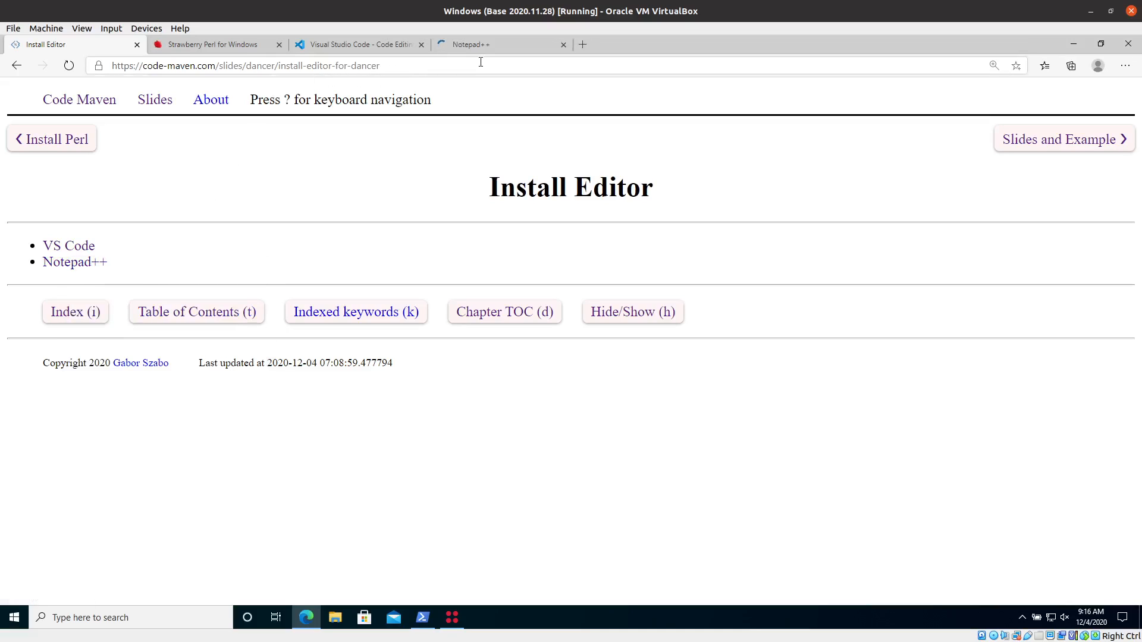
pyautogui.click(484, 44)
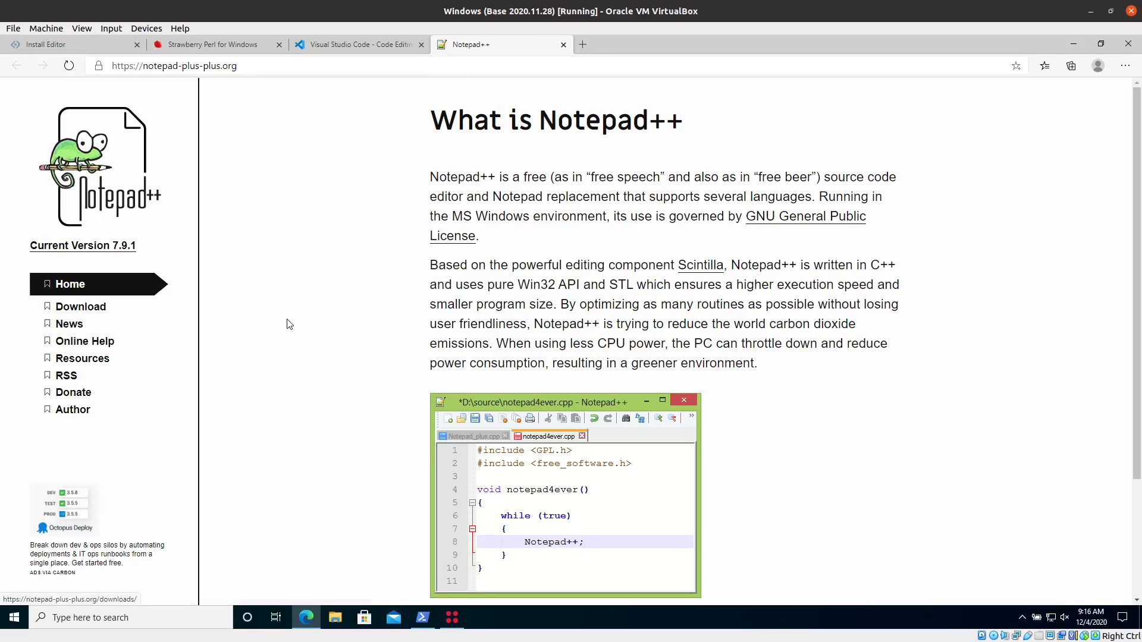
pyautogui.click(81, 307)
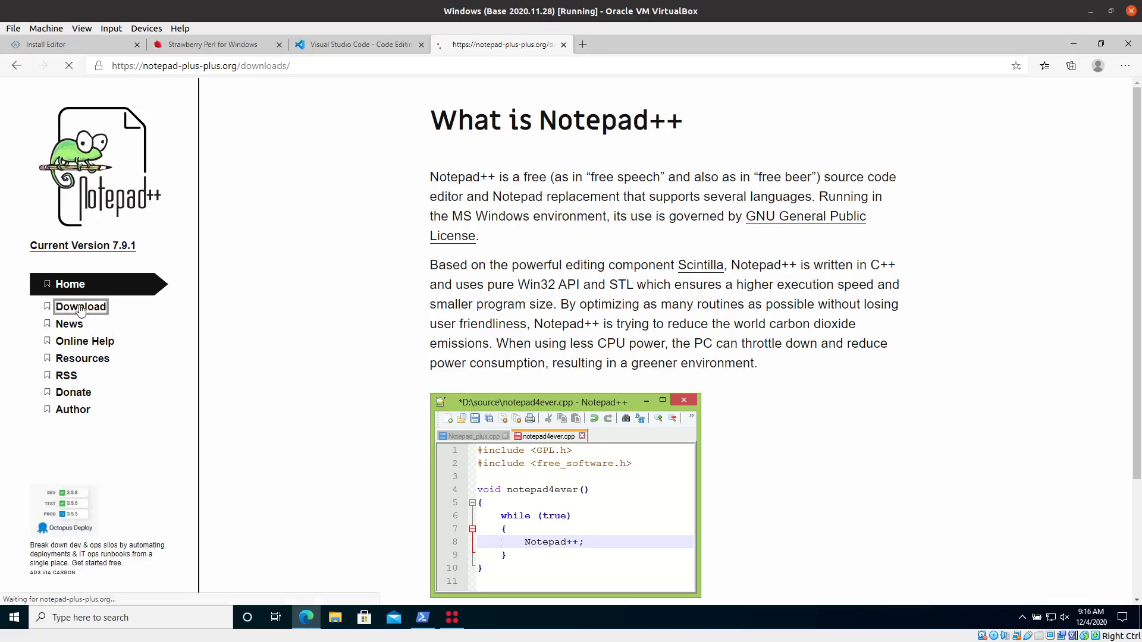
pyautogui.click(81, 307)
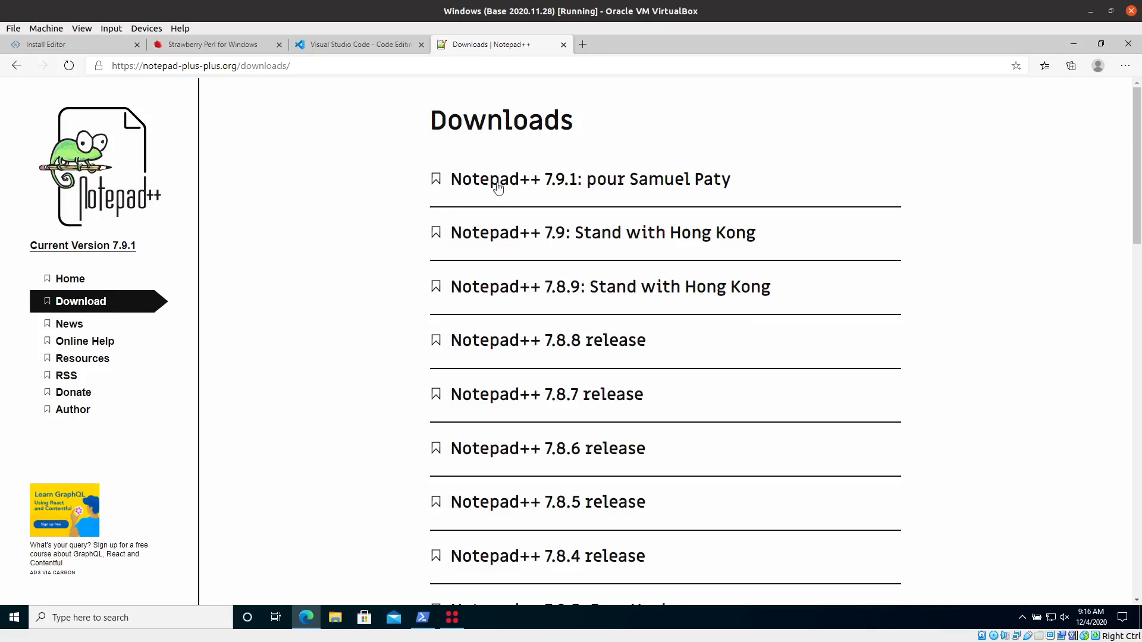
pyautogui.moveTo(489, 599)
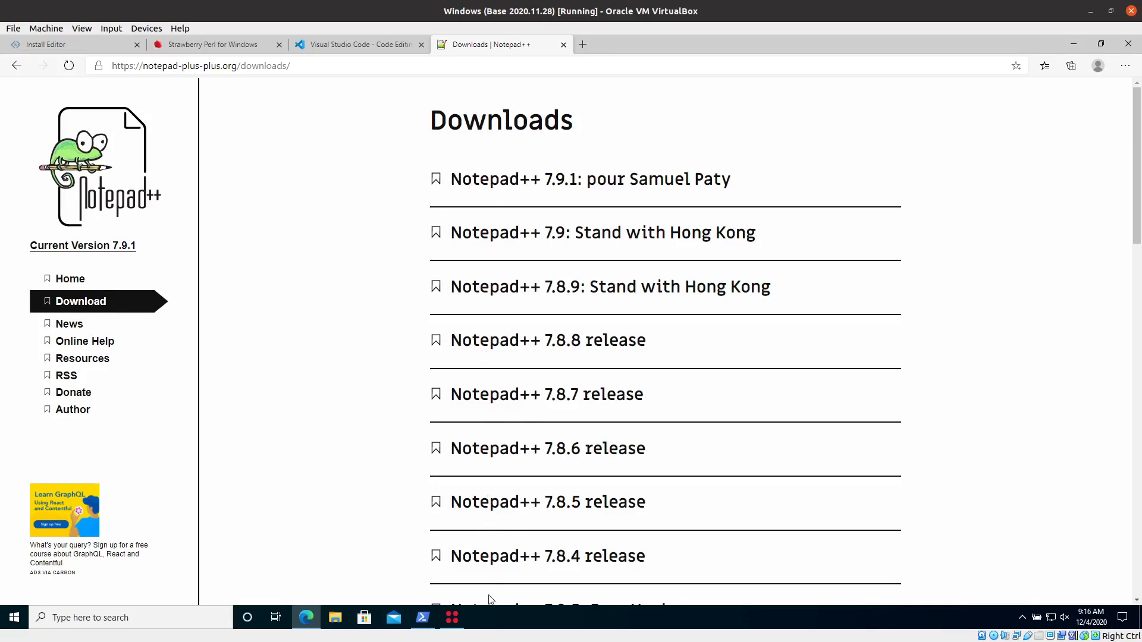
# Open the Notepad++ 7.9.1 release page, scroll to the 64-bit installer, then start Visual Studio Code from search
pyautogui.click(590, 178)
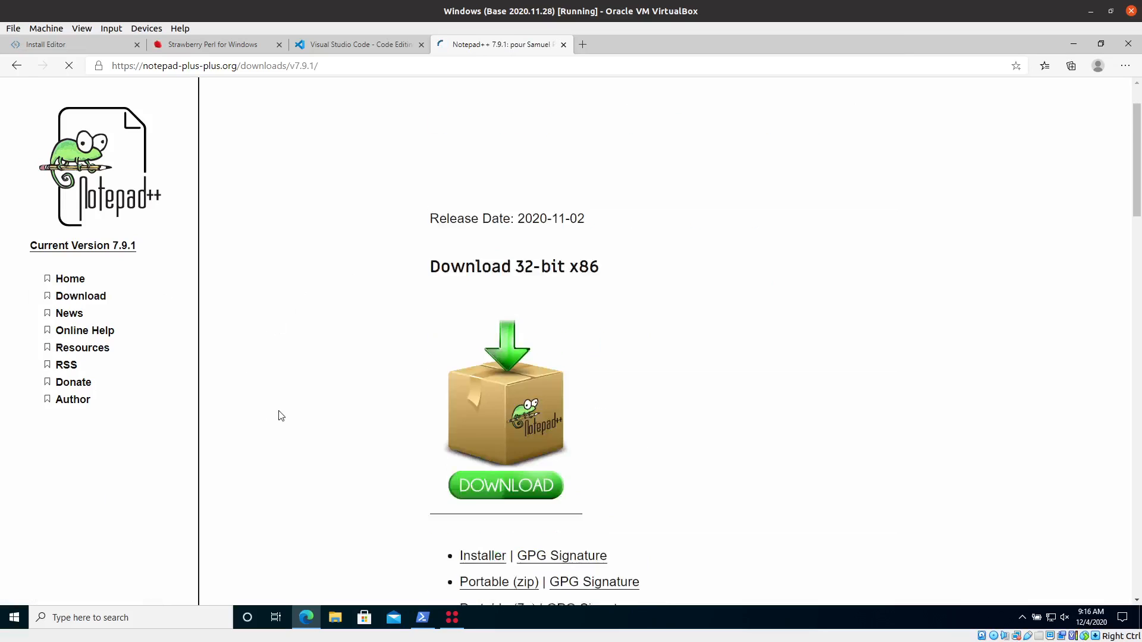
pyautogui.scroll(-3)
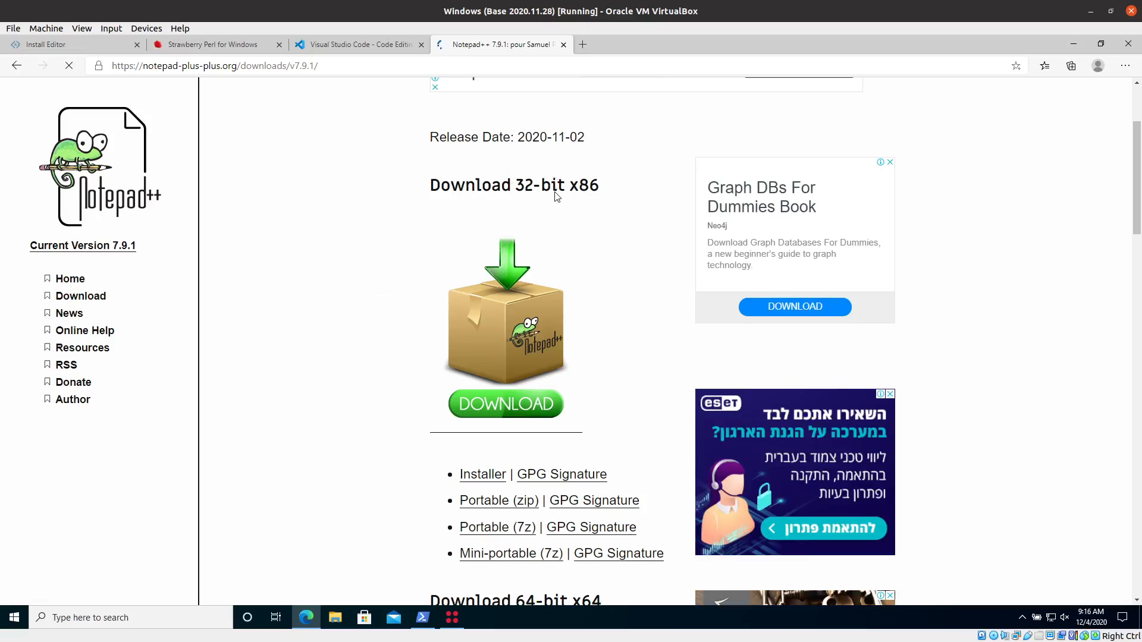
pyautogui.scroll(-3)
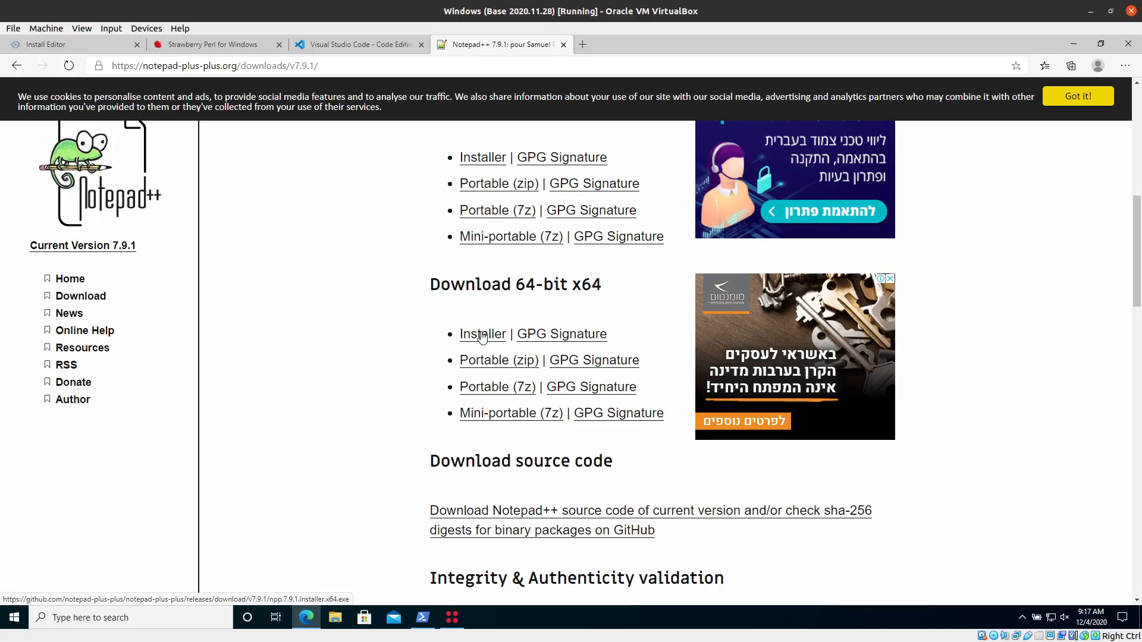
pyautogui.moveTo(487, 337)
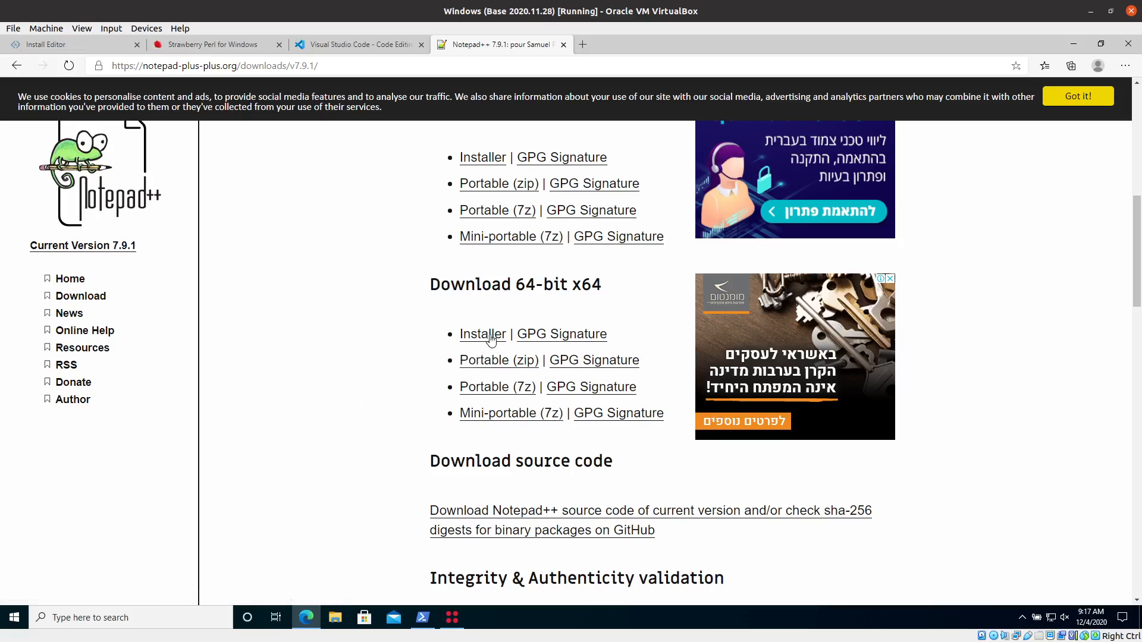
pyautogui.moveTo(200, 382)
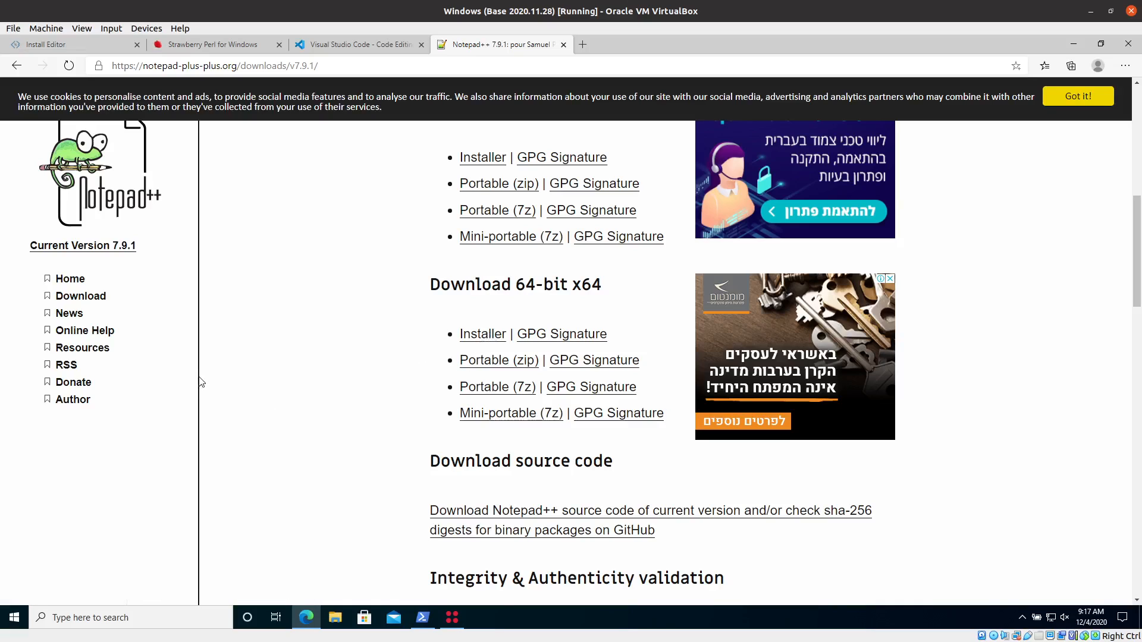
pyautogui.moveTo(231, 133)
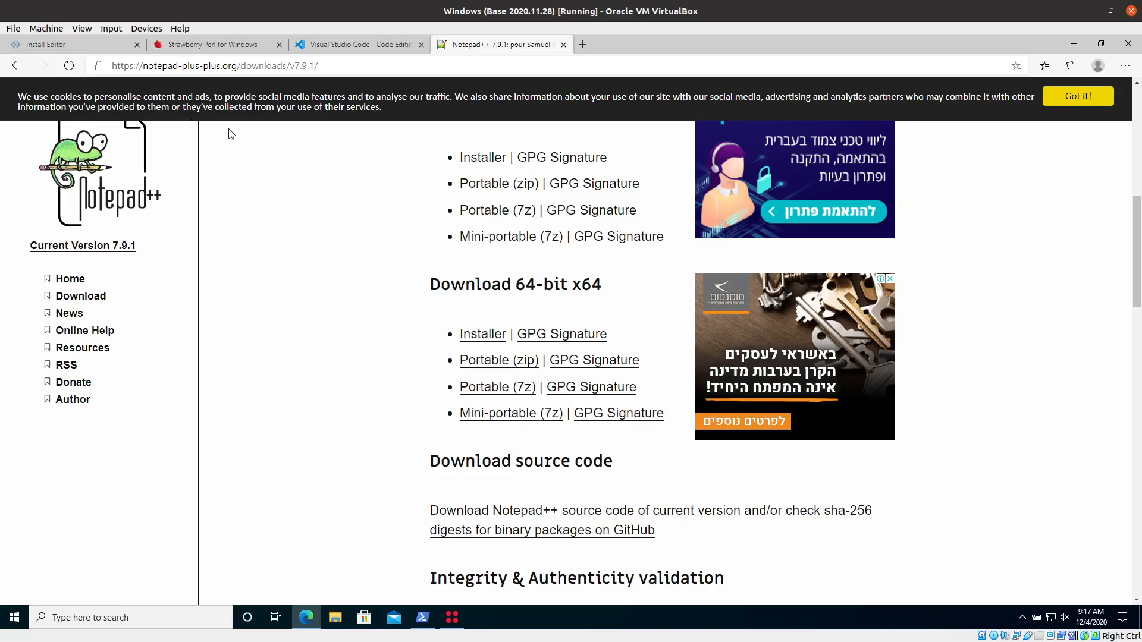
pyautogui.moveTo(47, 46)
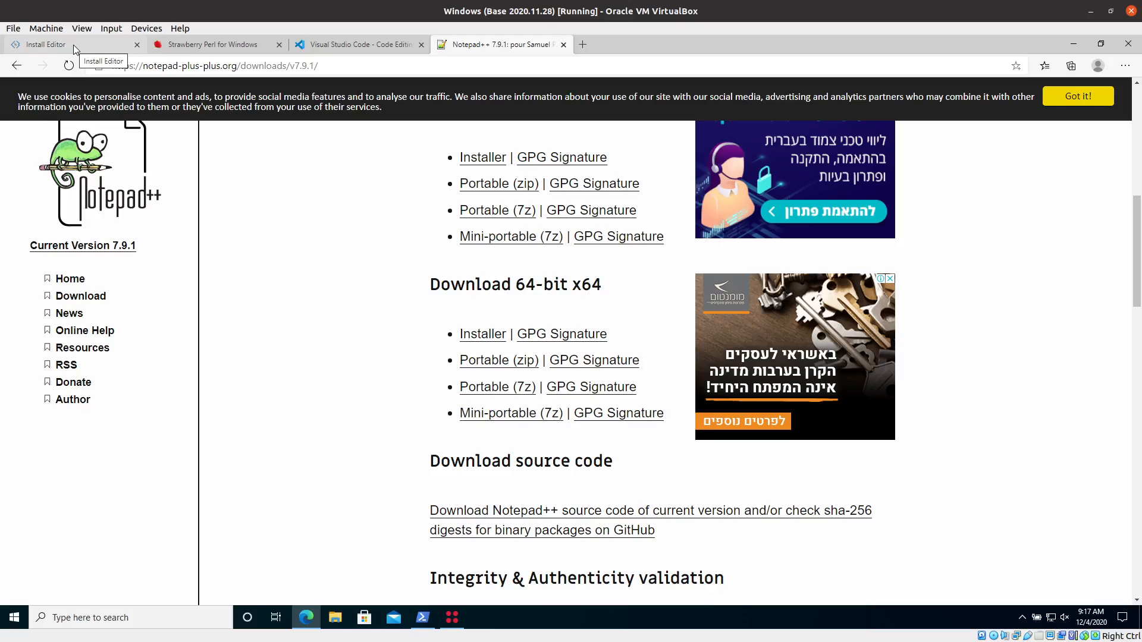
pyautogui.moveTo(221, 447)
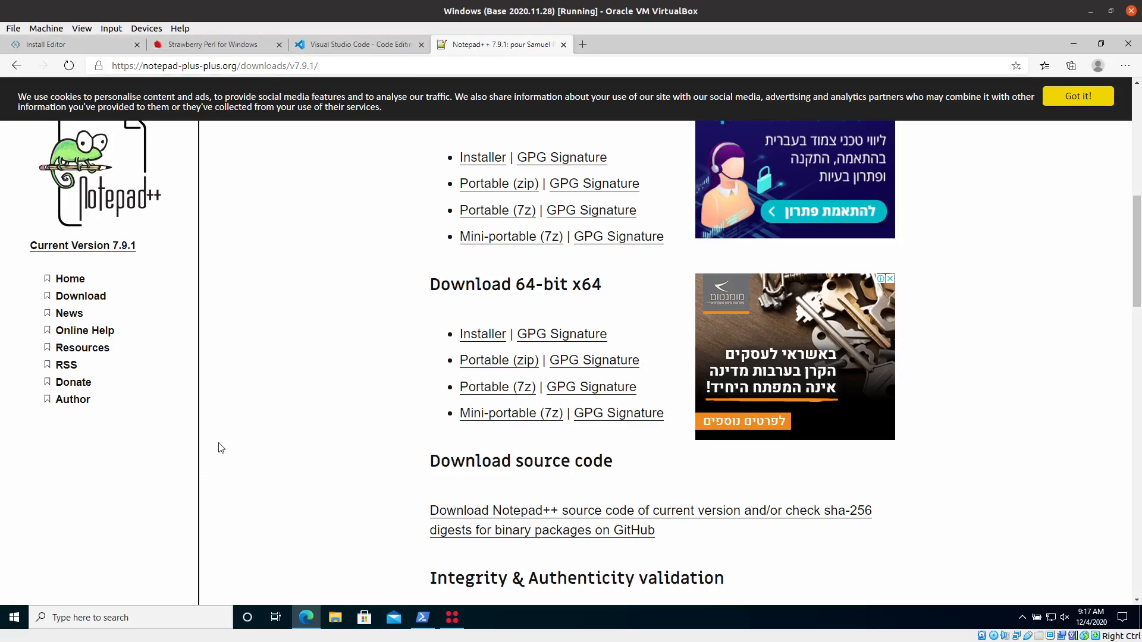
pyautogui.write('vi')
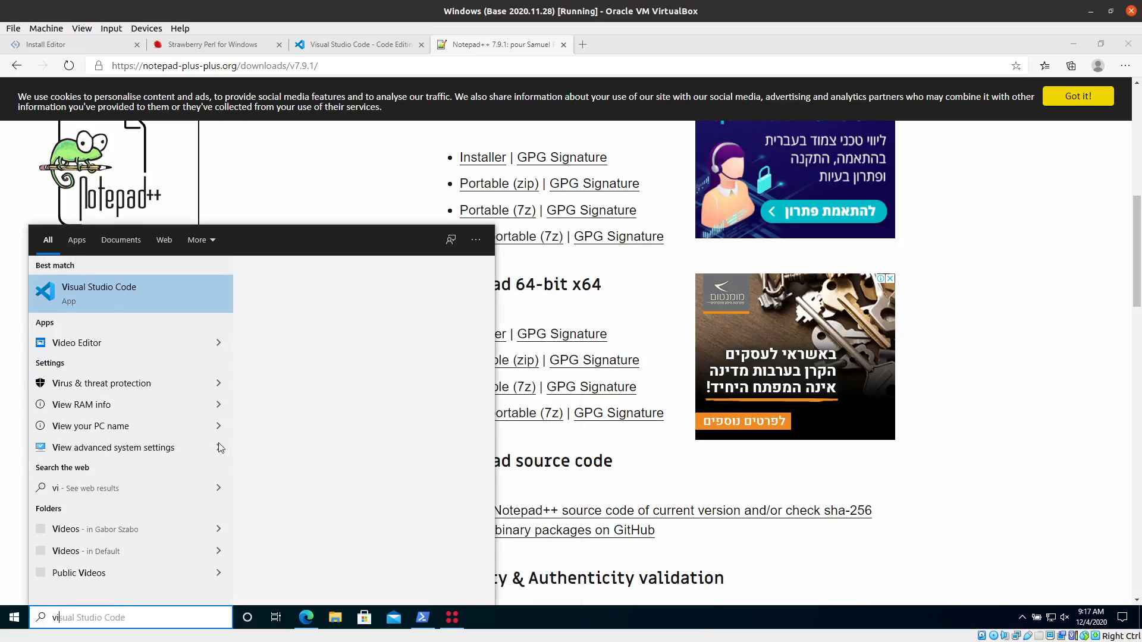
pyautogui.click(99, 292)
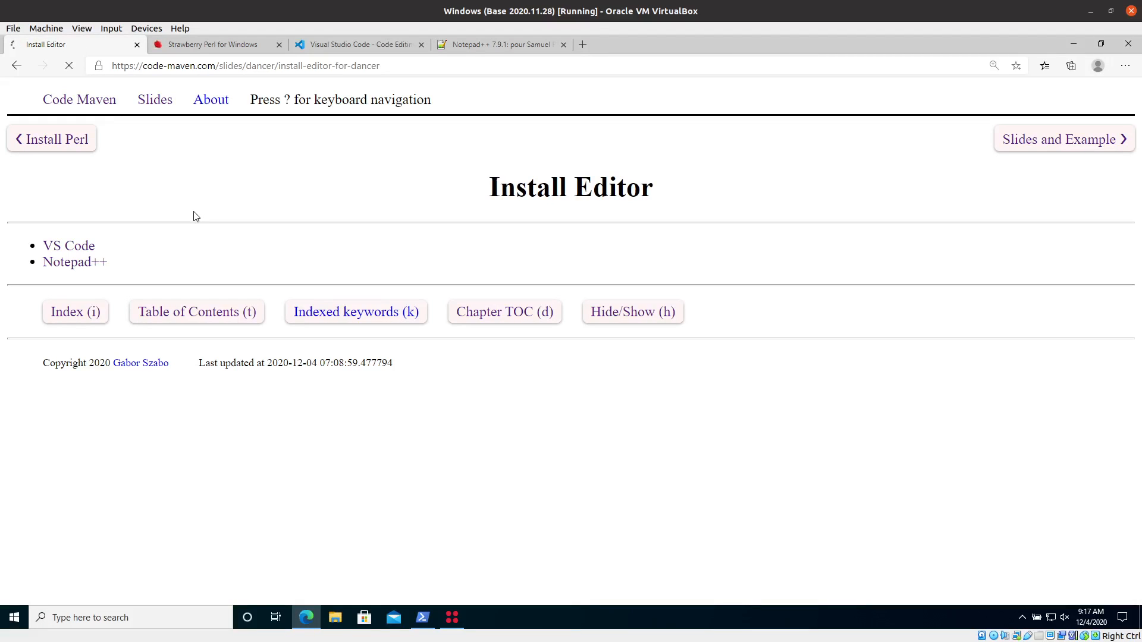
# Advance the deck past Install Dancer2 to the Hello World with Dancer slide
pyautogui.click(1063, 139)
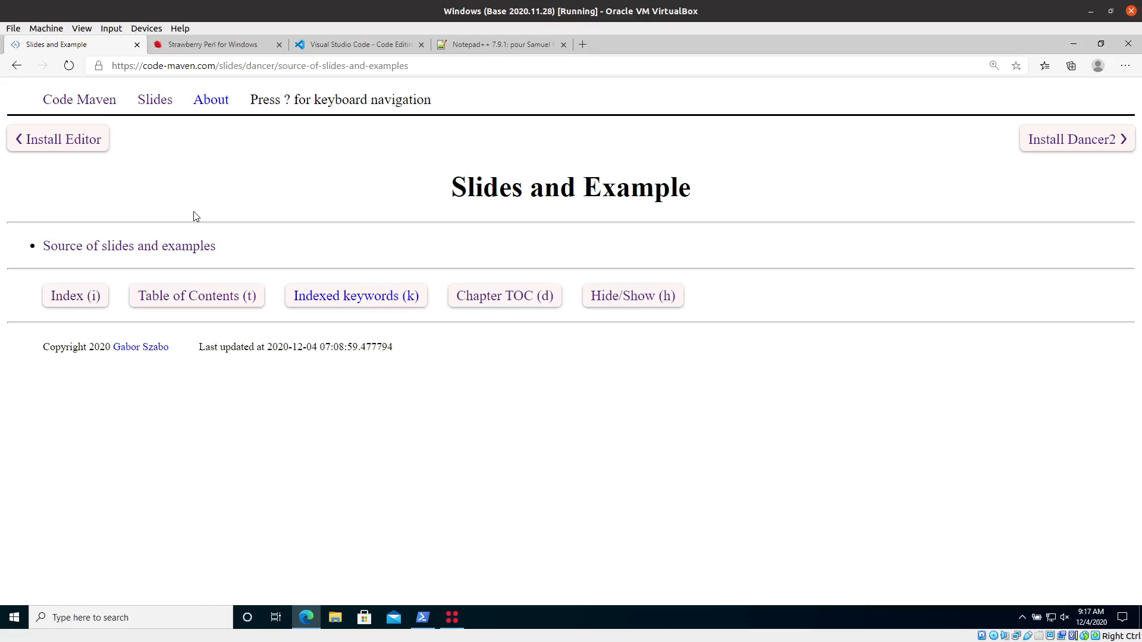
pyautogui.click(1077, 139)
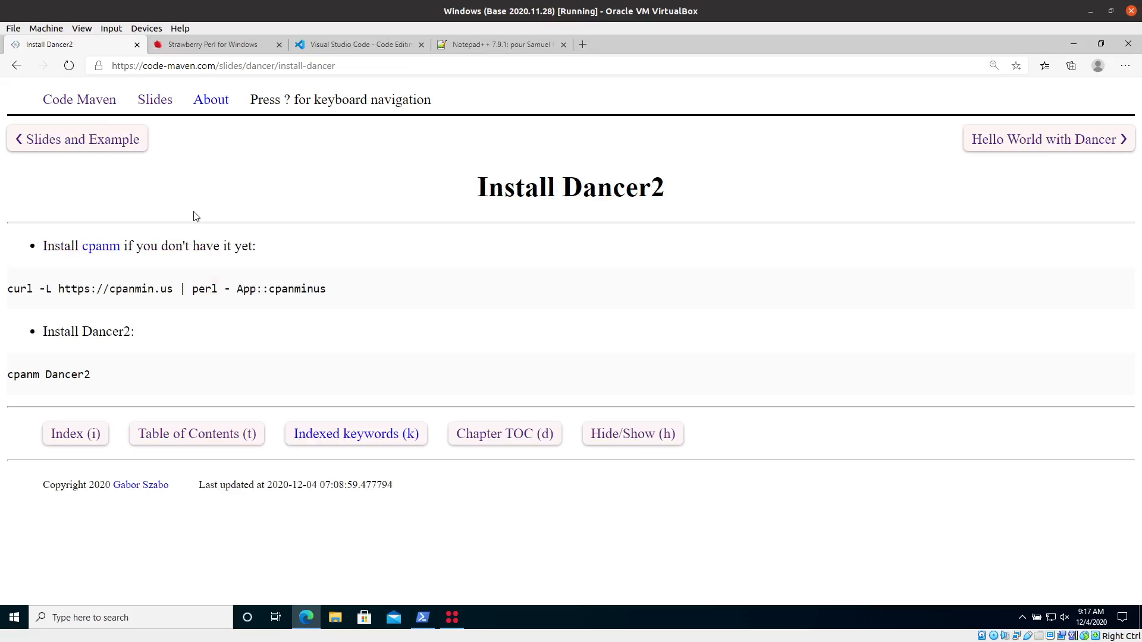
pyautogui.click(1050, 138)
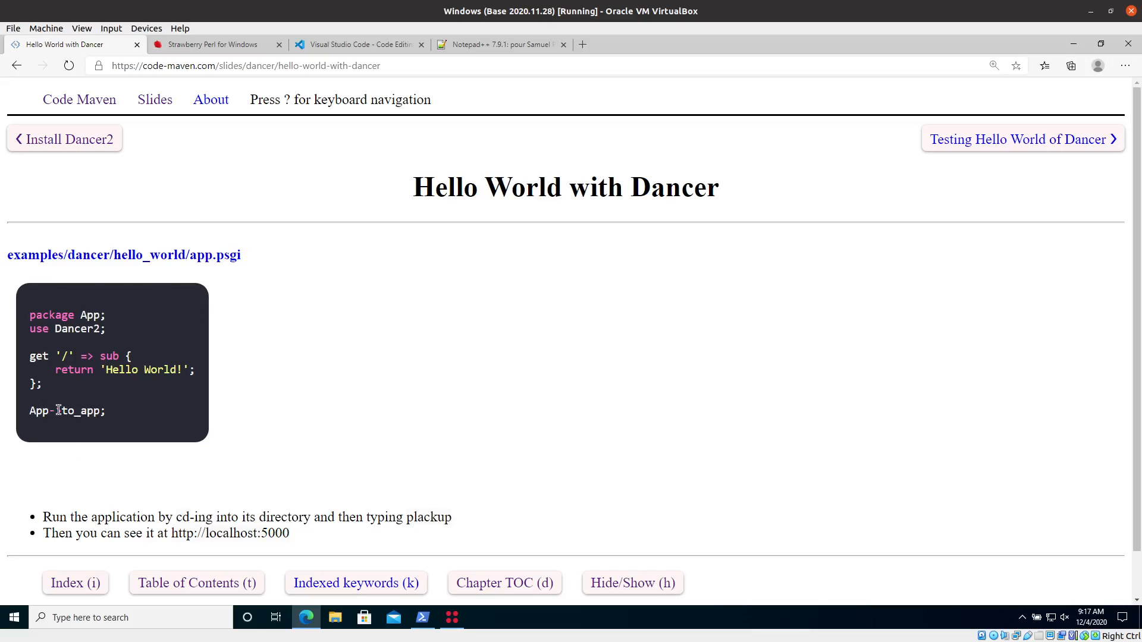
pyautogui.moveTo(280, 421)
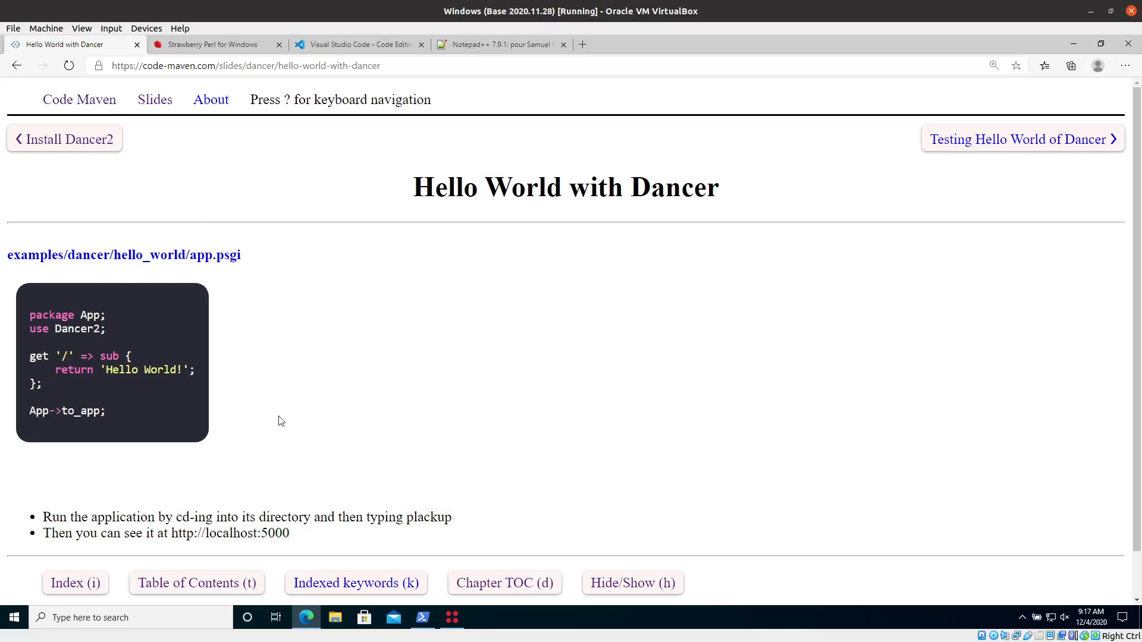
pyautogui.moveTo(72, 255)
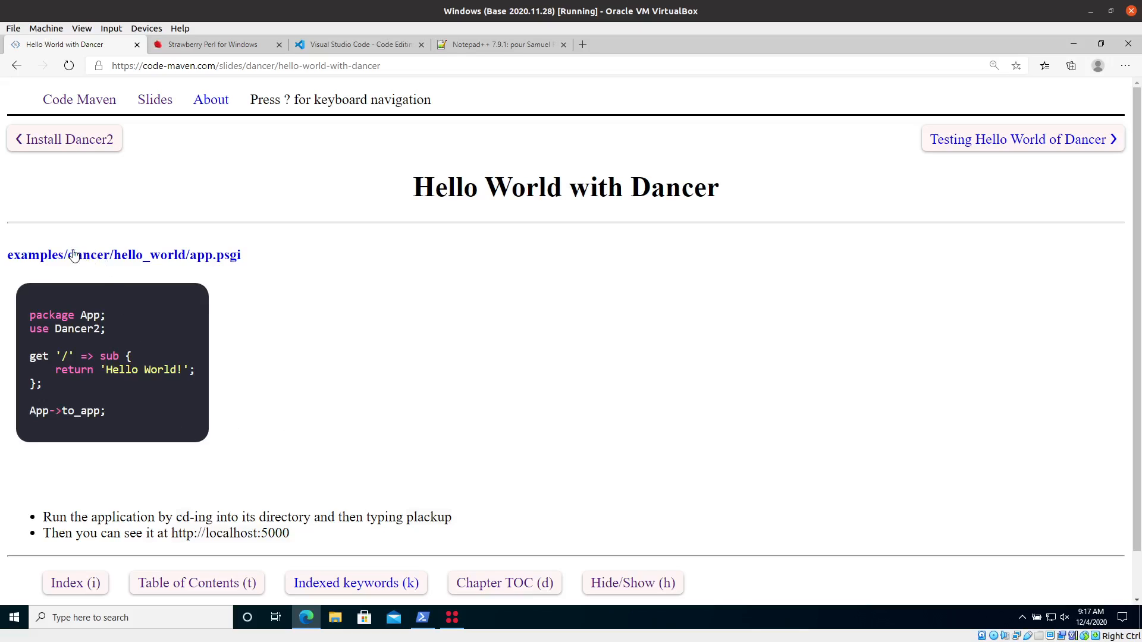
pyautogui.moveTo(96, 264)
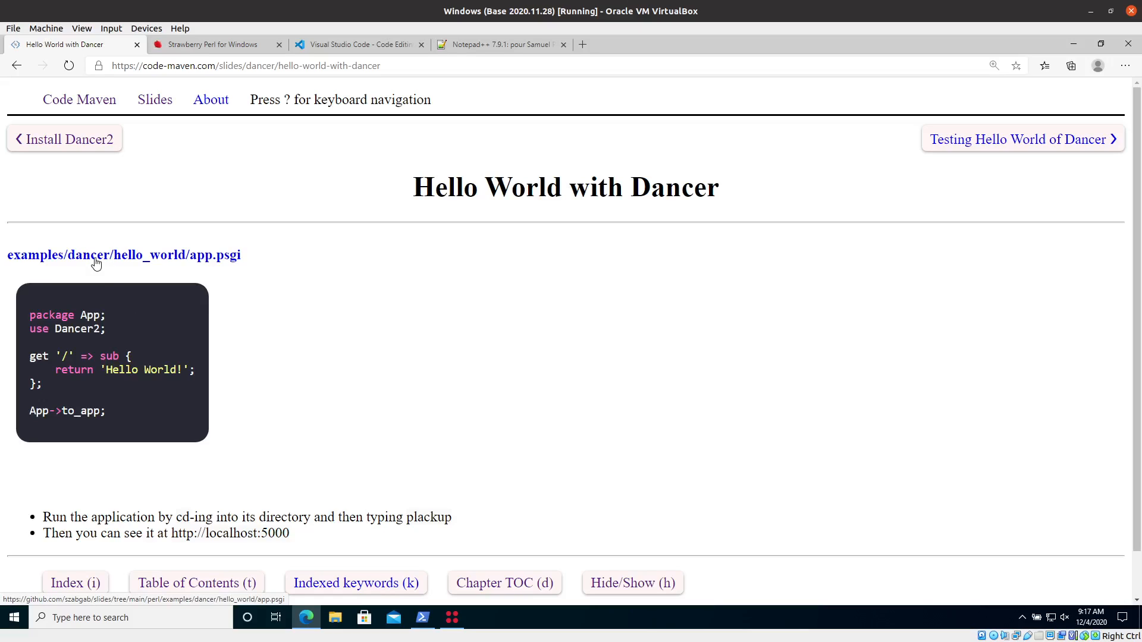
pyautogui.moveTo(219, 351)
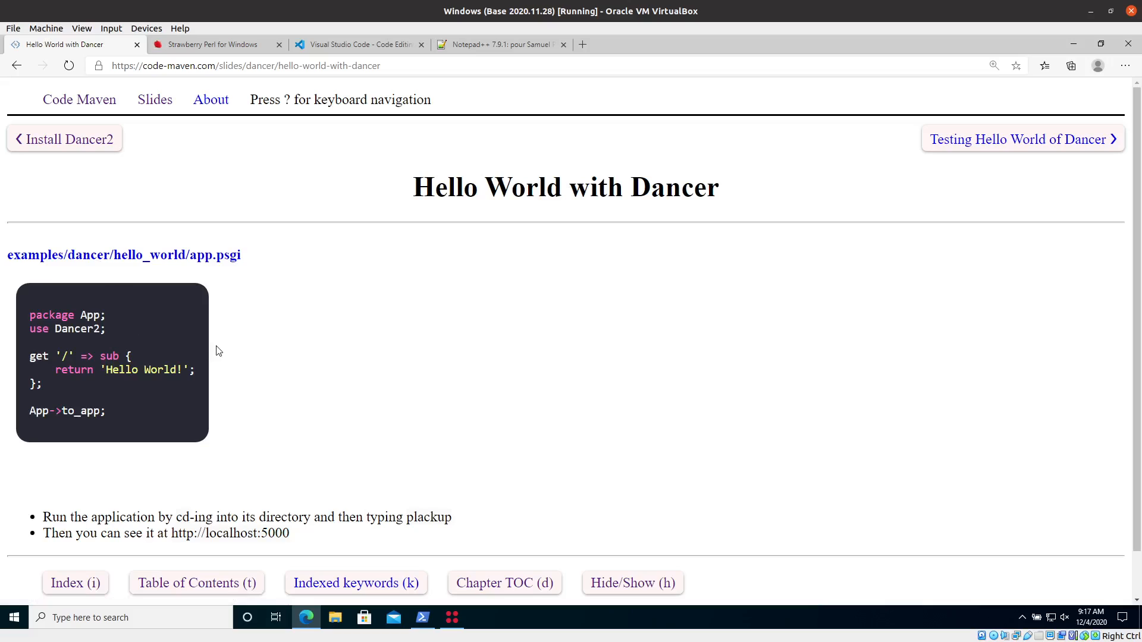
pyautogui.moveTo(48, 438)
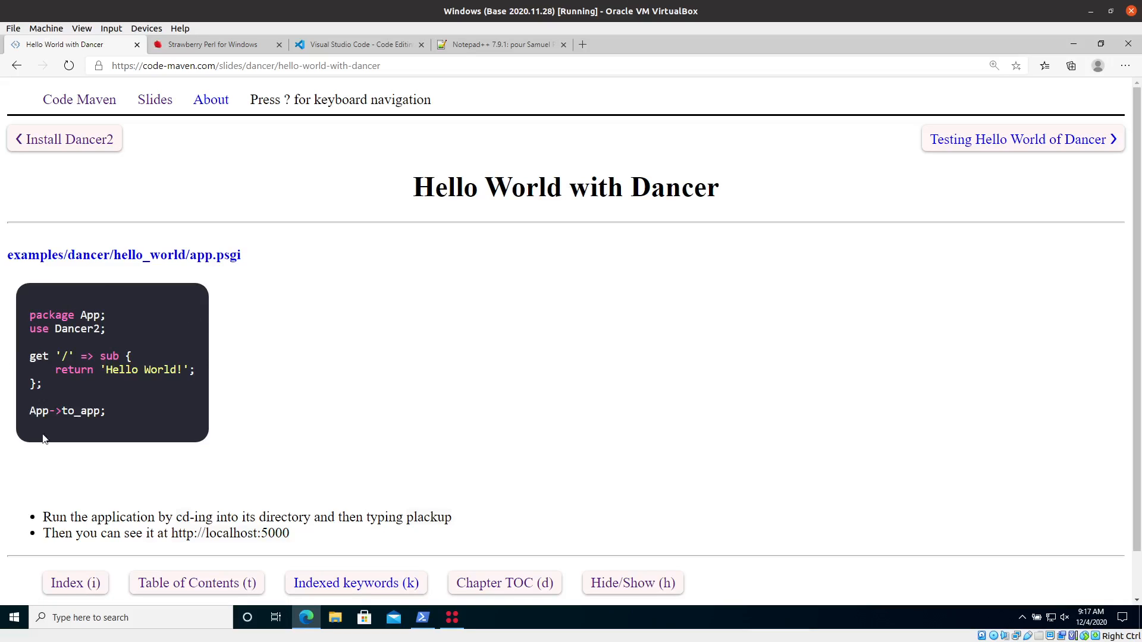
pyautogui.moveTo(389, 440)
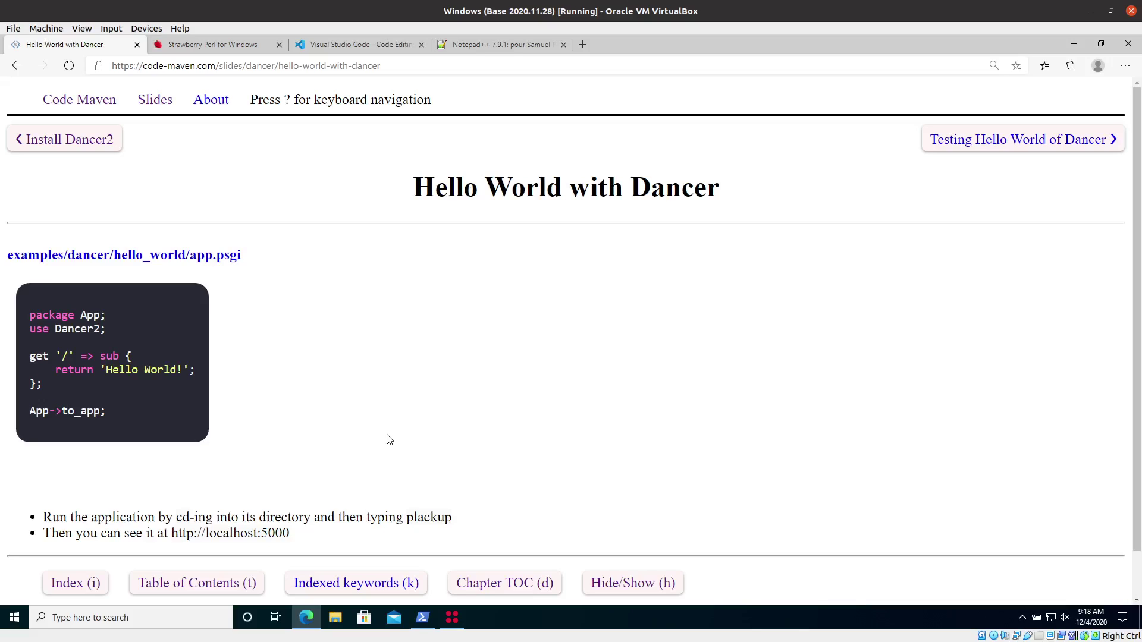
pyautogui.moveTo(181, 306)
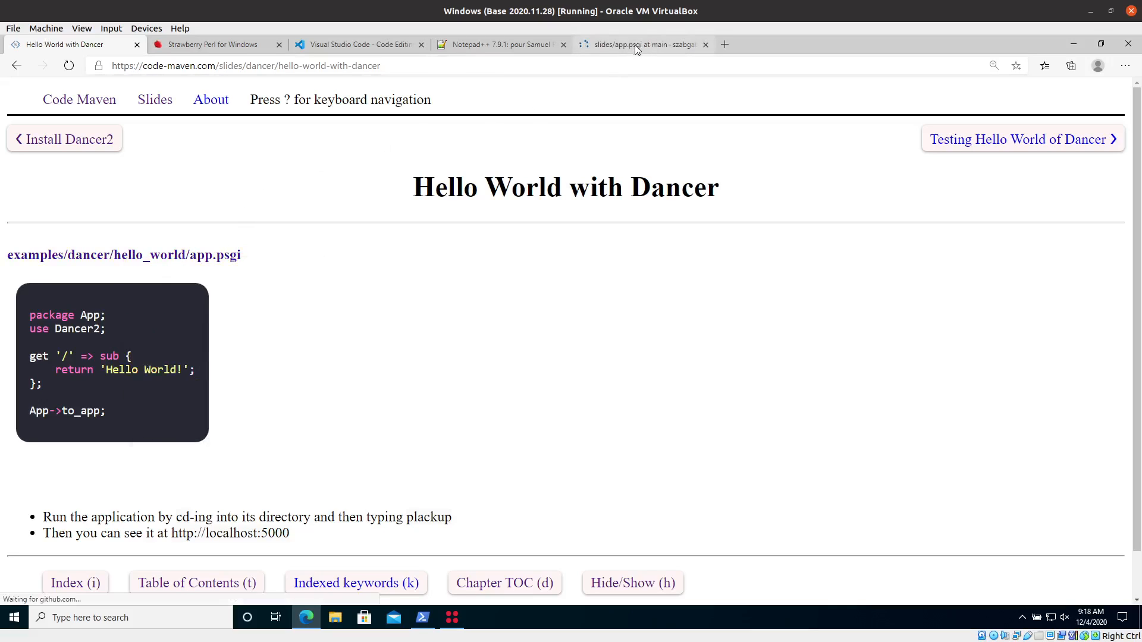
# View the hello_world app.psgi file on GitHub and switch to its raw plain text
pyautogui.click(638, 44)
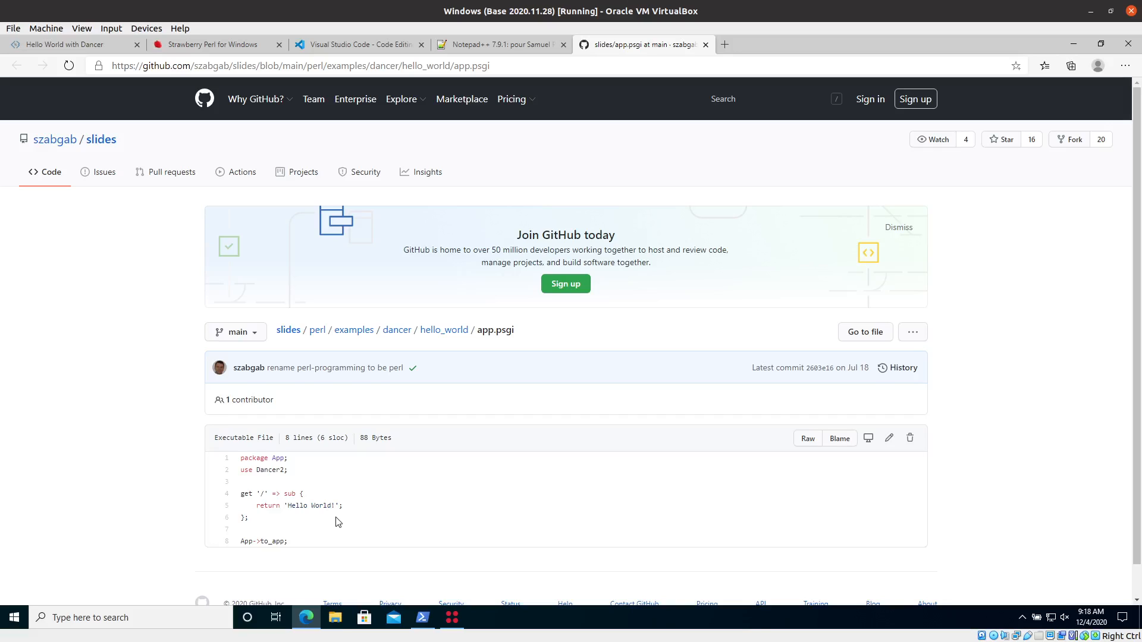
pyautogui.moveTo(516, 129)
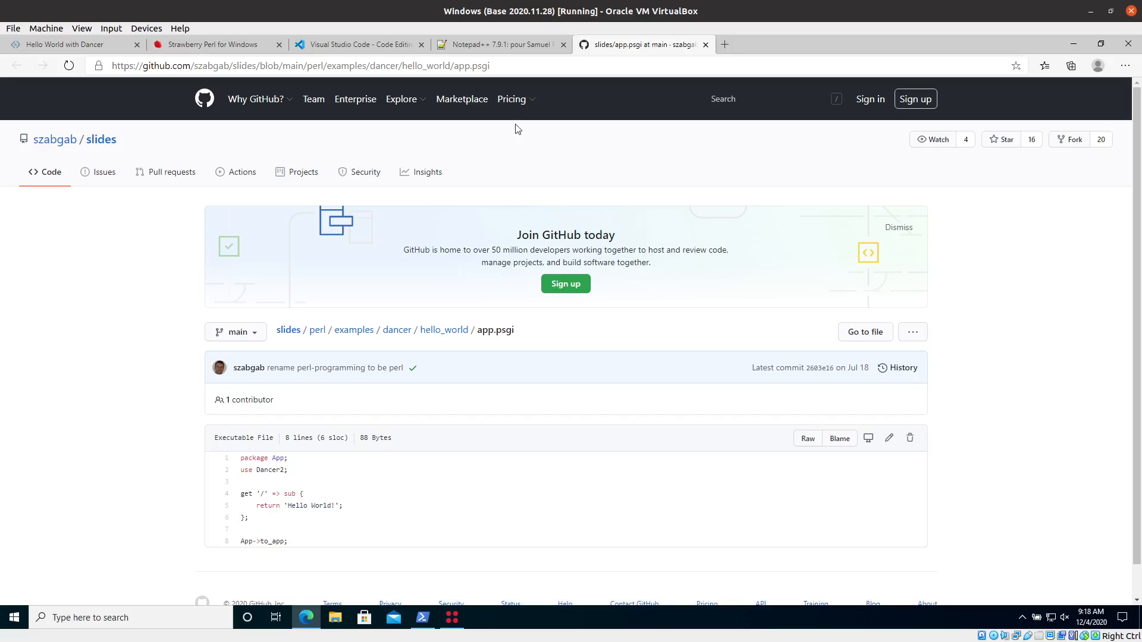
pyautogui.click(66, 44)
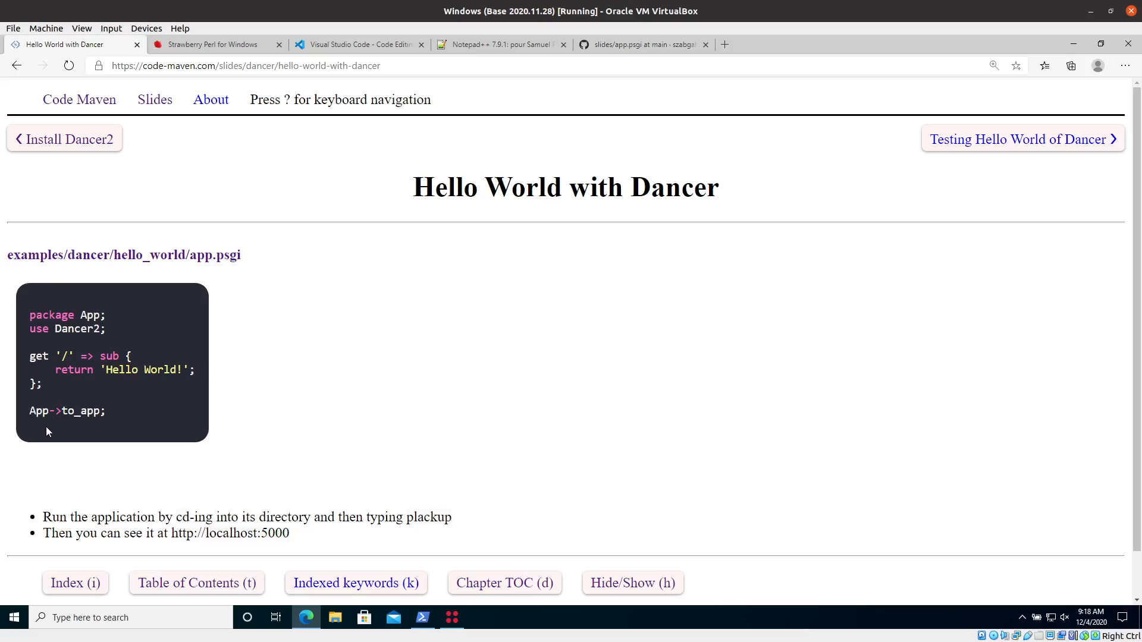
pyautogui.moveTo(528, 464)
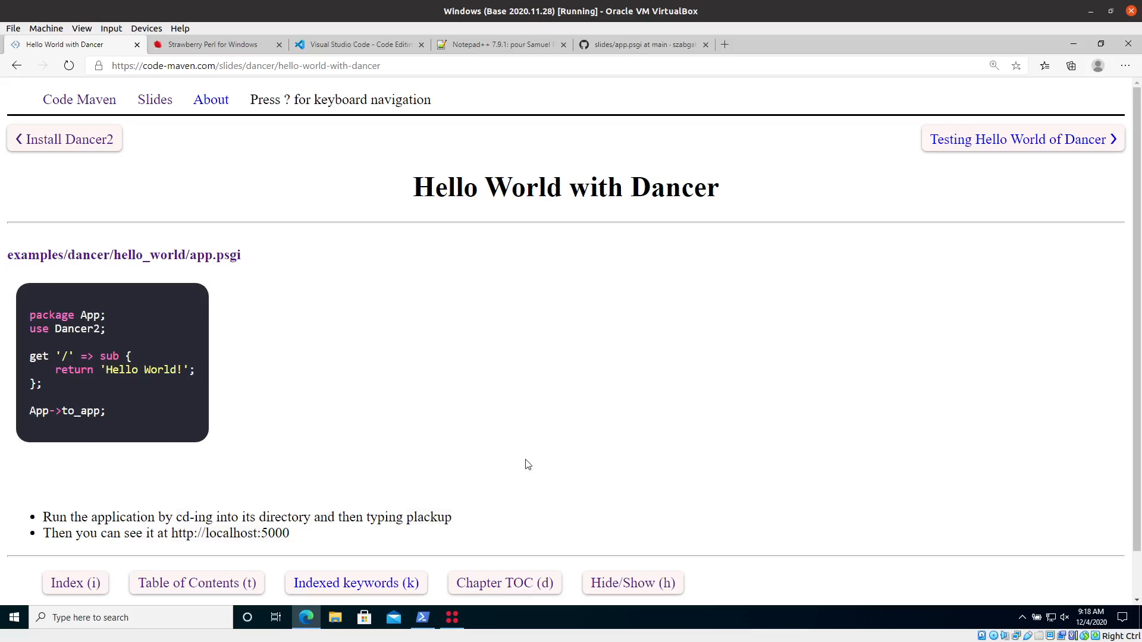
pyautogui.moveTo(495, 471)
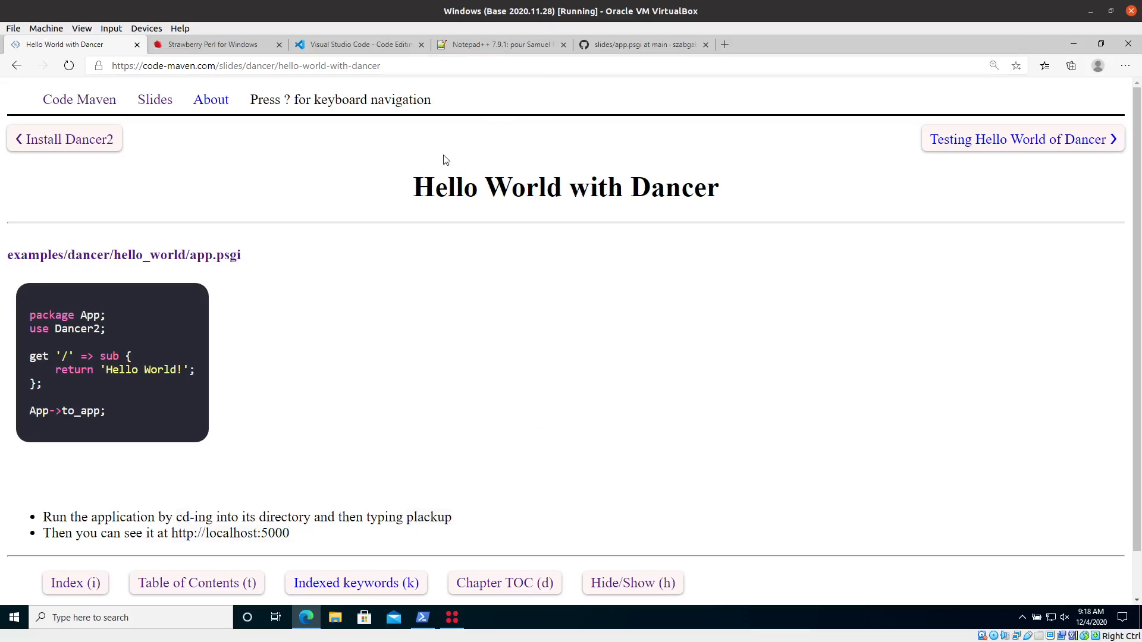
pyautogui.moveTo(409, 388)
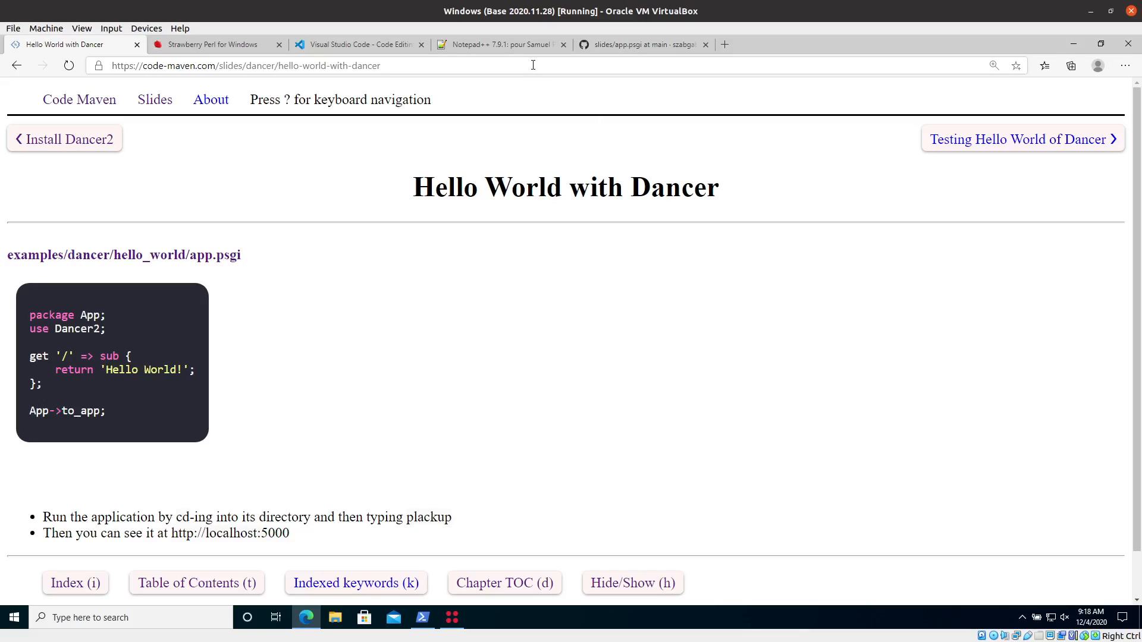
pyautogui.click(644, 45)
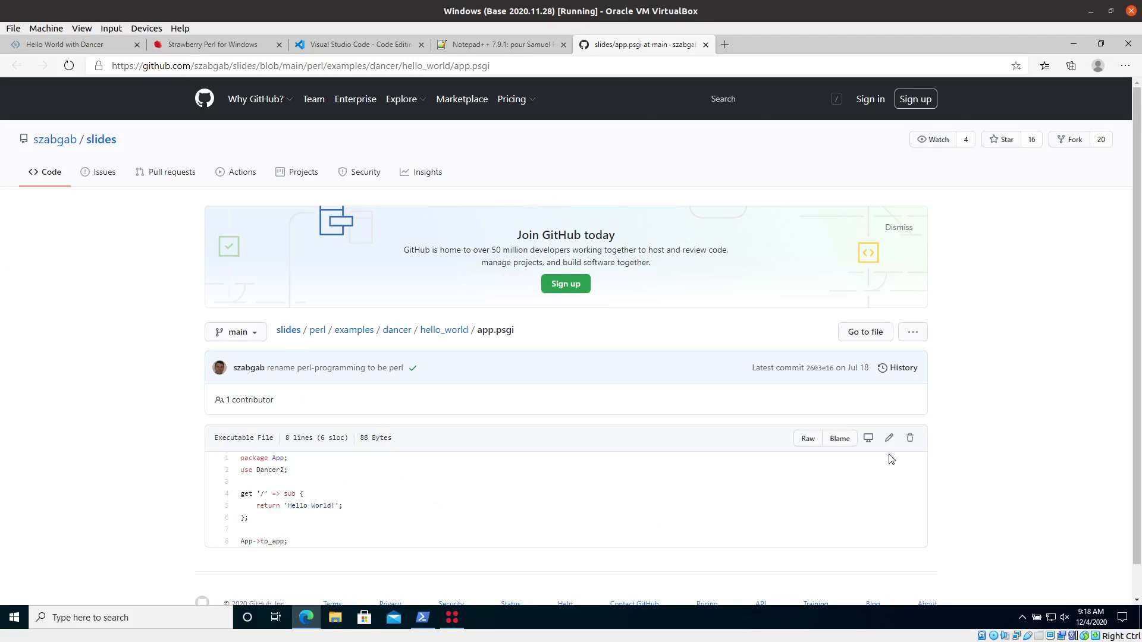
pyautogui.click(808, 438)
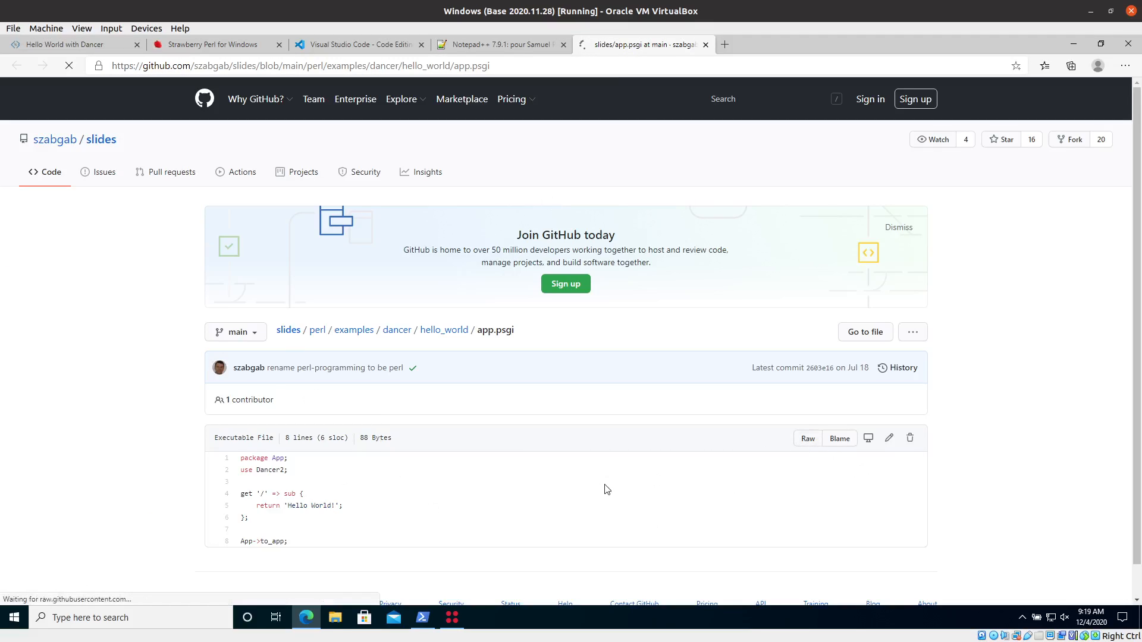
pyautogui.click(808, 438)
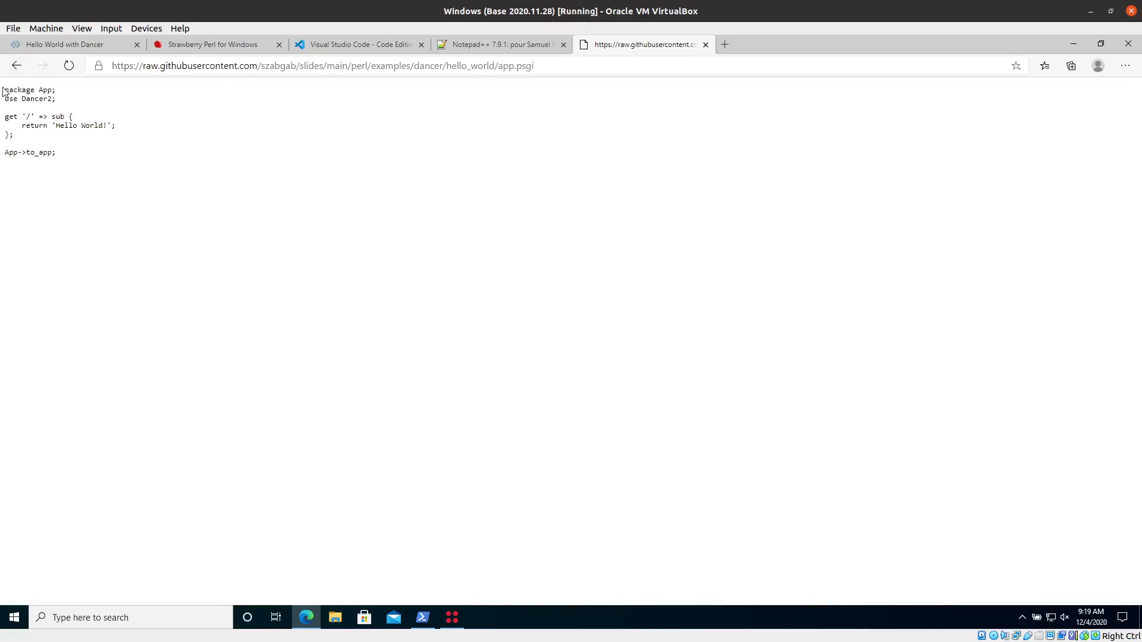
pyautogui.moveTo(104, 257)
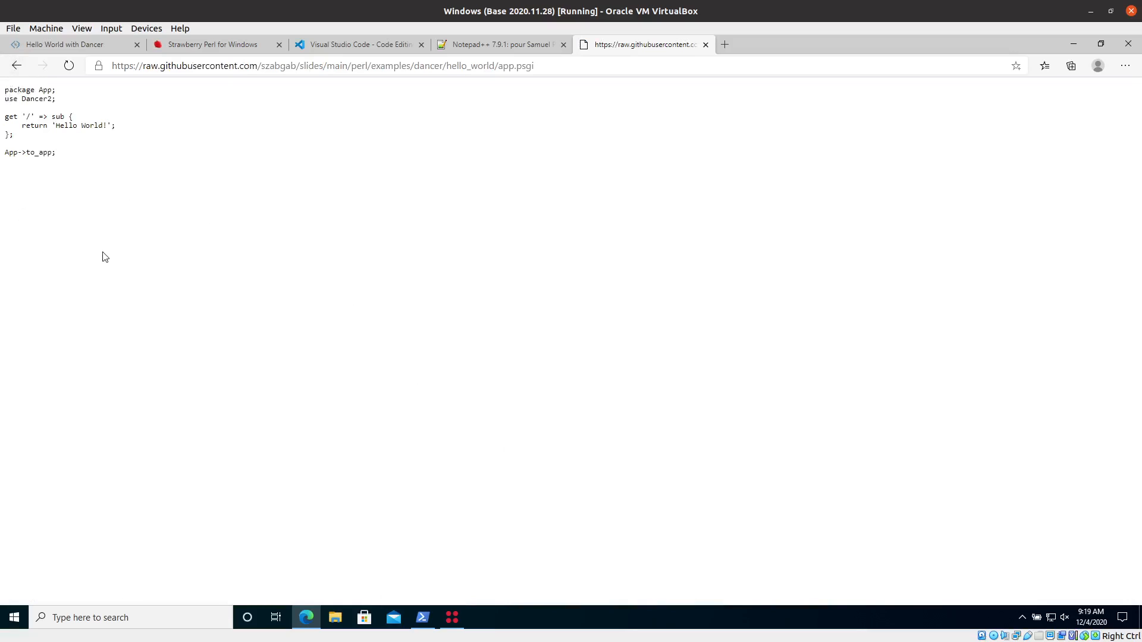
pyautogui.moveTo(730, 98)
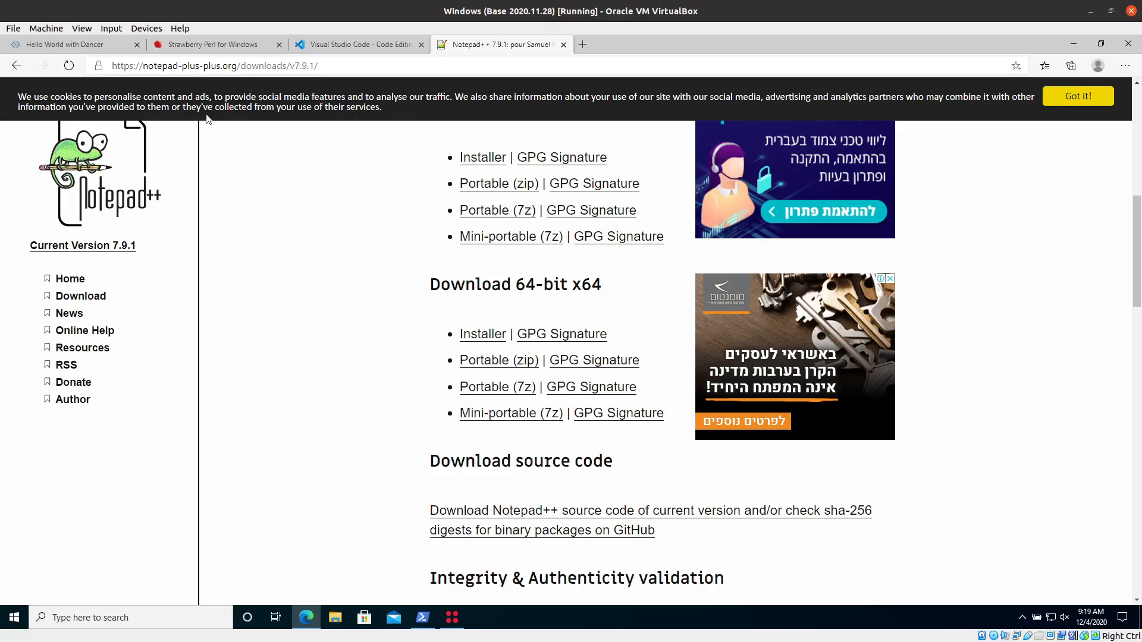
pyautogui.moveTo(65, 50)
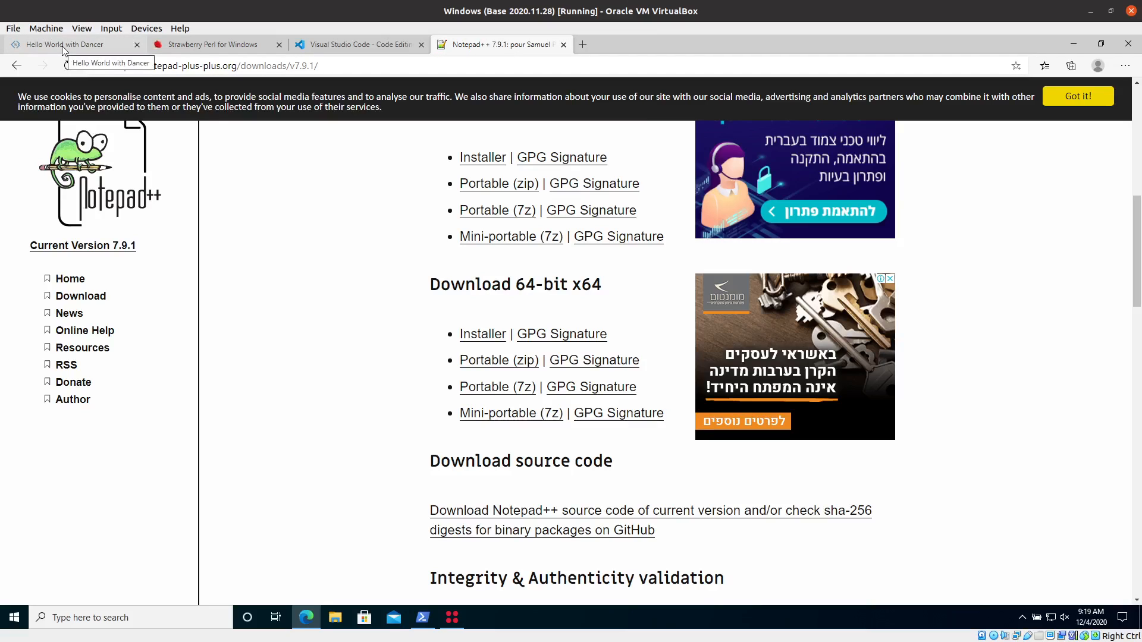
# From the Slides and Example slide, open the szabgab/slides repository, request Download ZIP, and open File Explorer
pyautogui.click(64, 45)
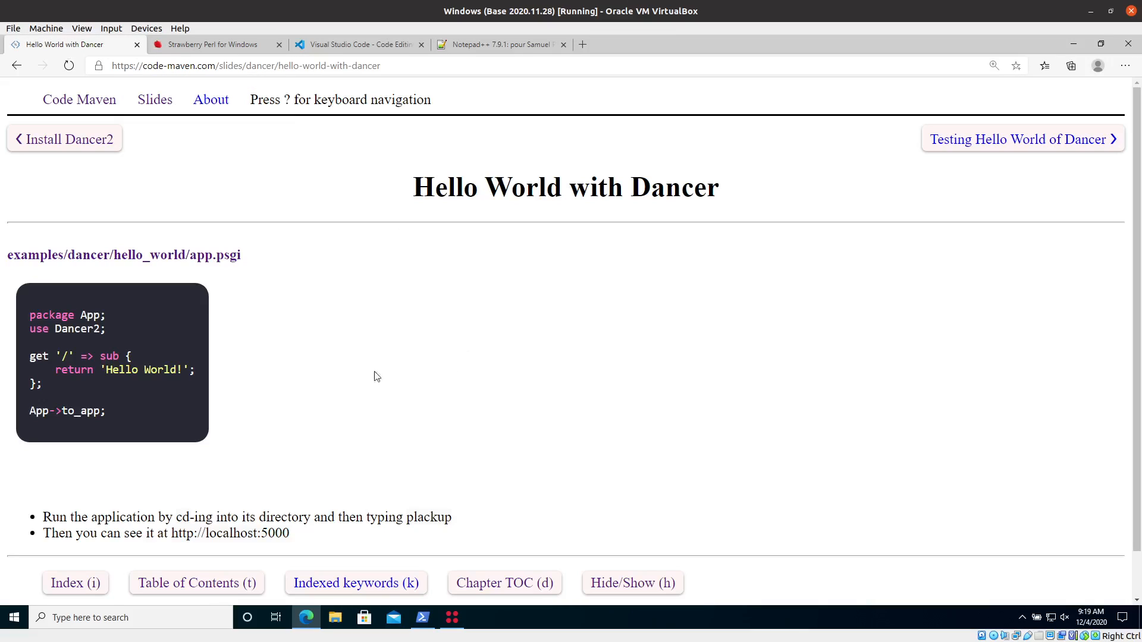
pyautogui.click(64, 138)
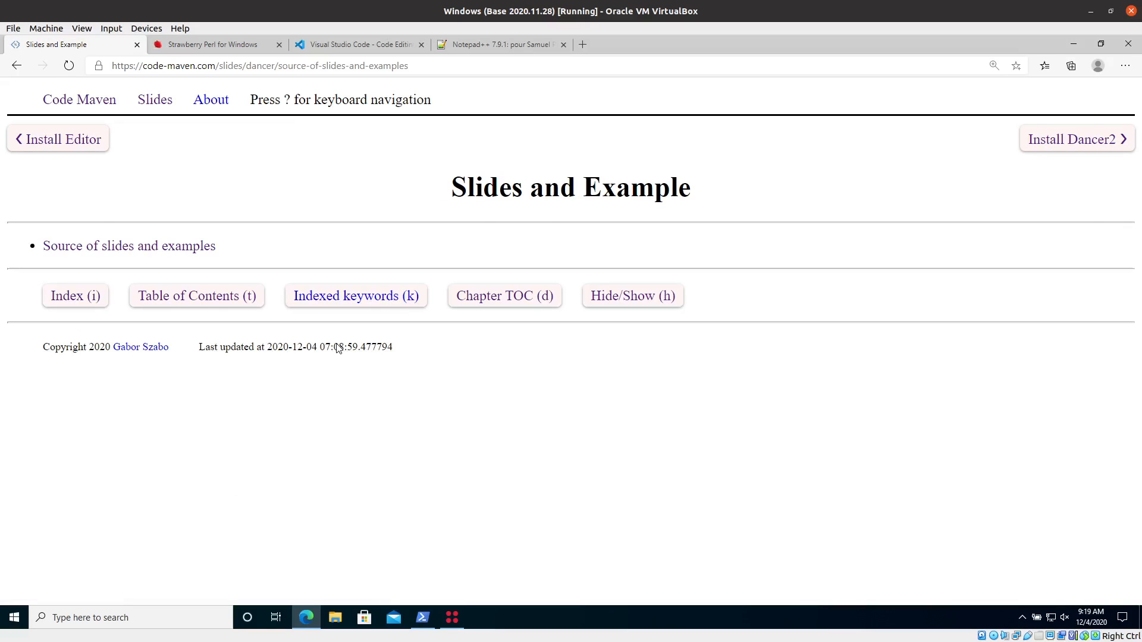
pyautogui.moveTo(103, 243)
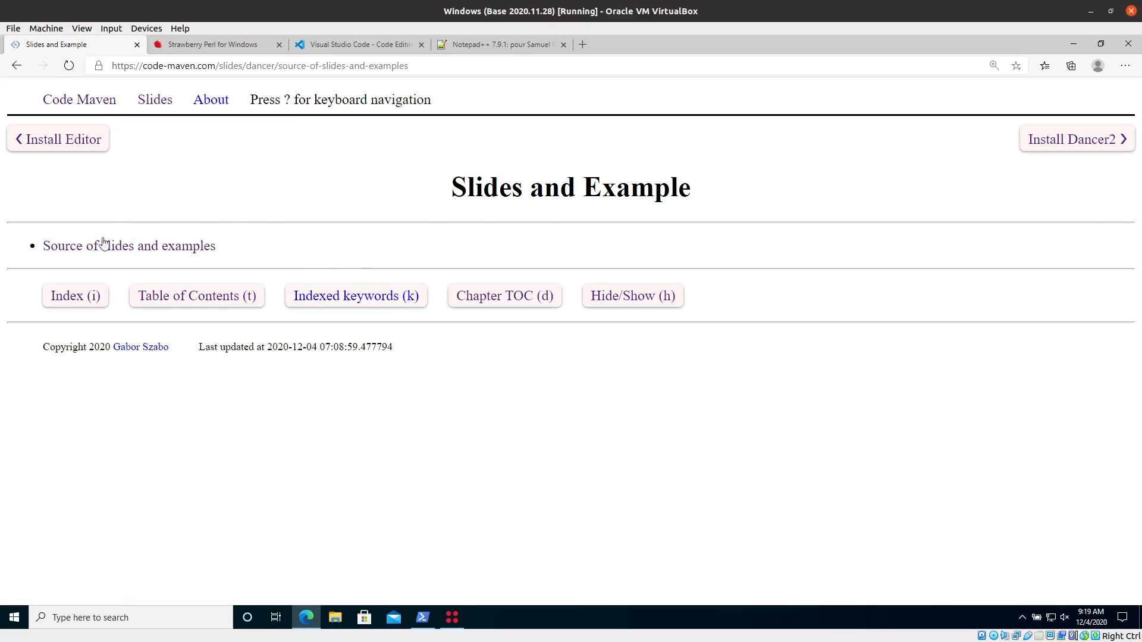
pyautogui.click(102, 245)
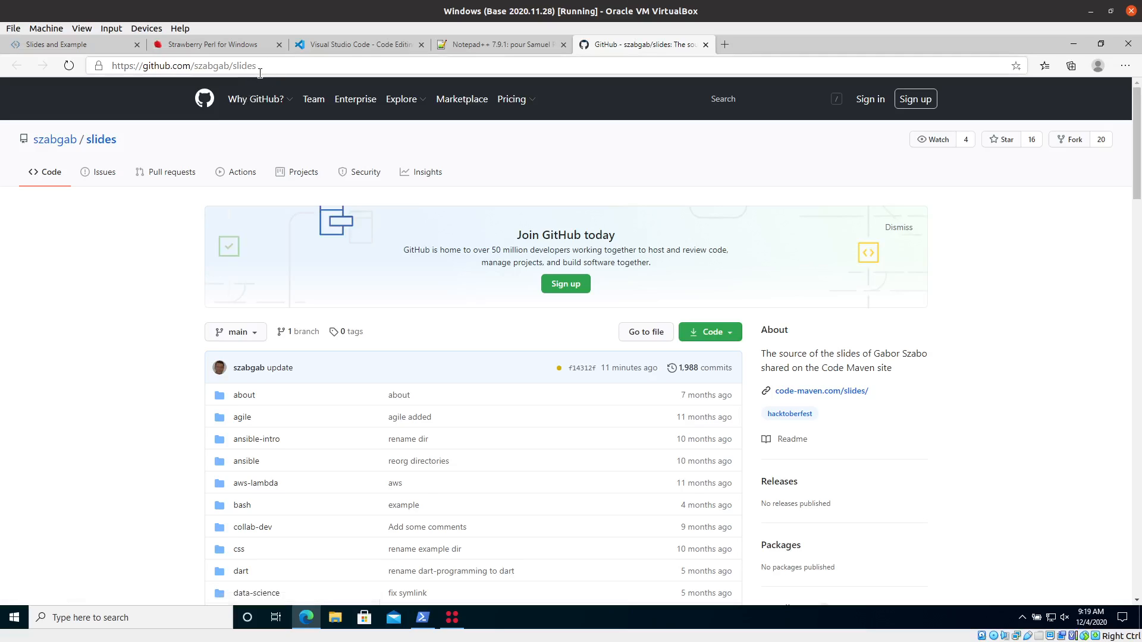
pyautogui.moveTo(252, 109)
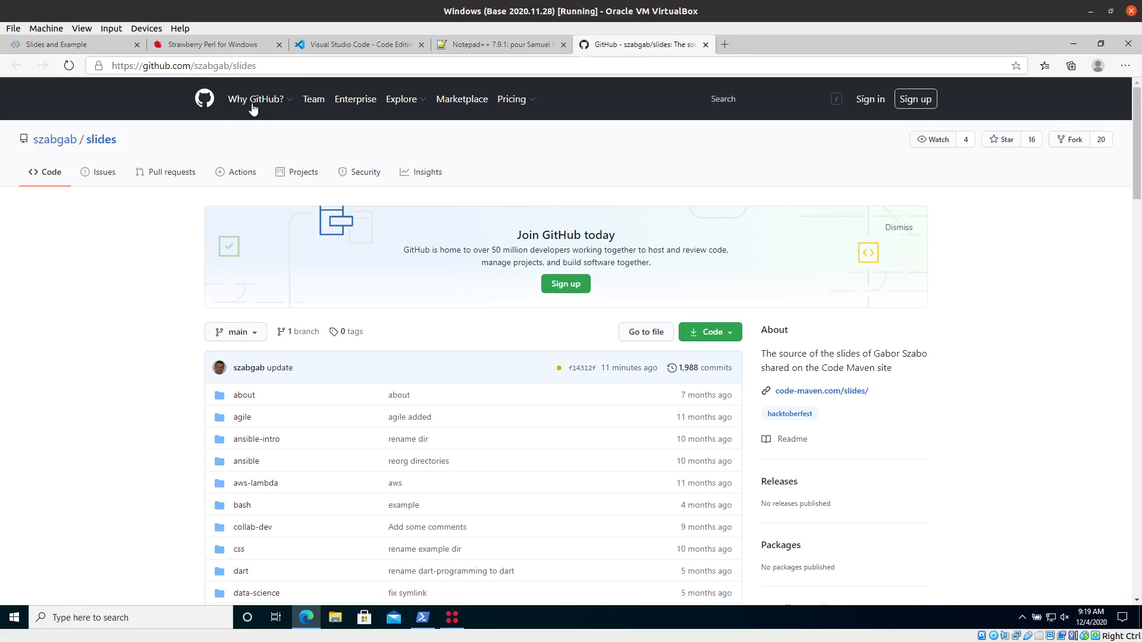
pyautogui.click(728, 332)
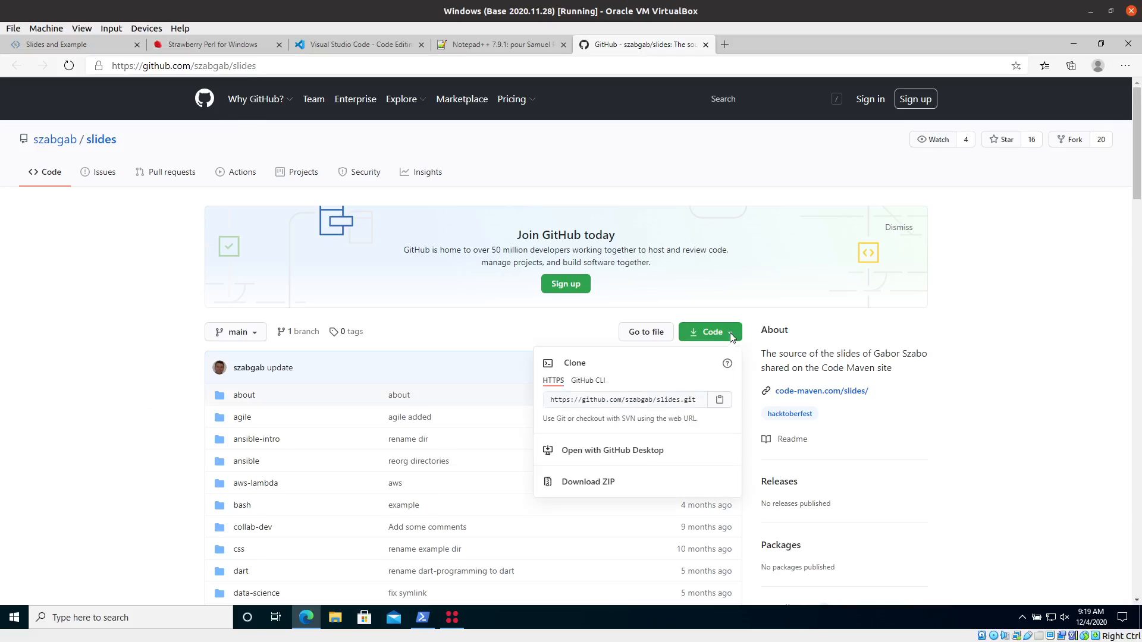
pyautogui.moveTo(643, 407)
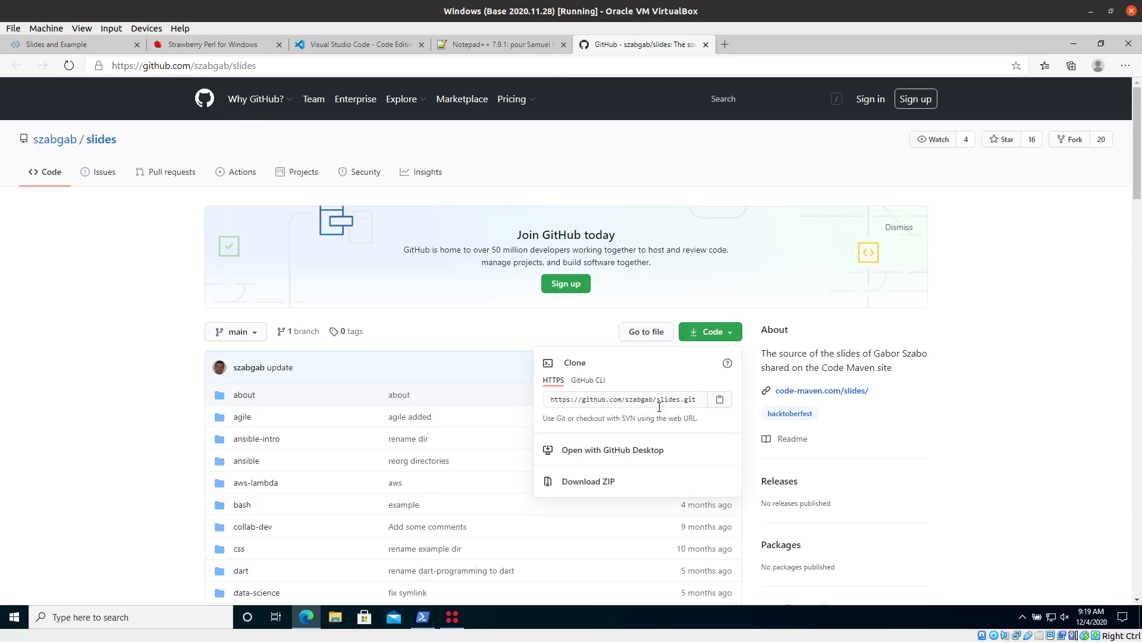
pyautogui.moveTo(638, 402)
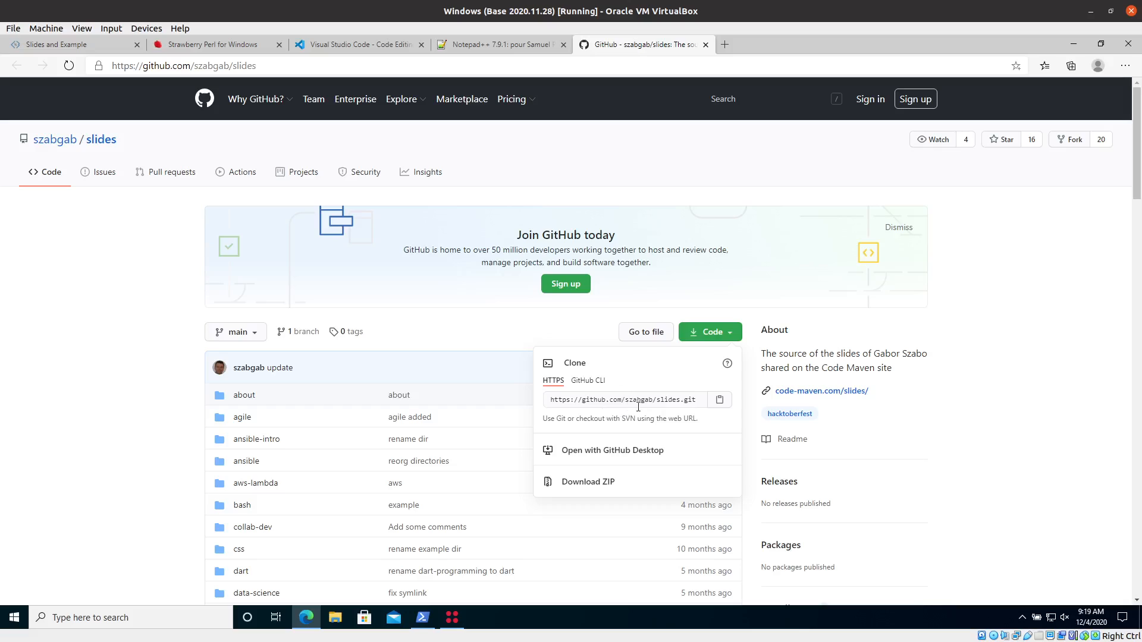
pyautogui.moveTo(598, 487)
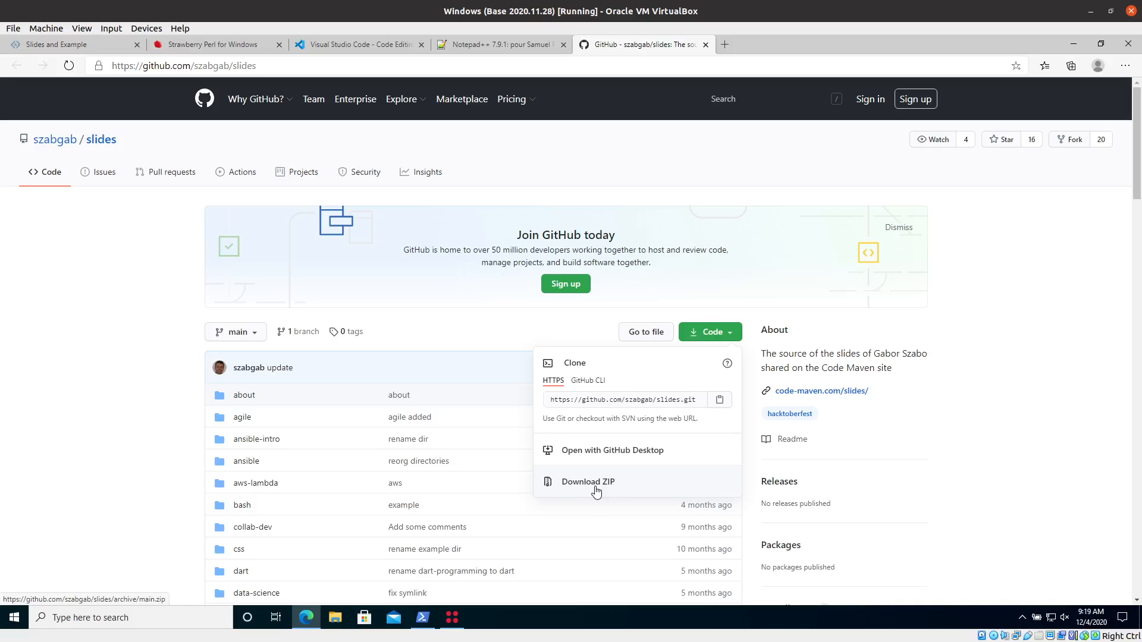
pyautogui.moveTo(673, 284)
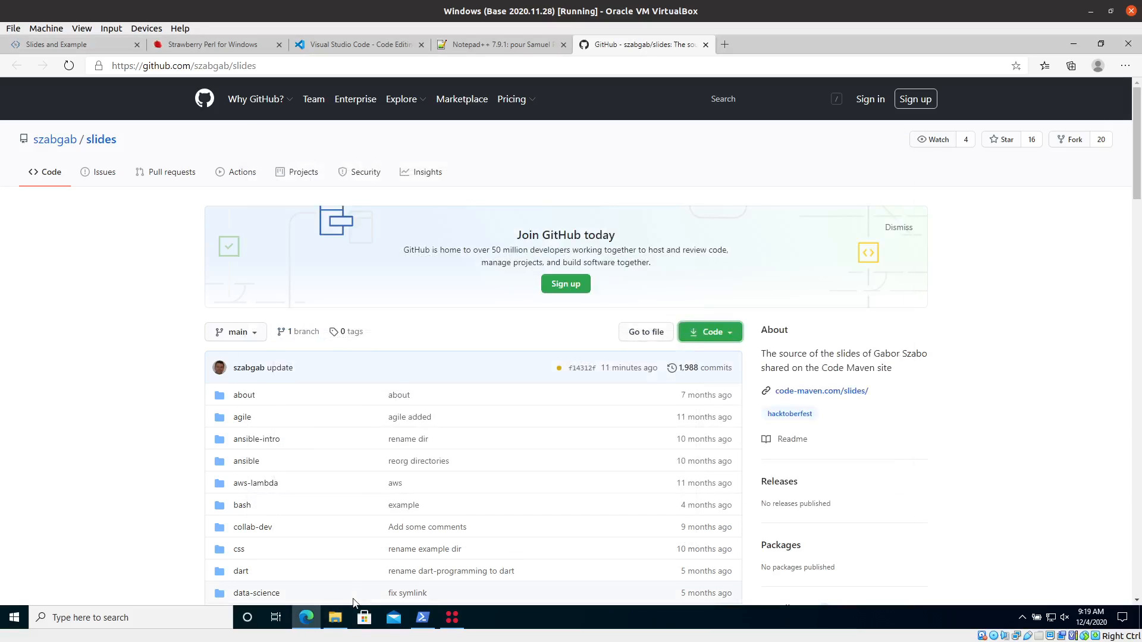
pyautogui.click(335, 618)
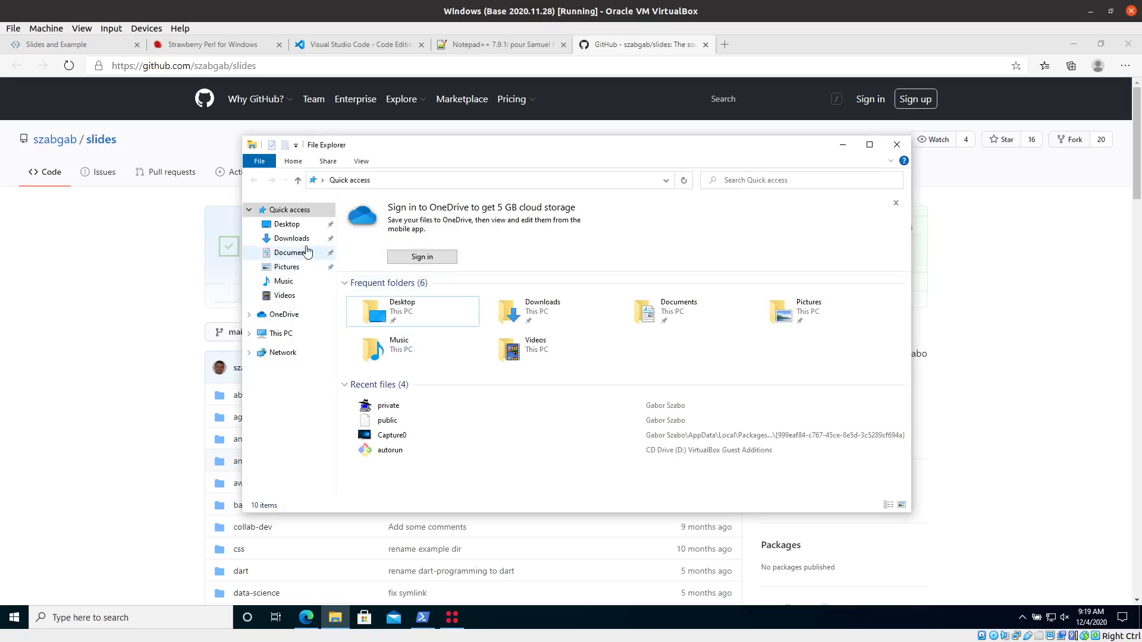
# View Downloads, look inside slides-main.zip (one slides-main folder), and return to Downloads
pyautogui.click(293, 238)
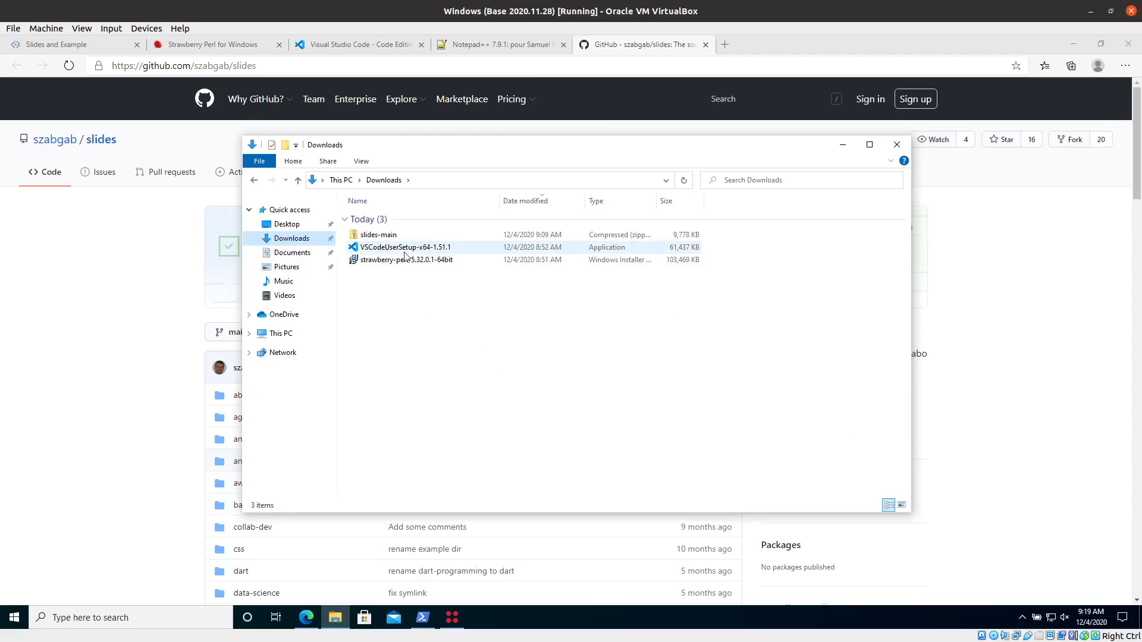
pyautogui.click(376, 234)
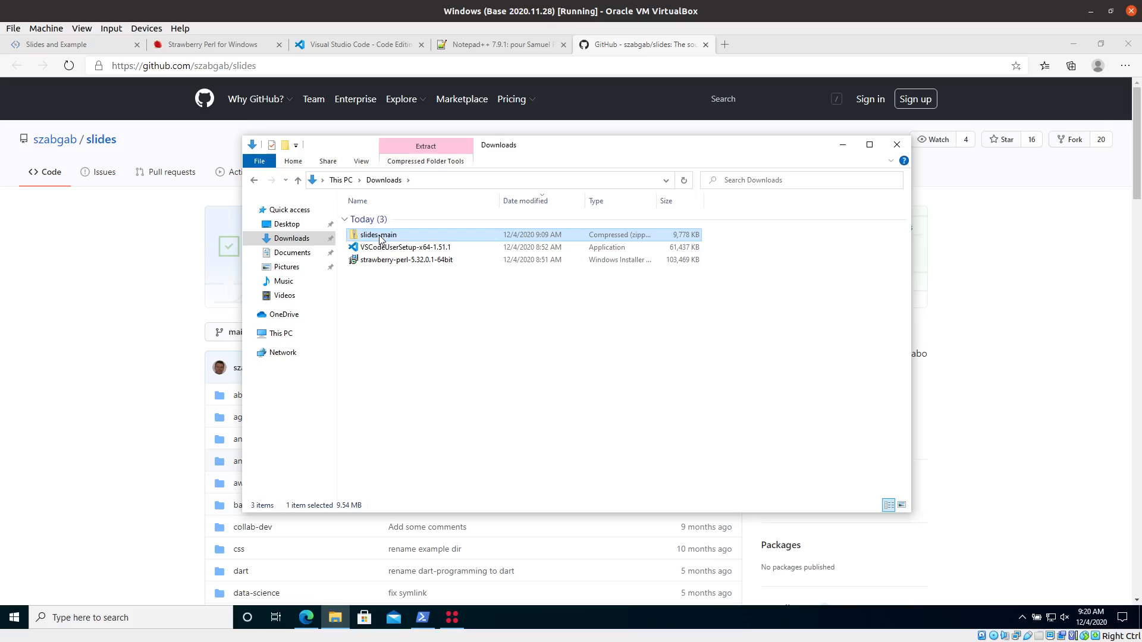
pyautogui.moveTo(369, 295)
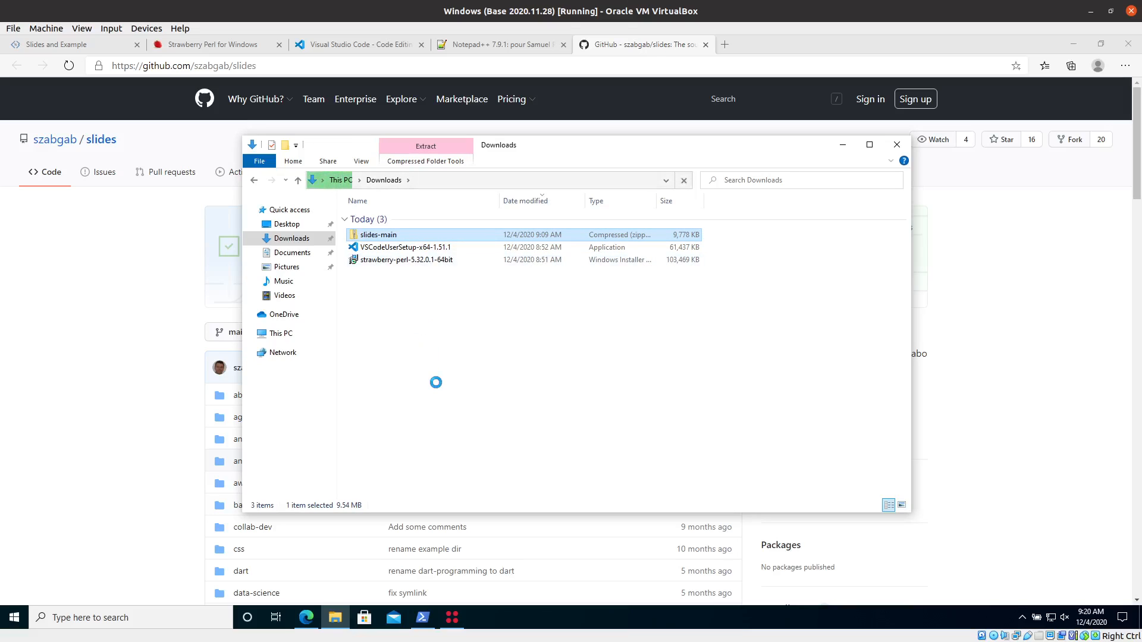
pyautogui.doubleClick(376, 234)
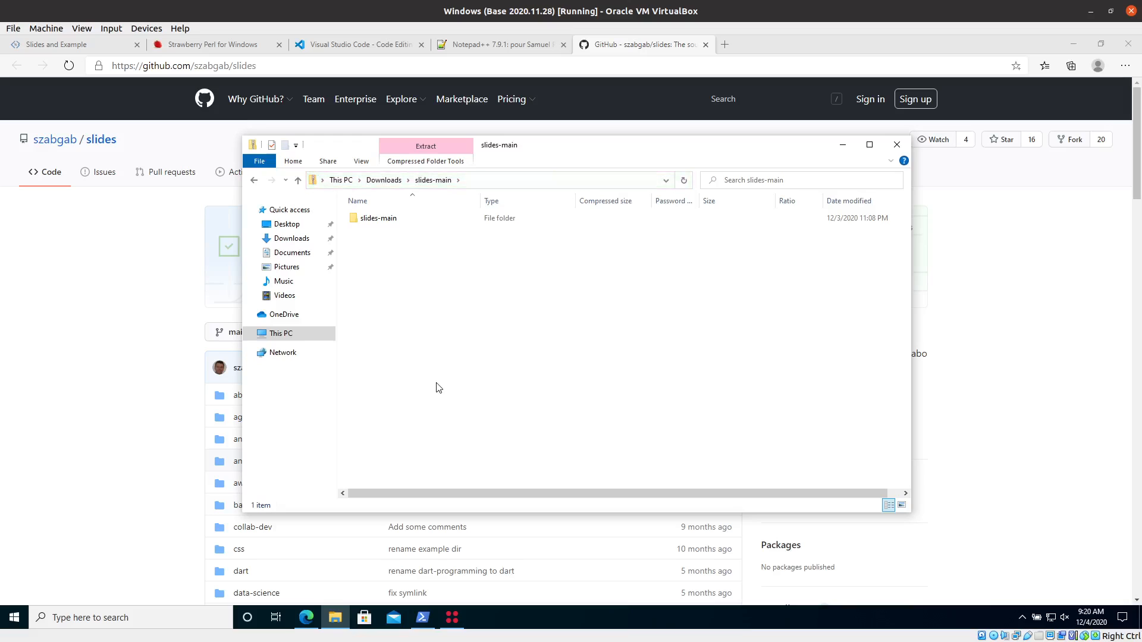
pyautogui.moveTo(421, 252)
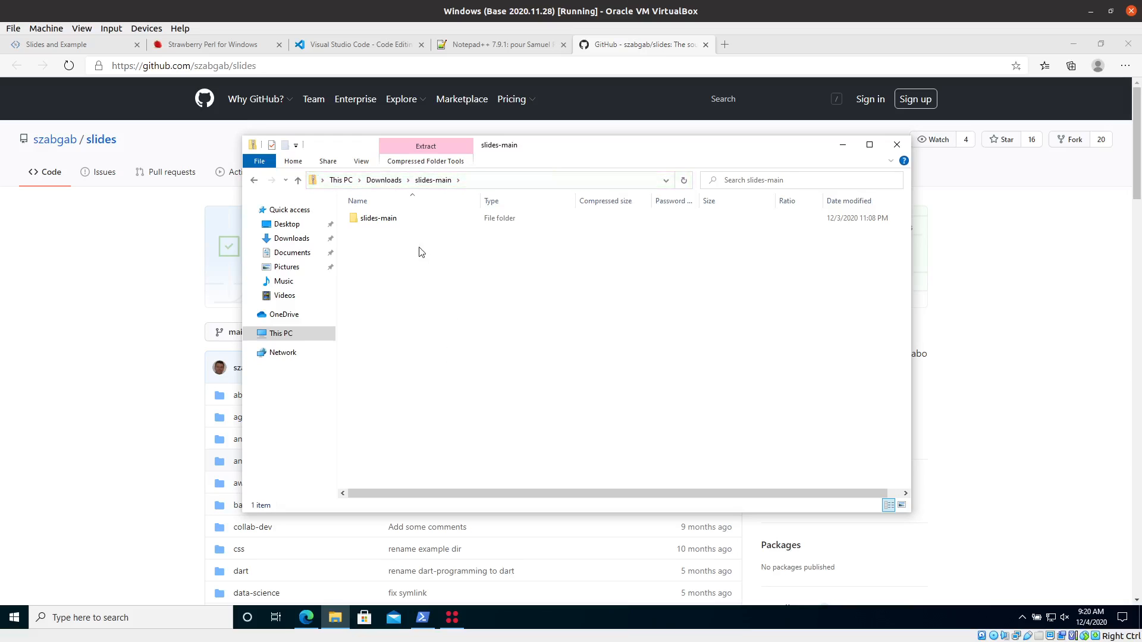
pyautogui.moveTo(383, 181)
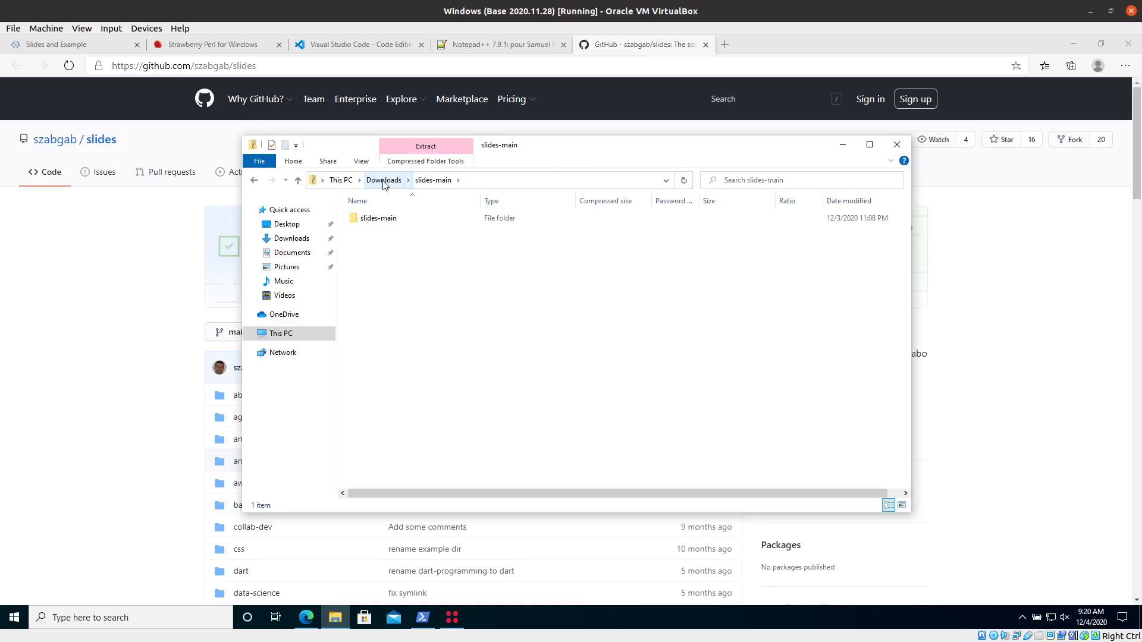
pyautogui.click(383, 180)
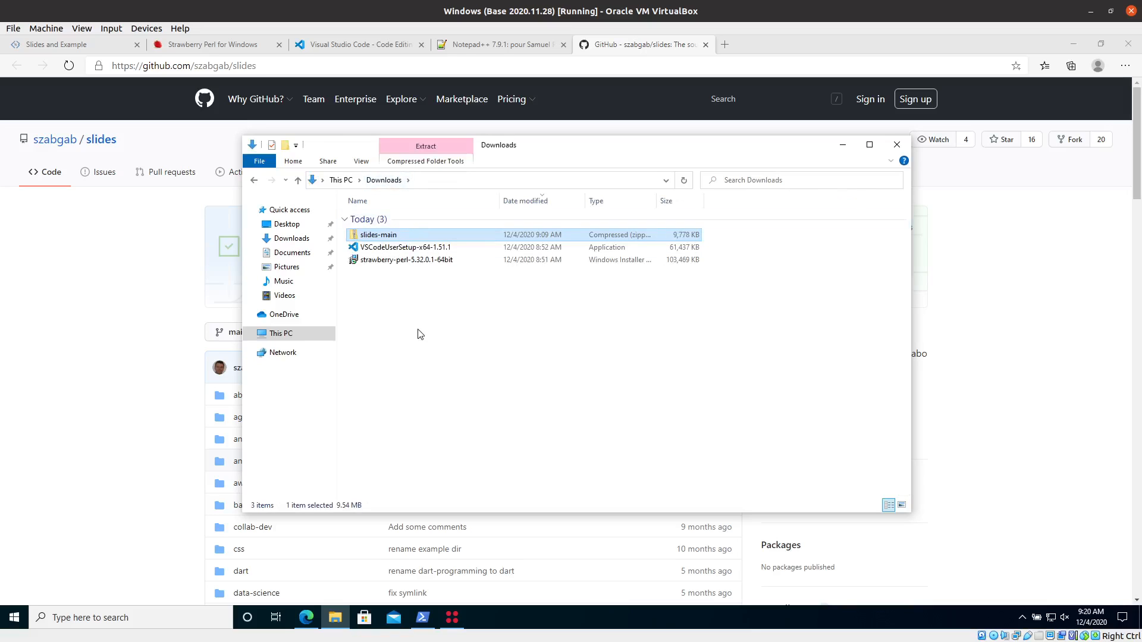
# Start Extract All for slides-main and focus the destination path field
pyautogui.rightClick(378, 234)
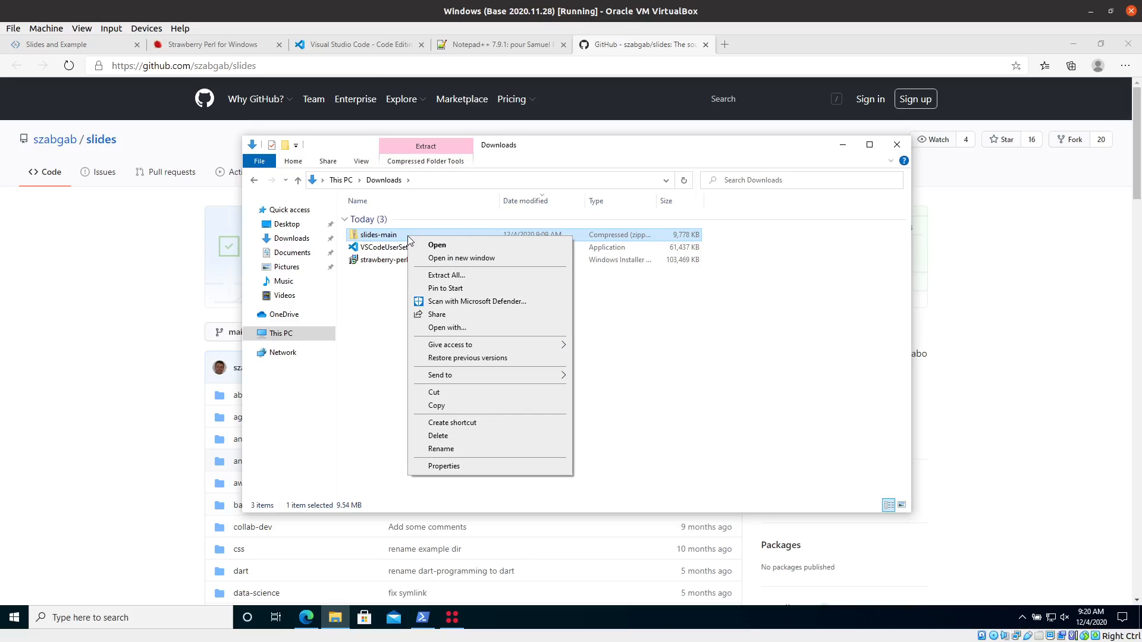
pyautogui.moveTo(387, 236)
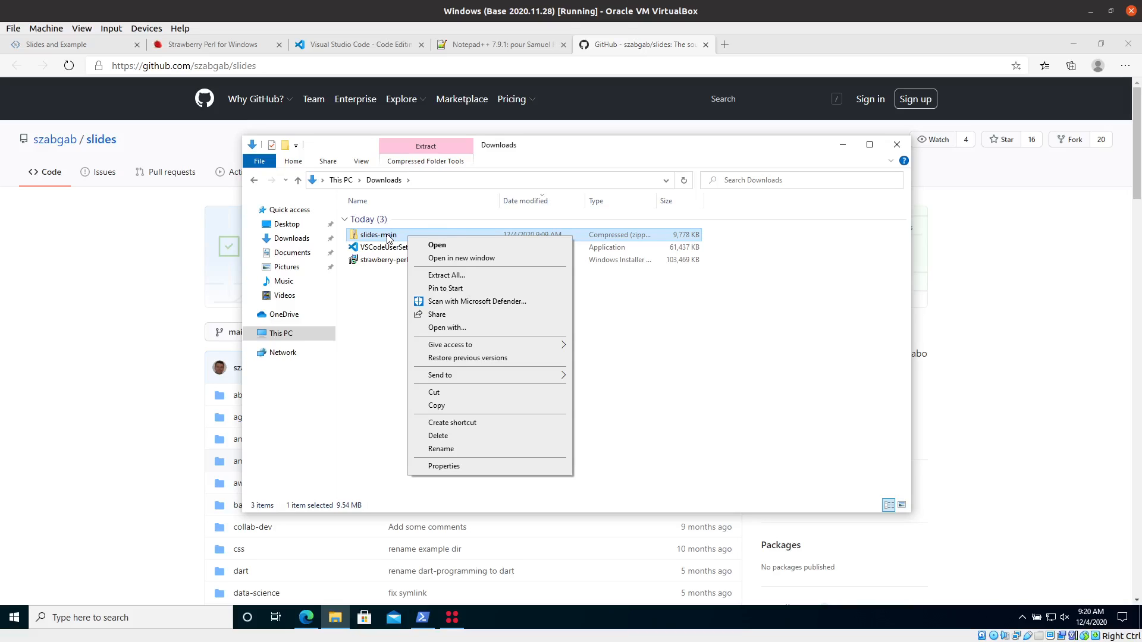
pyautogui.click(446, 275)
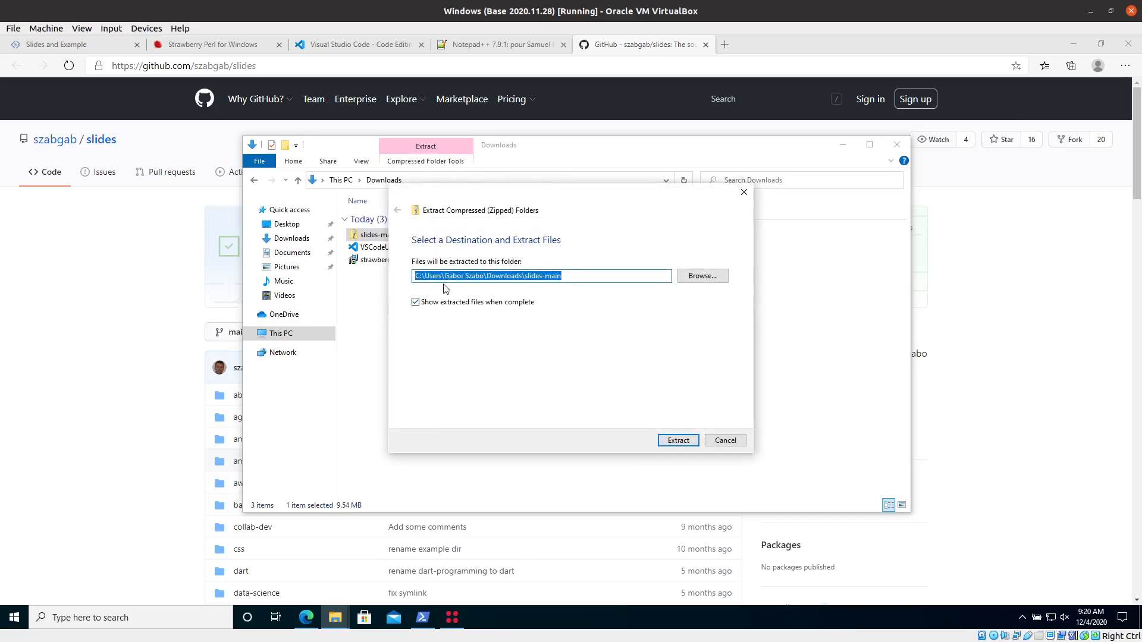
pyautogui.moveTo(460, 293)
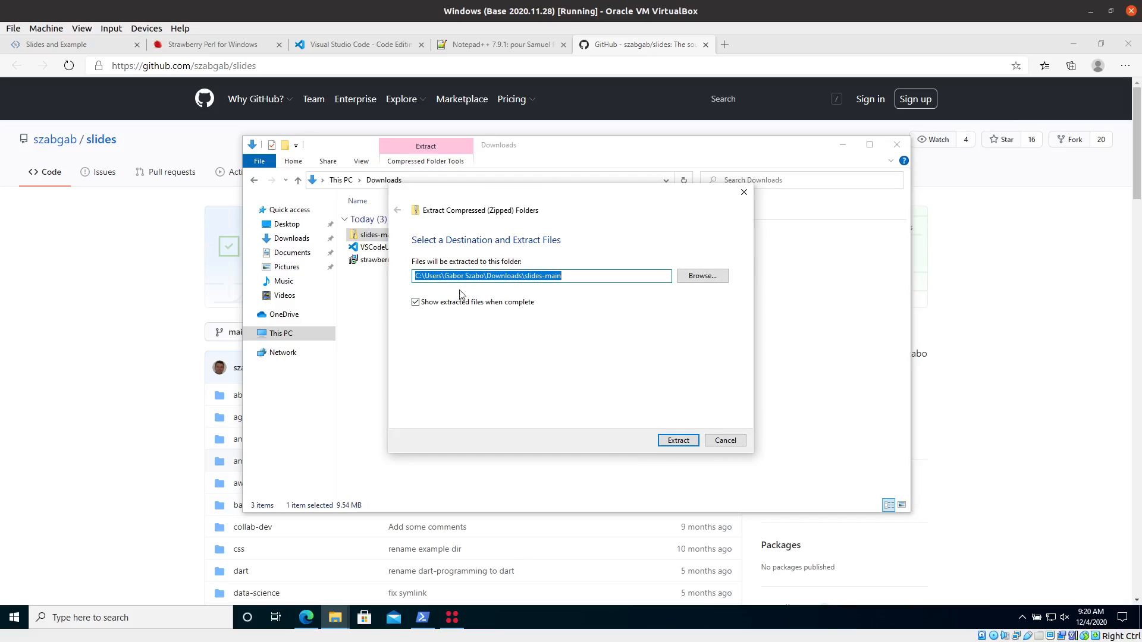
pyautogui.click(465, 276)
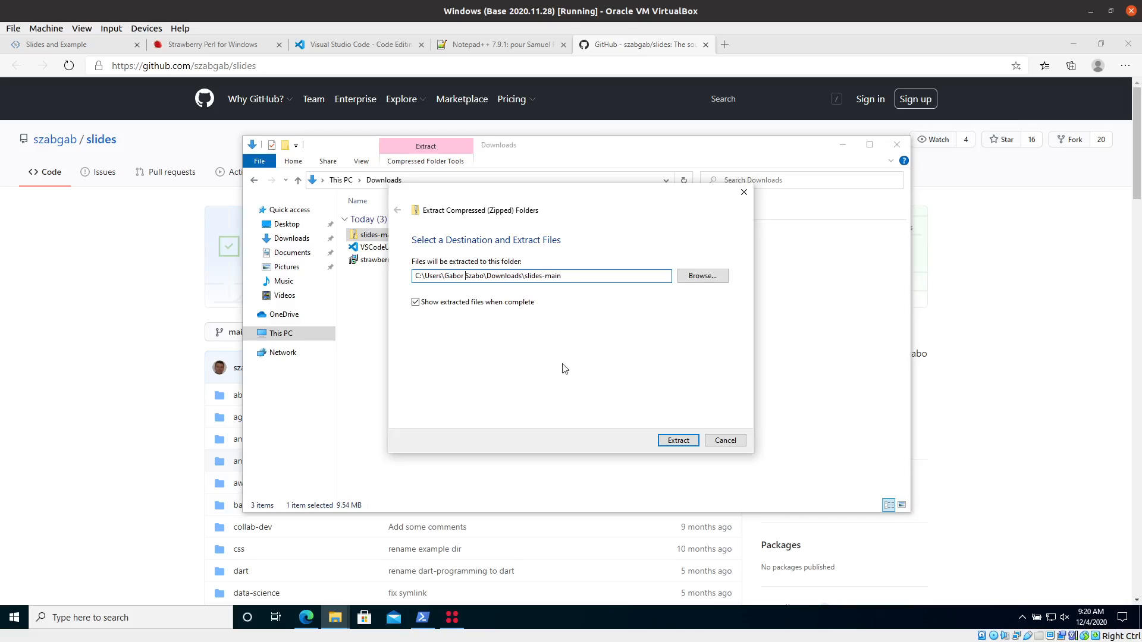
pyautogui.moveTo(483, 292)
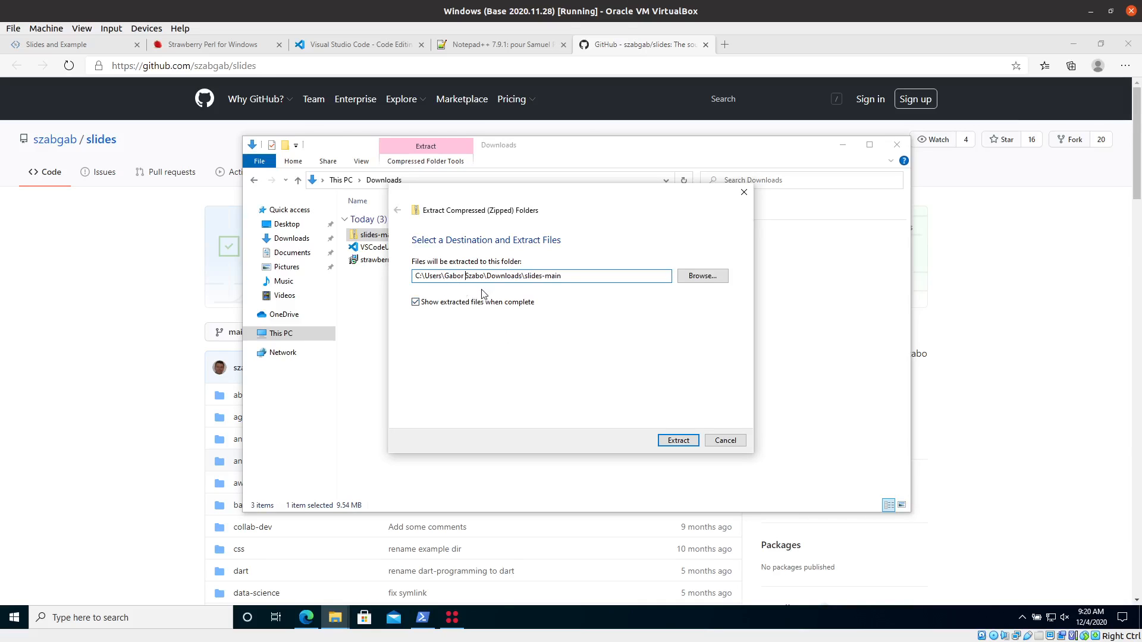
pyautogui.moveTo(549, 361)
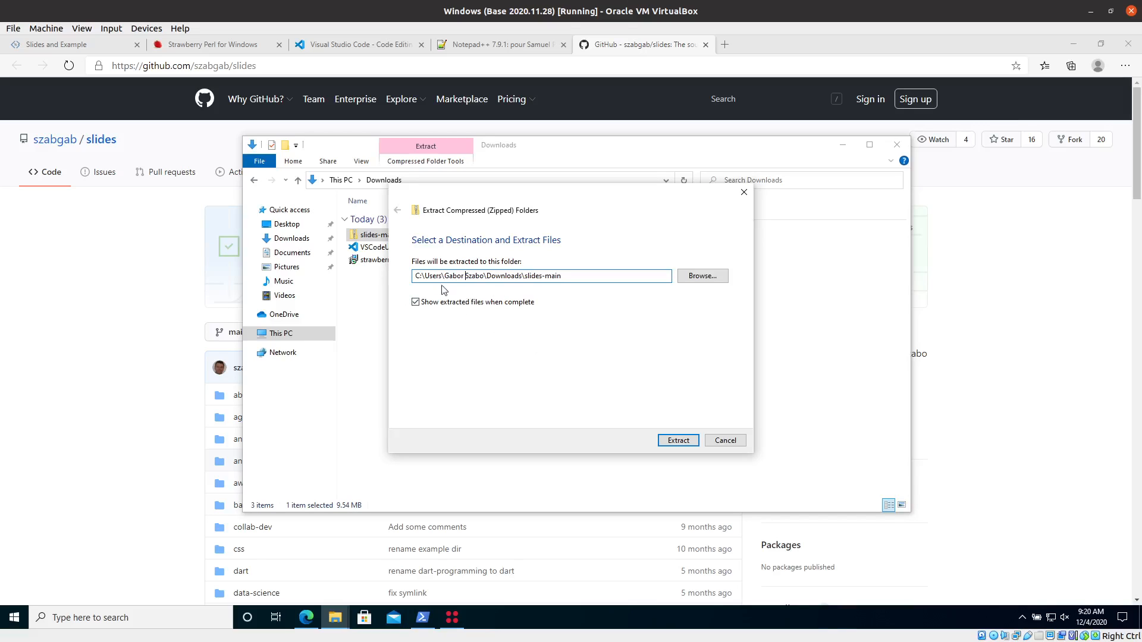
pyautogui.moveTo(481, 294)
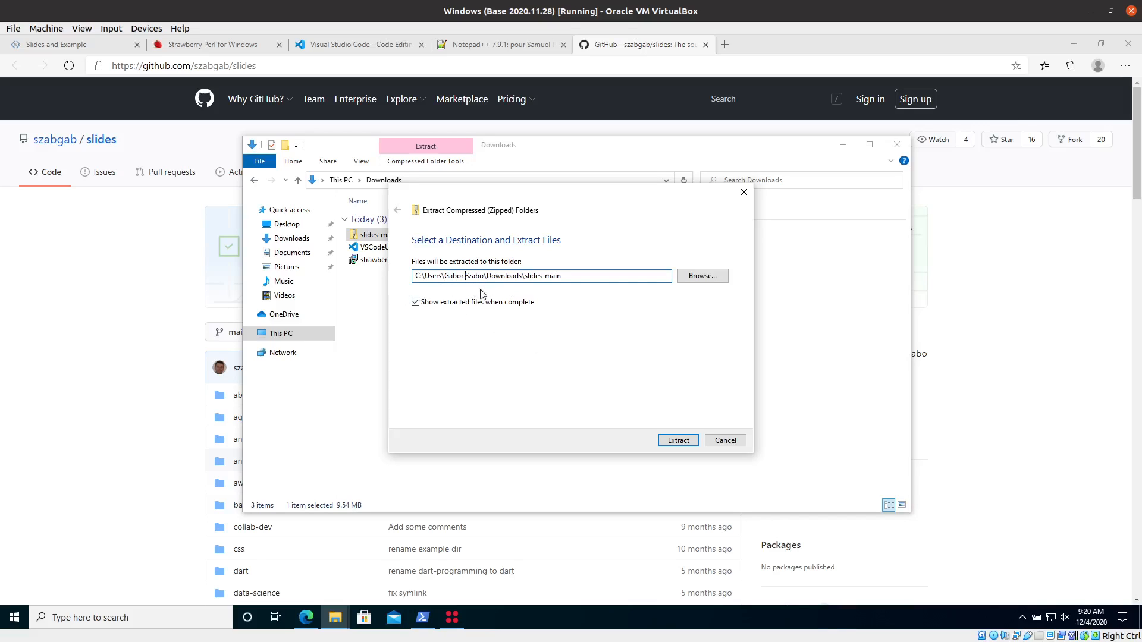
pyautogui.moveTo(466, 293)
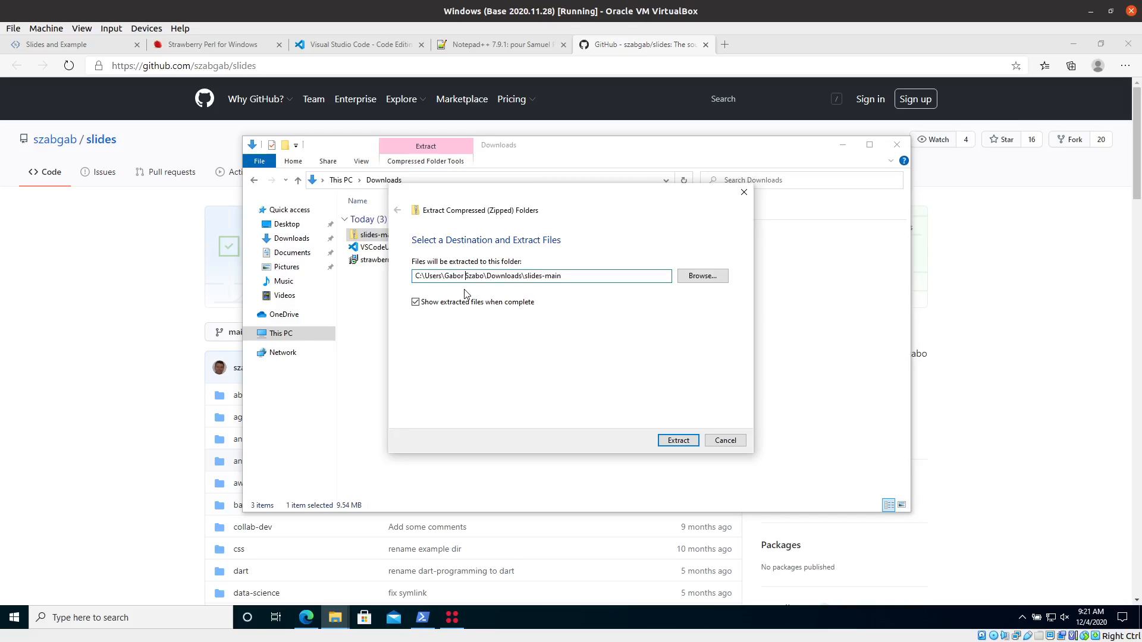
pyautogui.moveTo(522, 339)
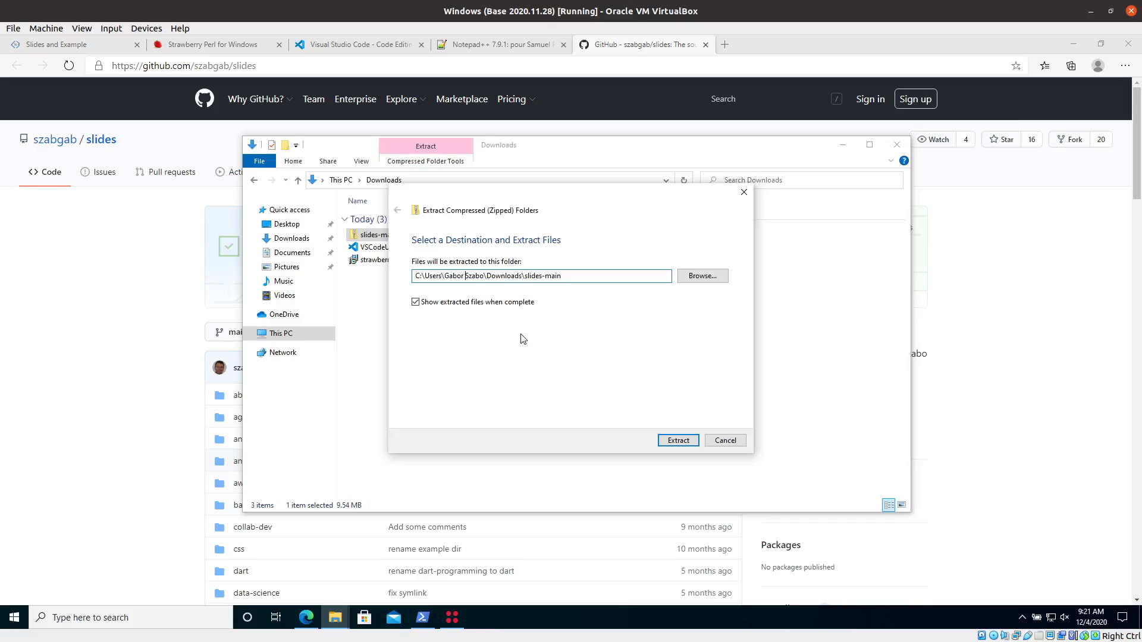
pyautogui.moveTo(583, 414)
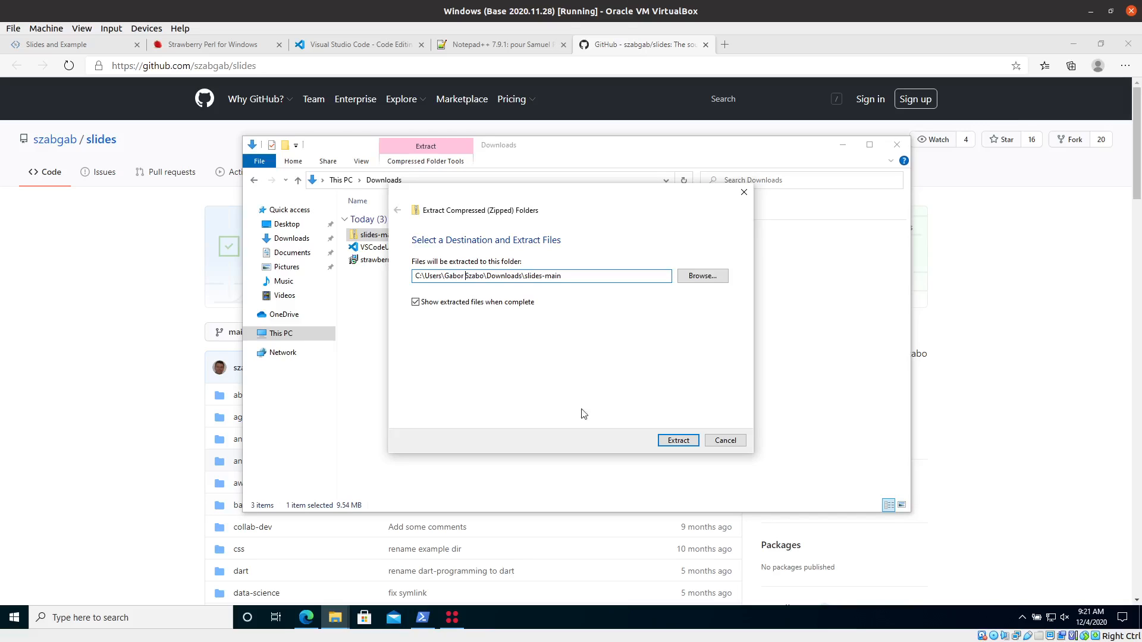
pyautogui.moveTo(720, 438)
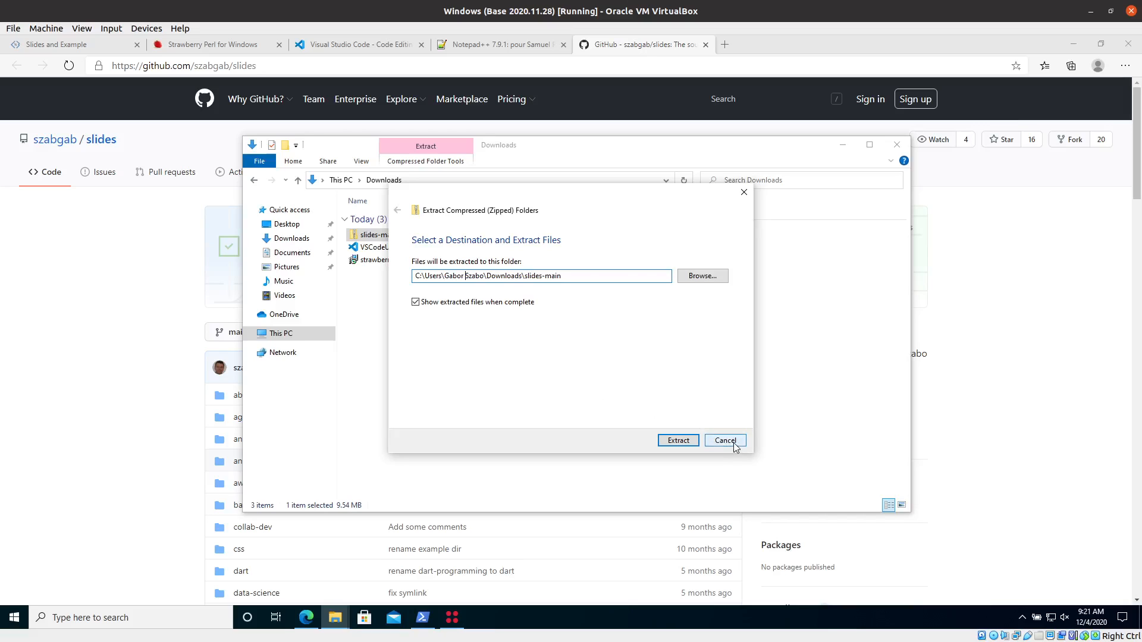
# Cancel the extraction and navigate File Explorer to C:\
pyautogui.click(726, 441)
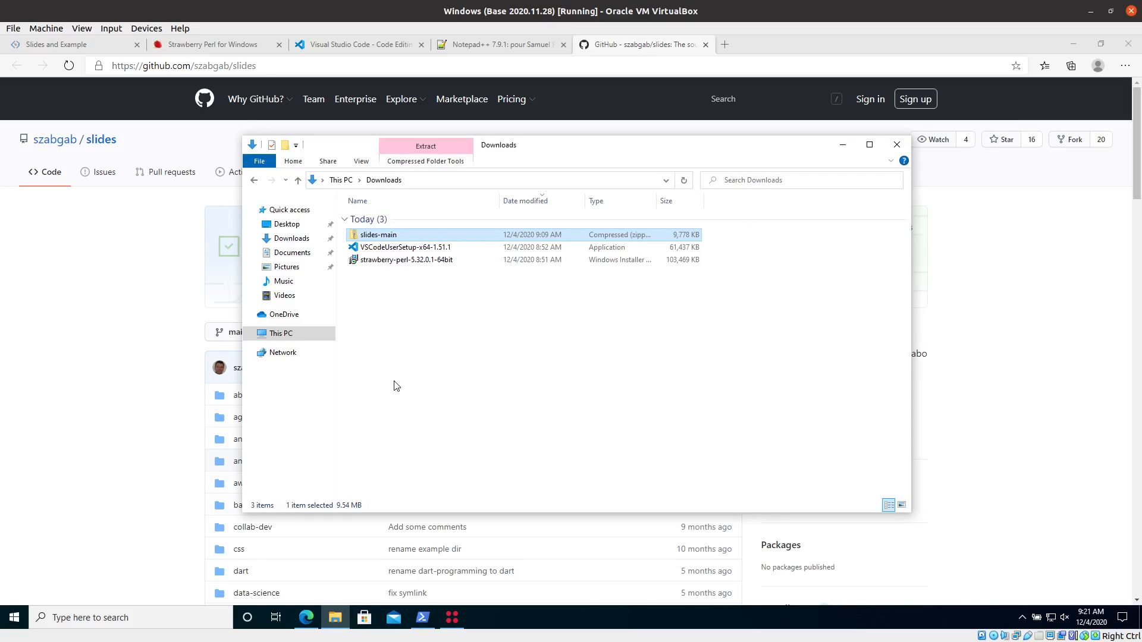
pyautogui.moveTo(410, 331)
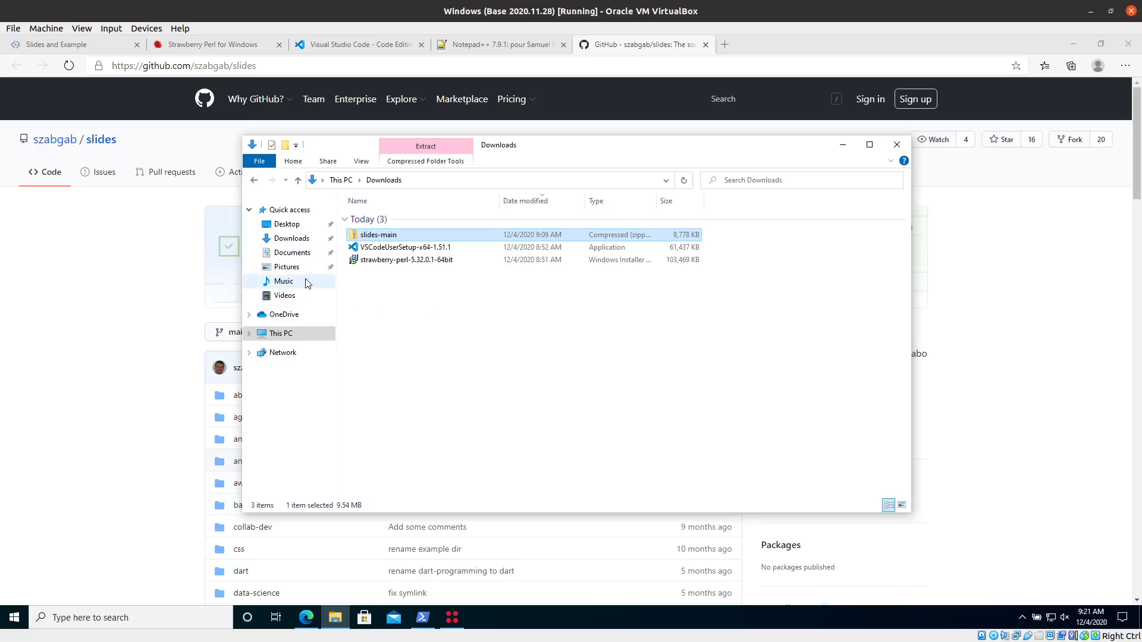
pyautogui.moveTo(304, 244)
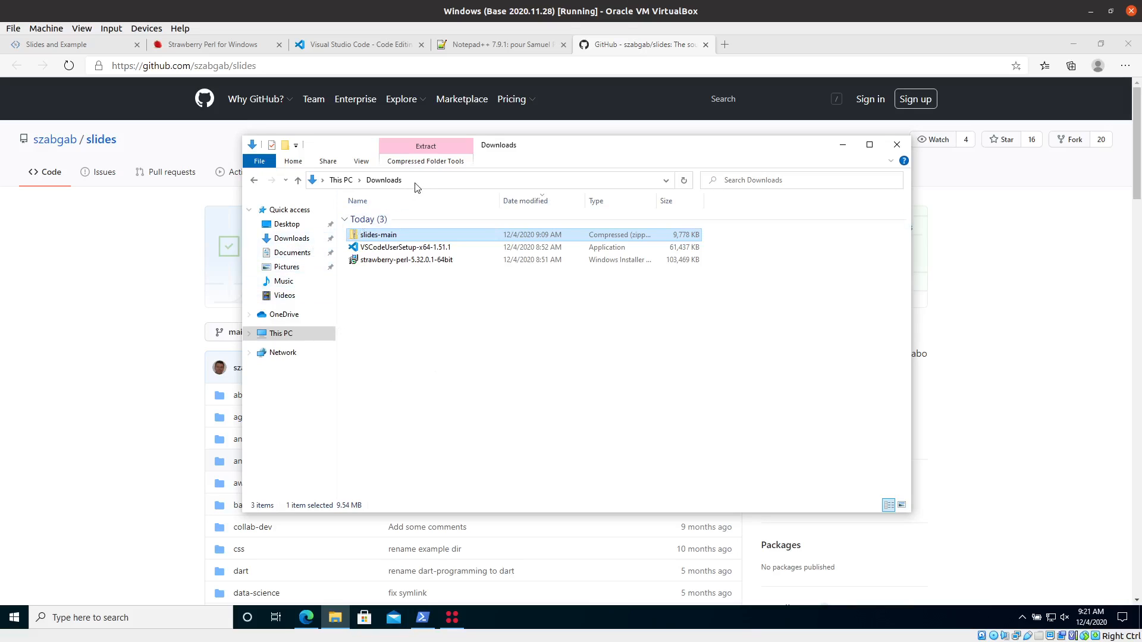
pyautogui.click(416, 181)
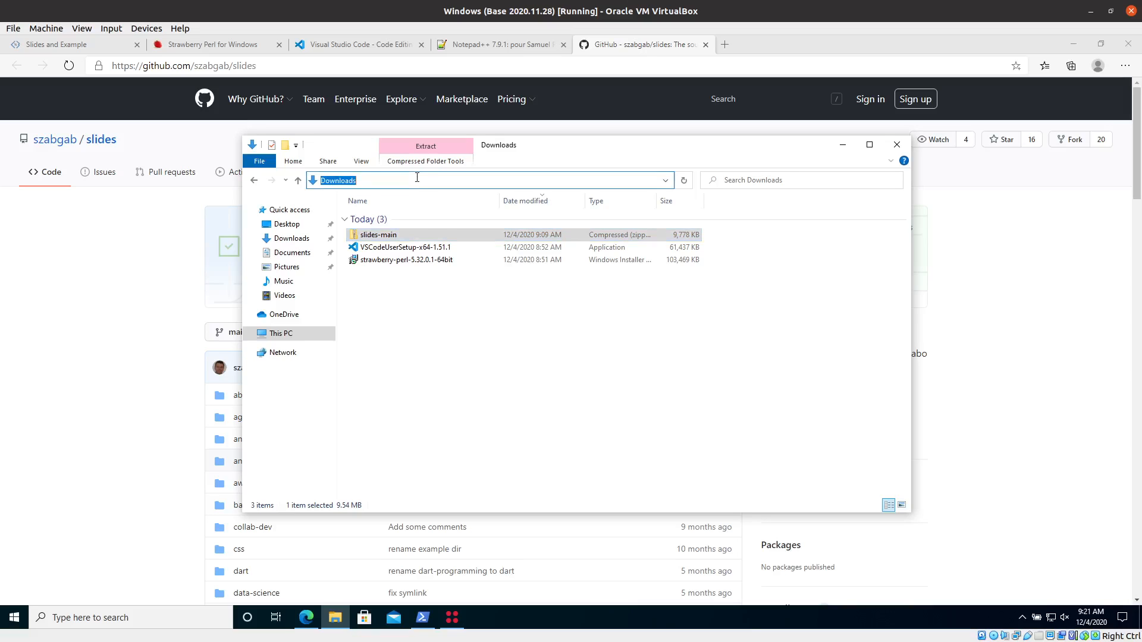
pyautogui.write('C:\\')
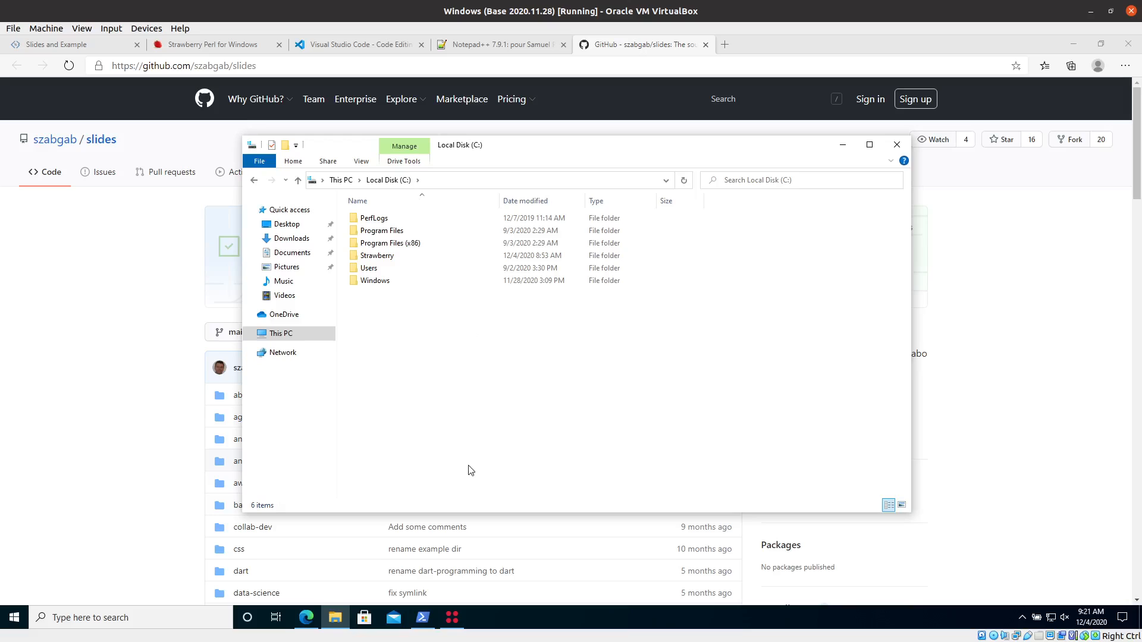
pyautogui.moveTo(426, 372)
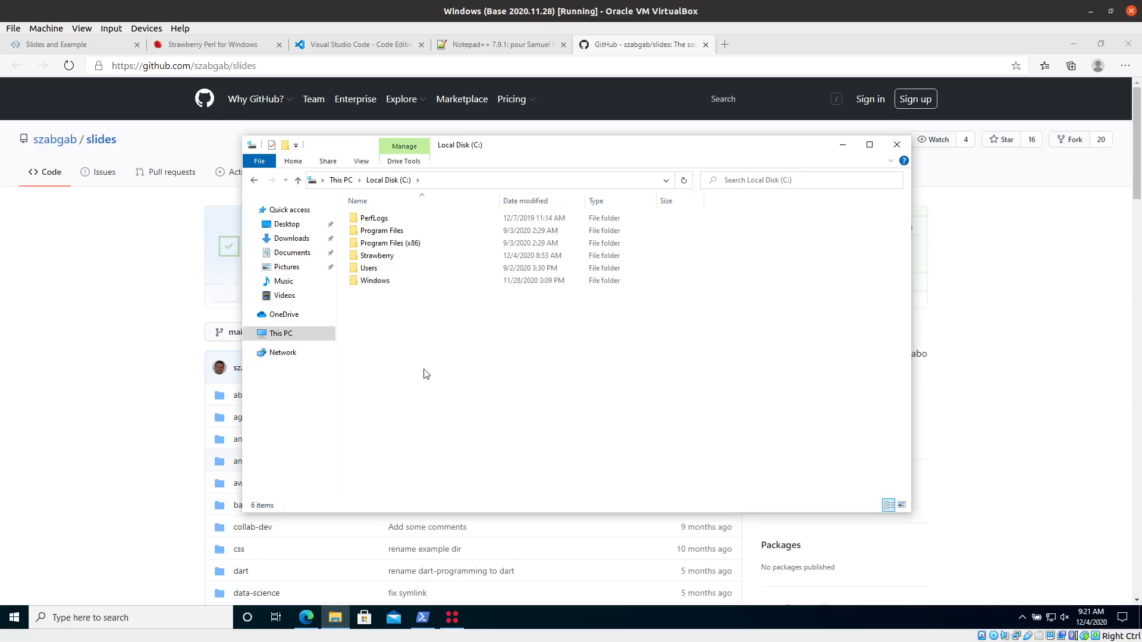
# Create a new folder named course at the root of the C: drive
pyautogui.rightClick(426, 373)
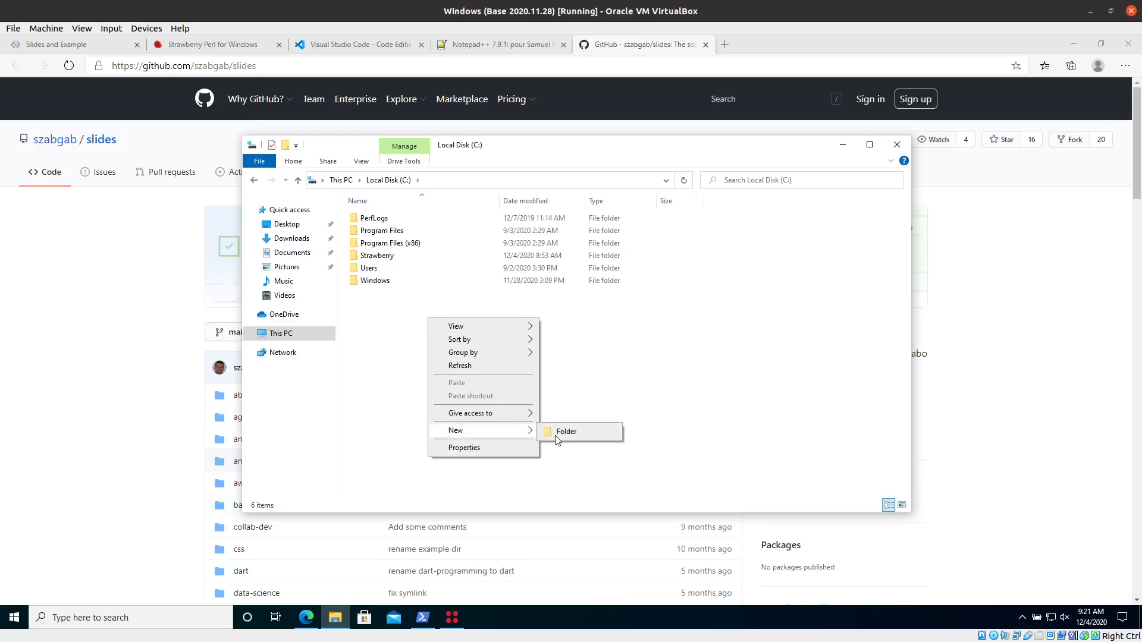
pyautogui.click(566, 432)
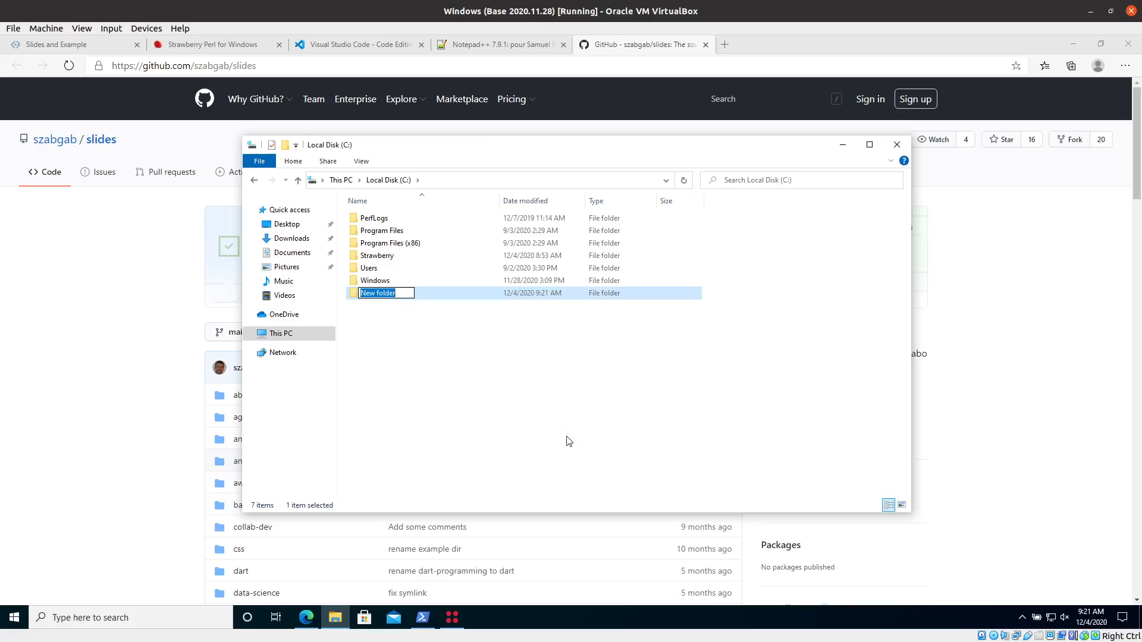
pyautogui.write('work')
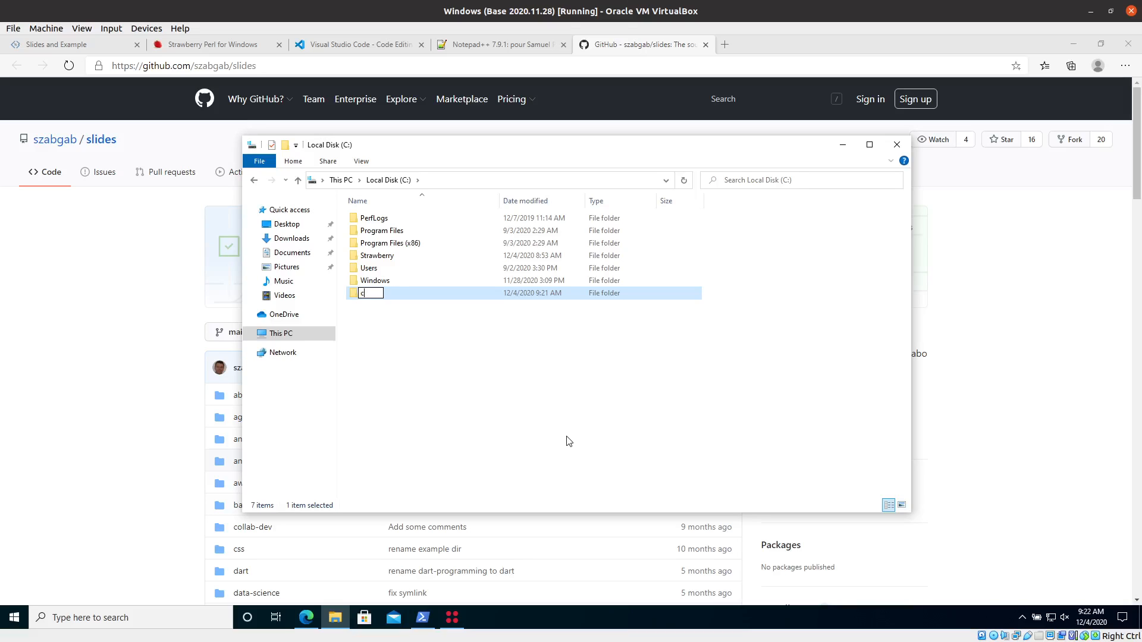
pyautogui.write('ourse')
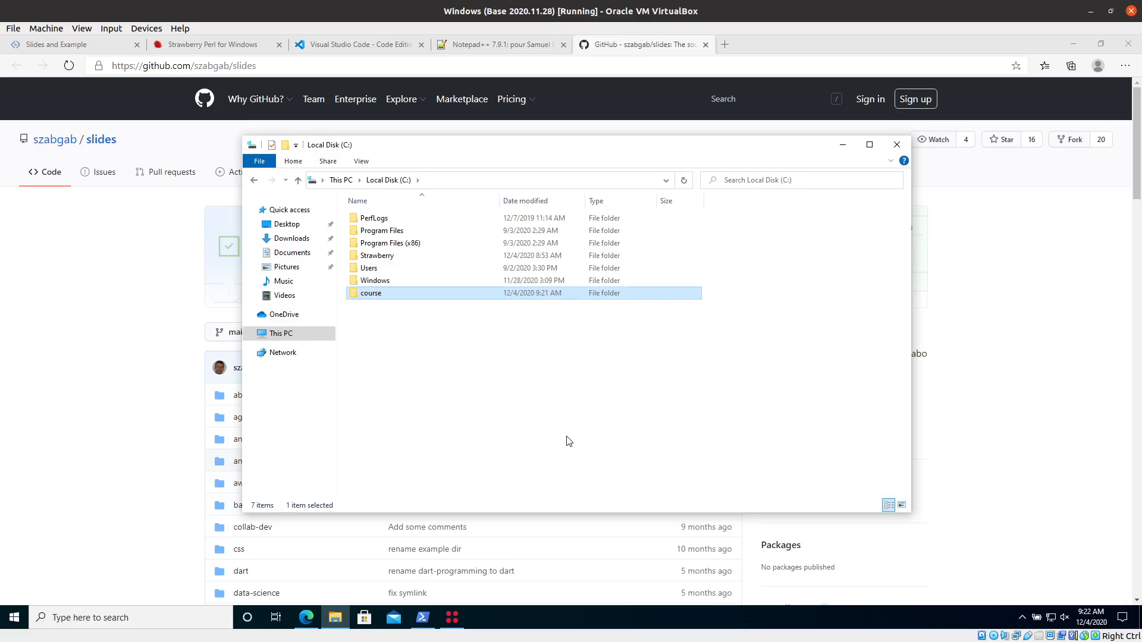
pyautogui.moveTo(419, 485)
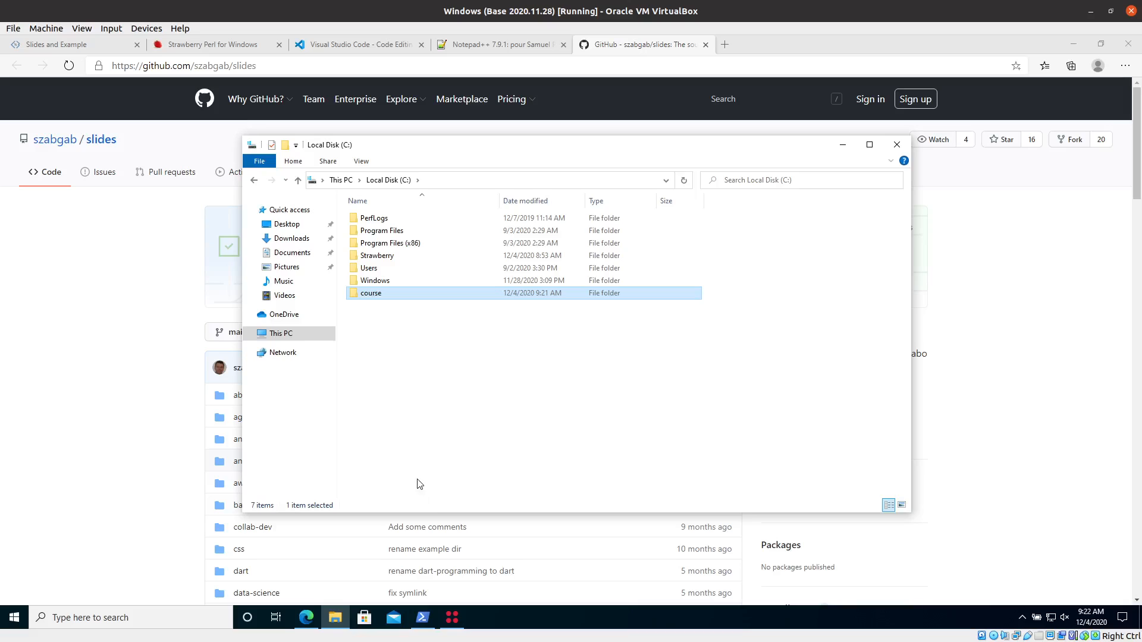
pyautogui.moveTo(379, 298)
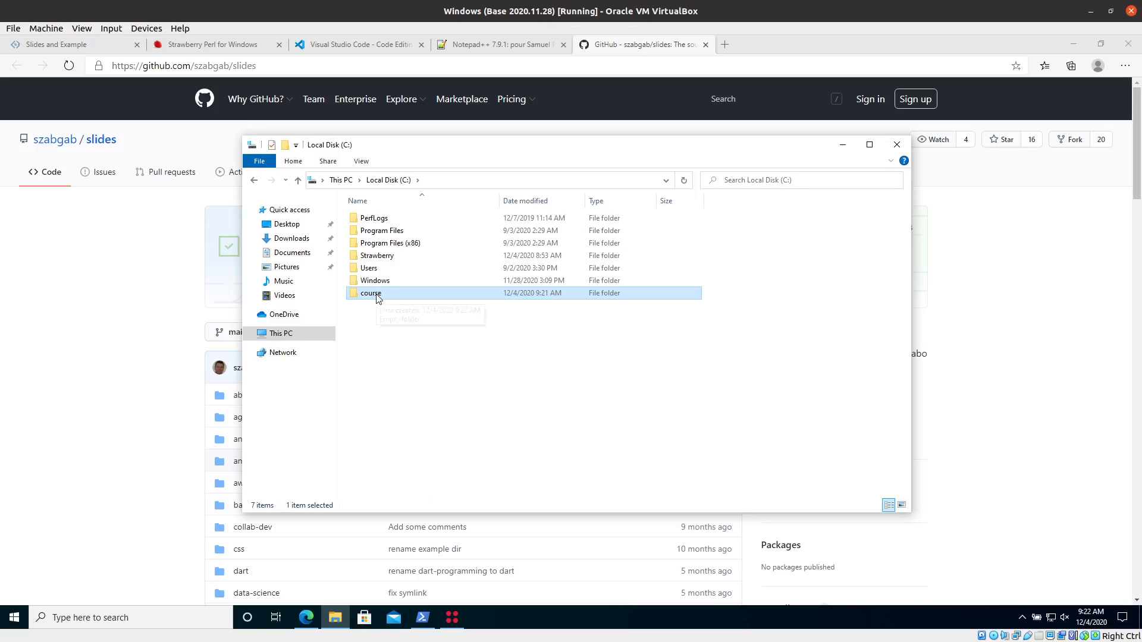
pyautogui.moveTo(377, 293)
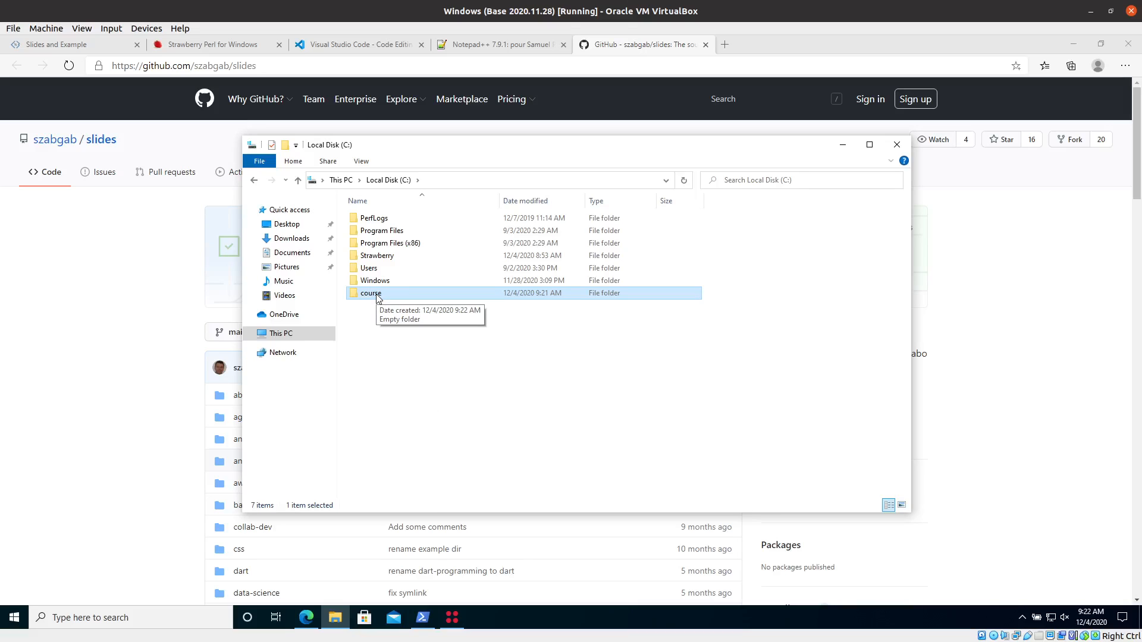
pyautogui.moveTo(360, 357)
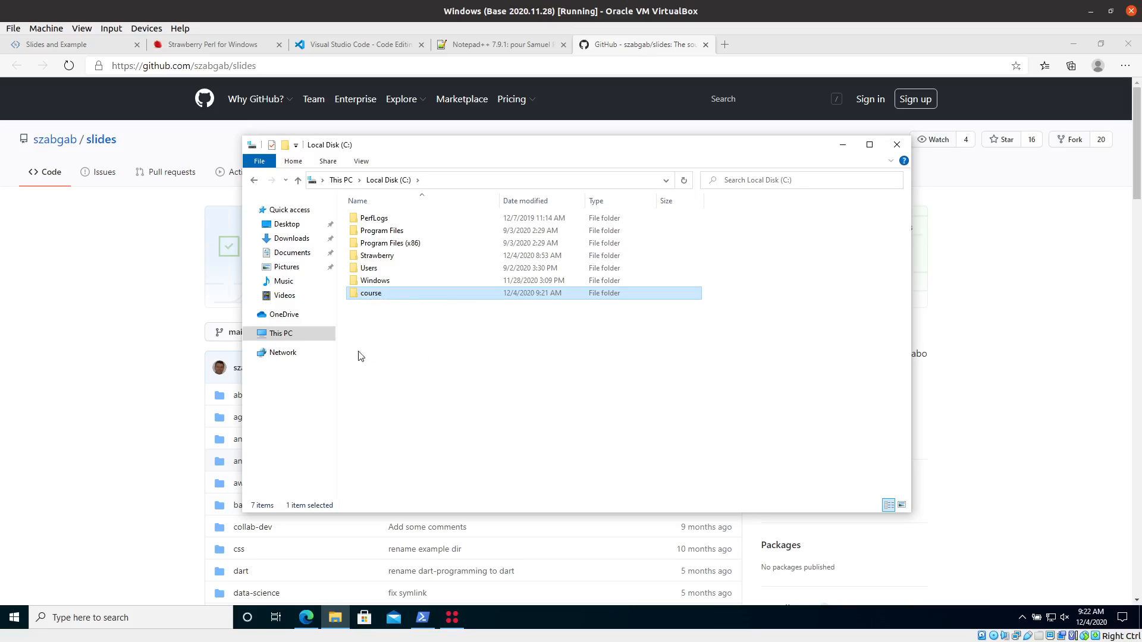
# Start Extract All for slides-main in Downloads and browse for a different destination
pyautogui.click(292, 238)
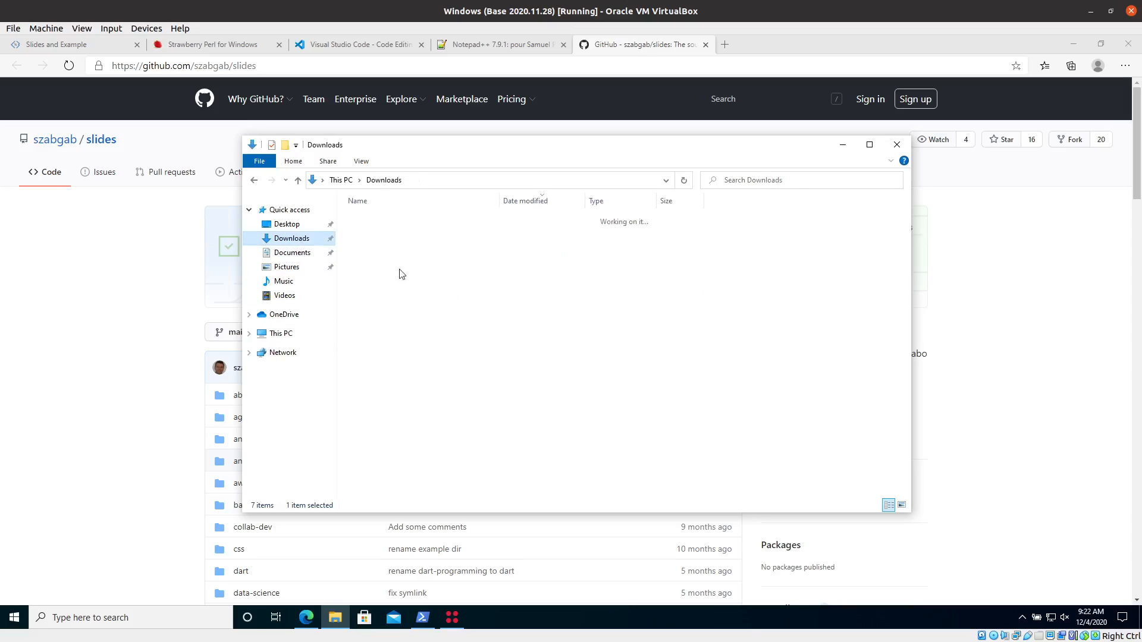
pyautogui.rightClick(377, 235)
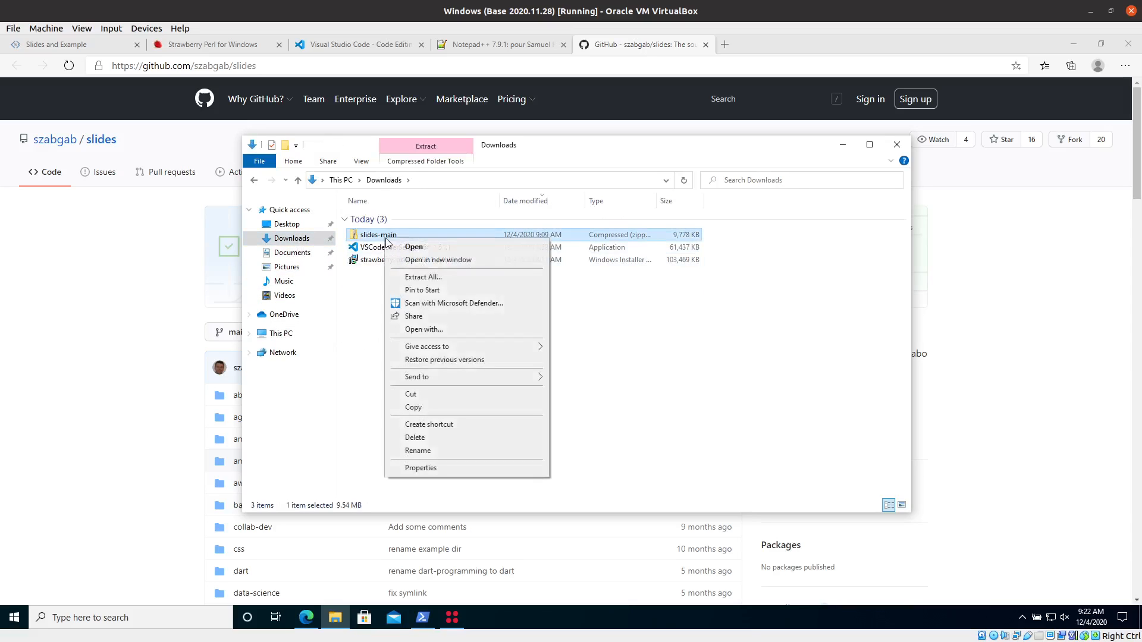
pyautogui.moveTo(424, 402)
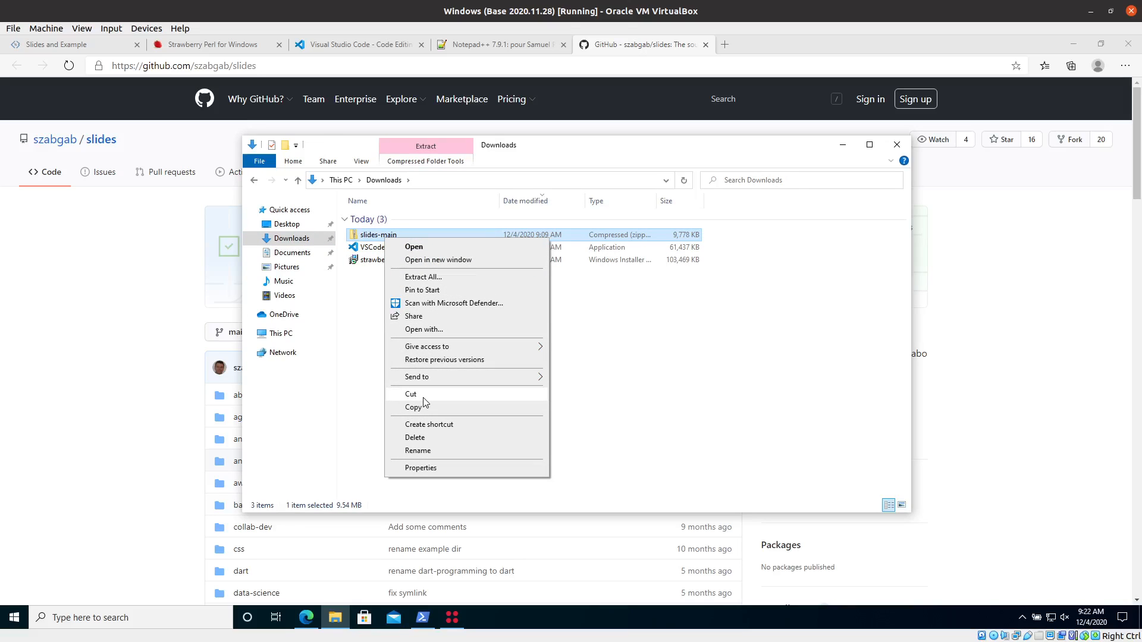
pyautogui.moveTo(436, 393)
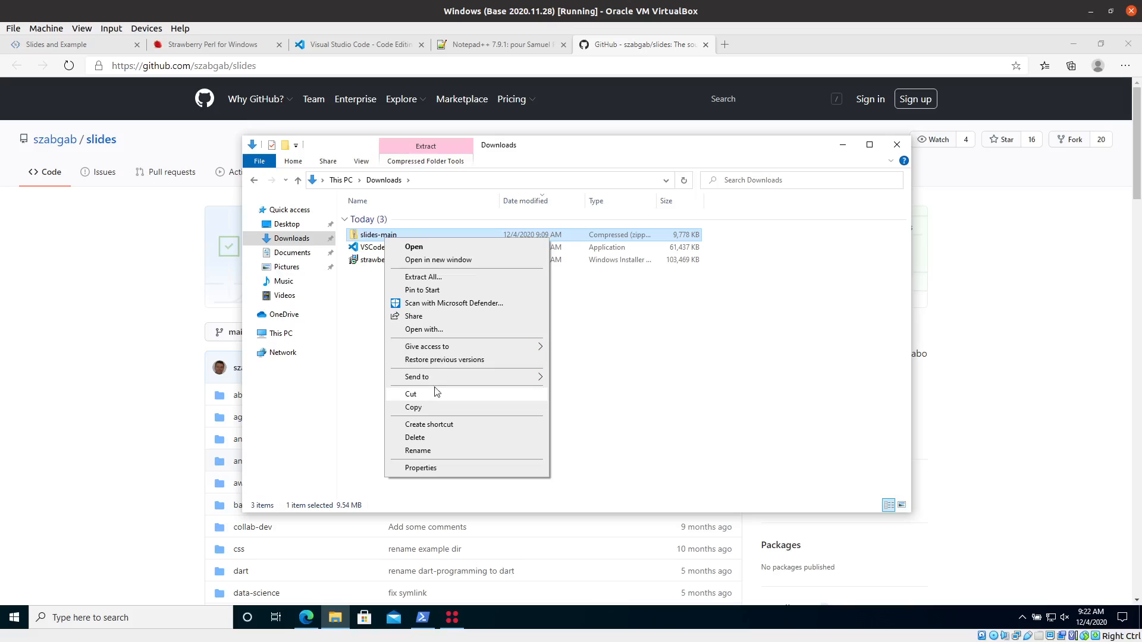
pyautogui.moveTo(455, 303)
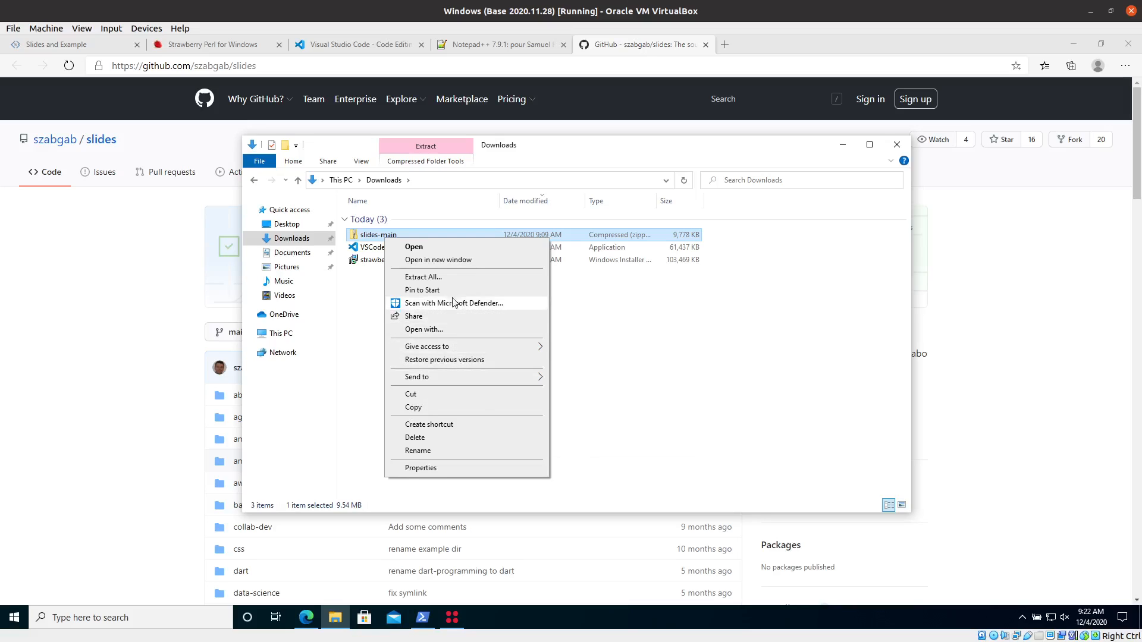
pyautogui.click(424, 276)
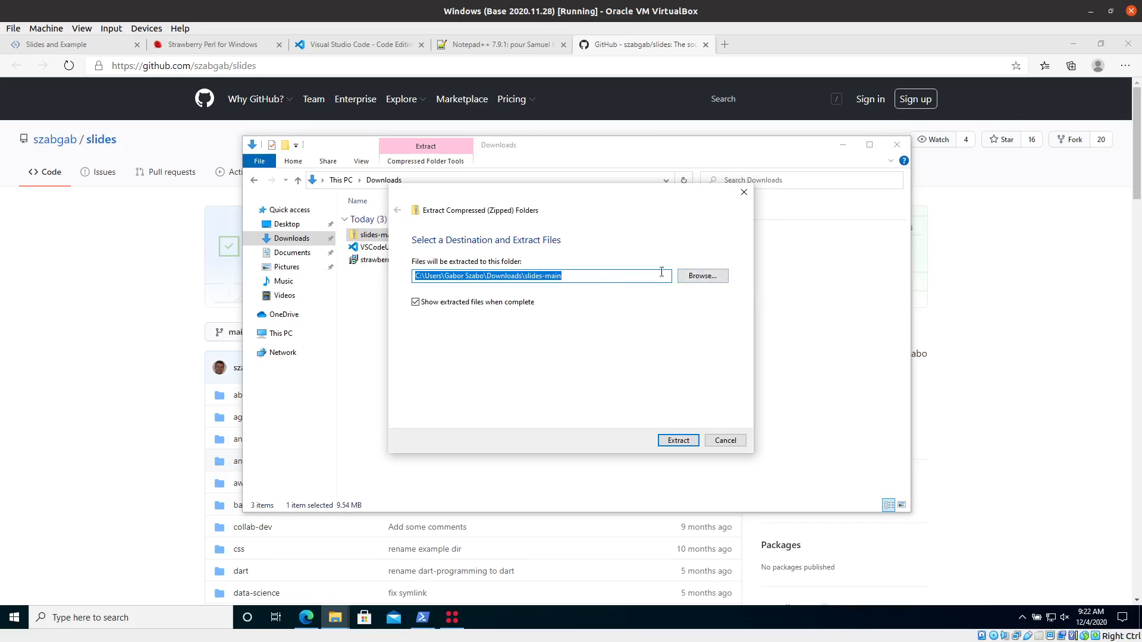
pyautogui.click(702, 276)
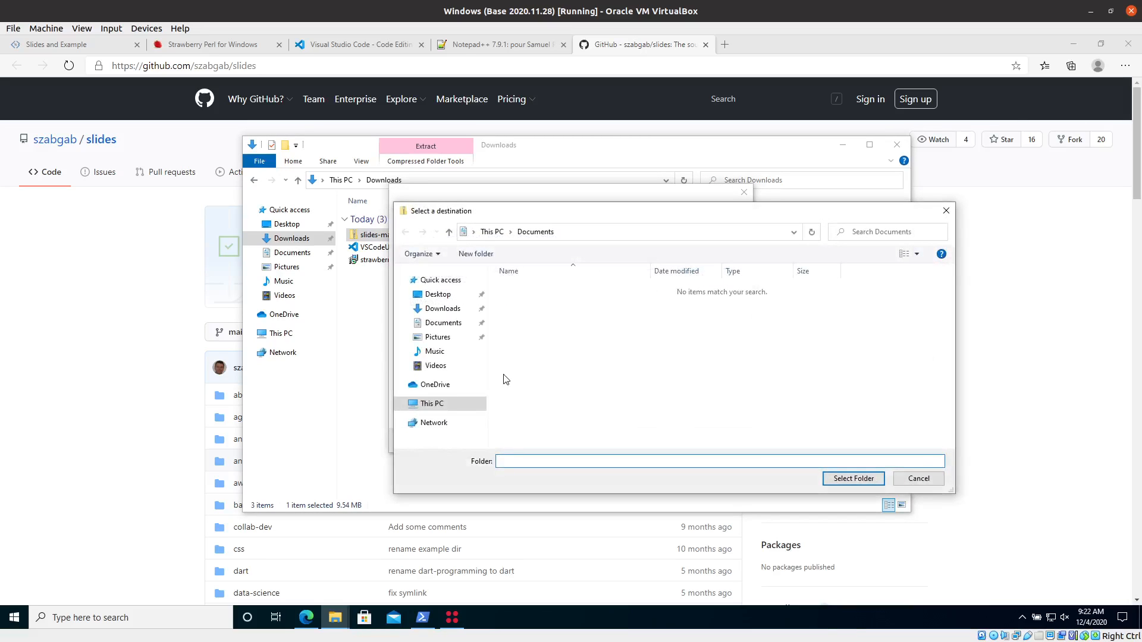
# Select C:\course as the destination and begin extracting the archive there
pyautogui.click(559, 232)
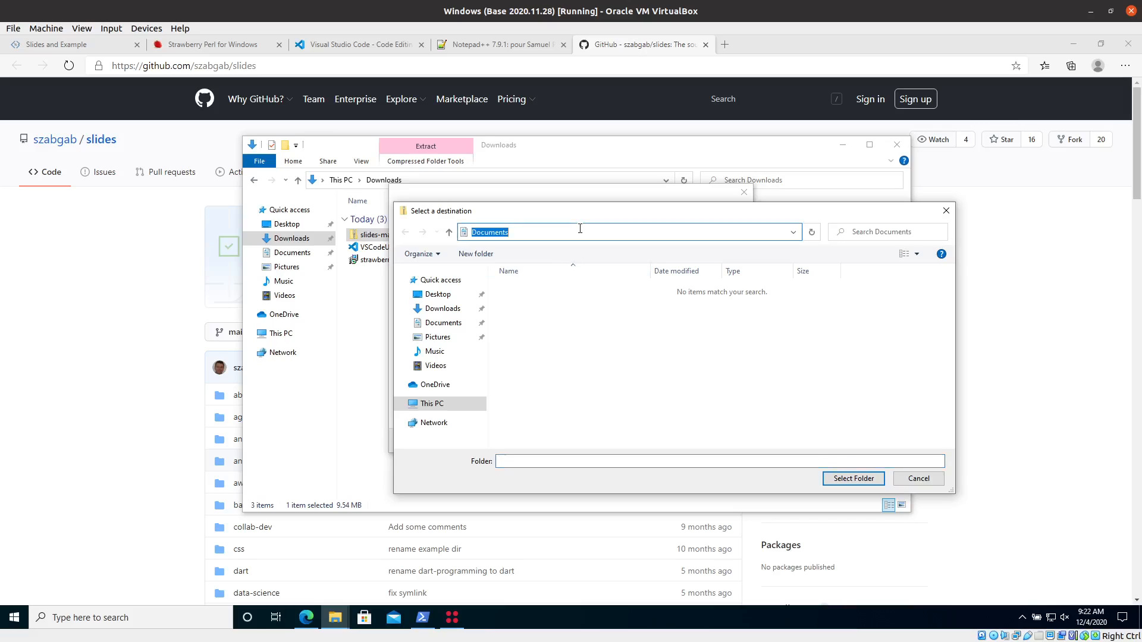
pyautogui.write('c:')
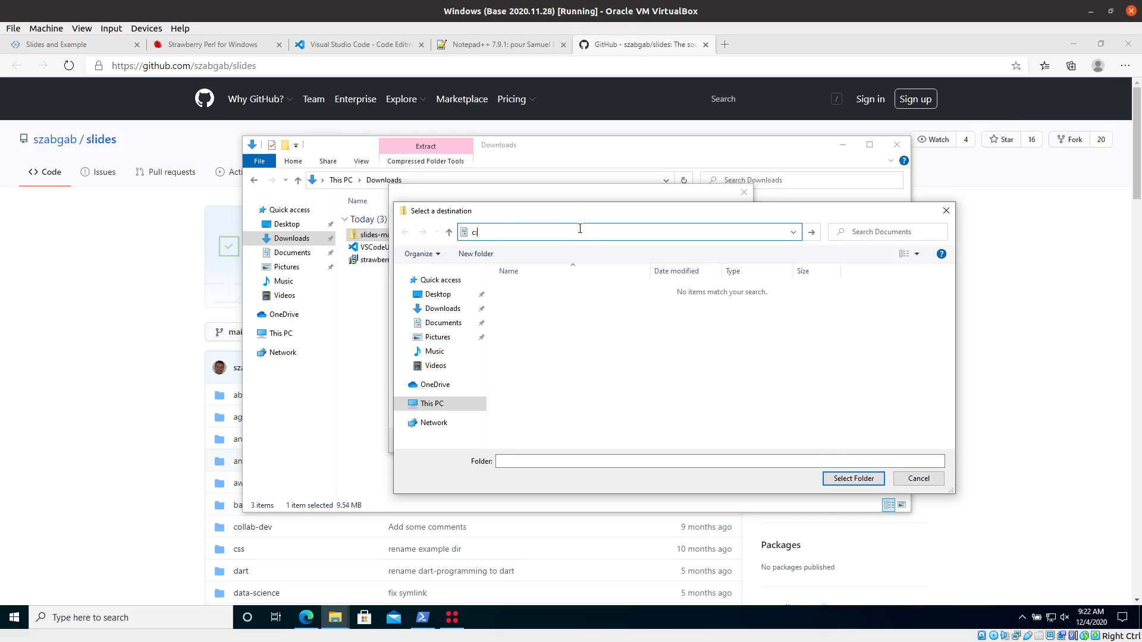
pyautogui.press('Enter')
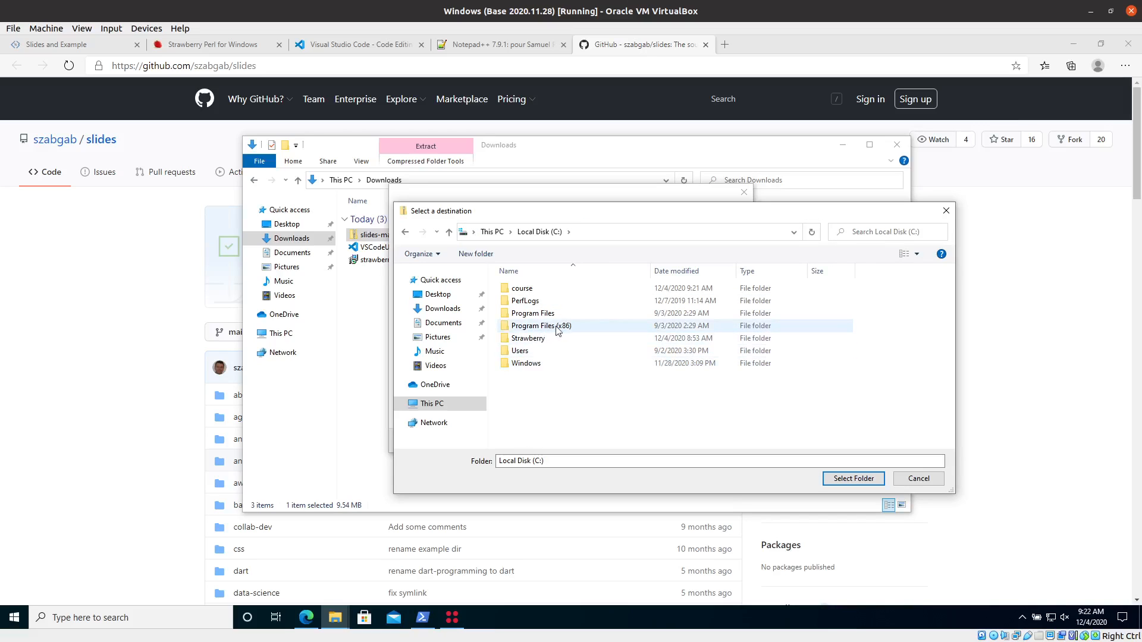
pyautogui.doubleClick(519, 288)
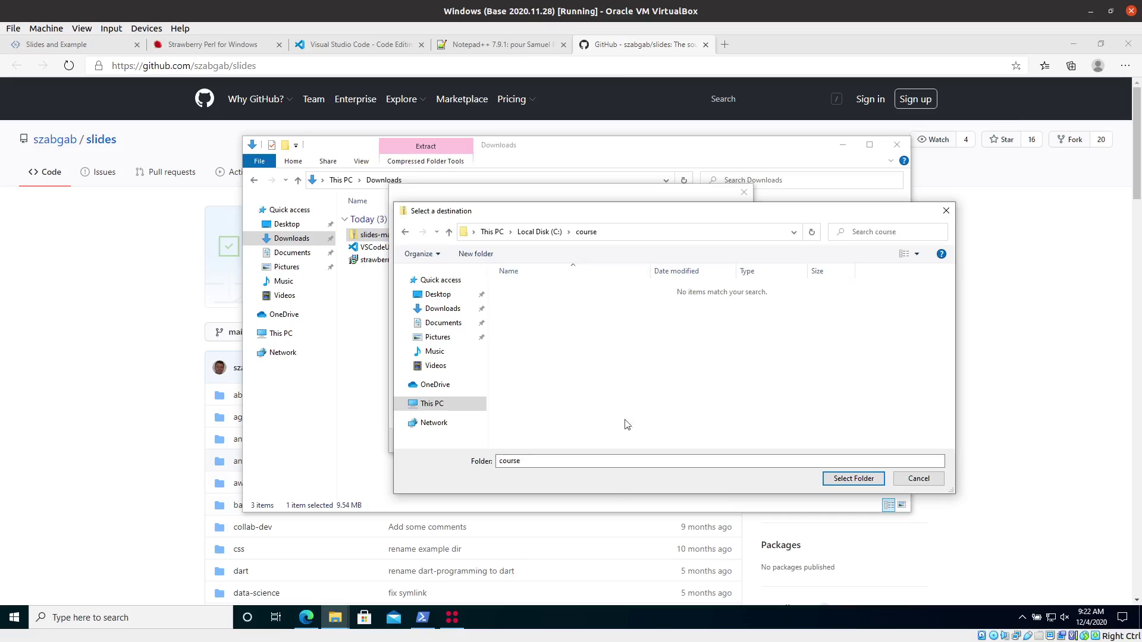
pyautogui.moveTo(705, 484)
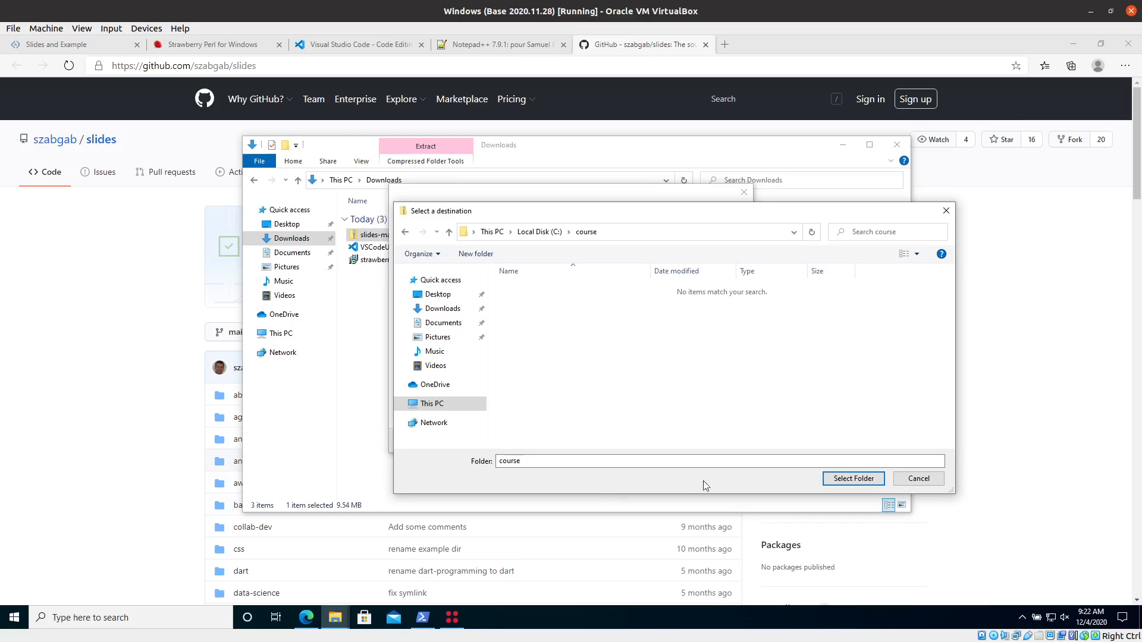
pyautogui.click(853, 478)
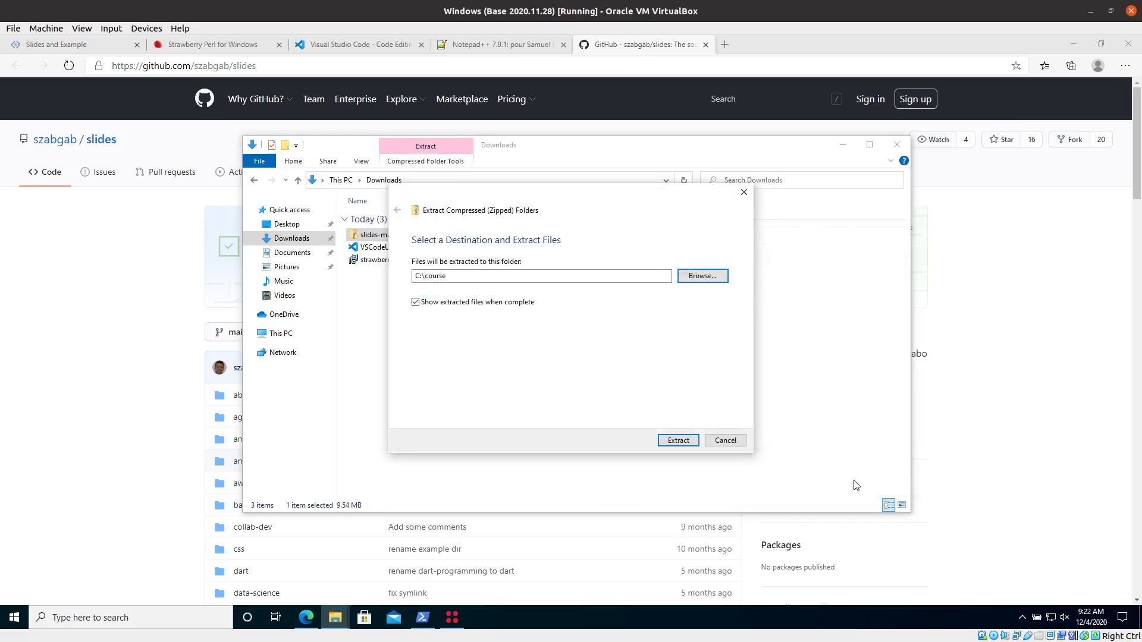
pyautogui.click(488, 276)
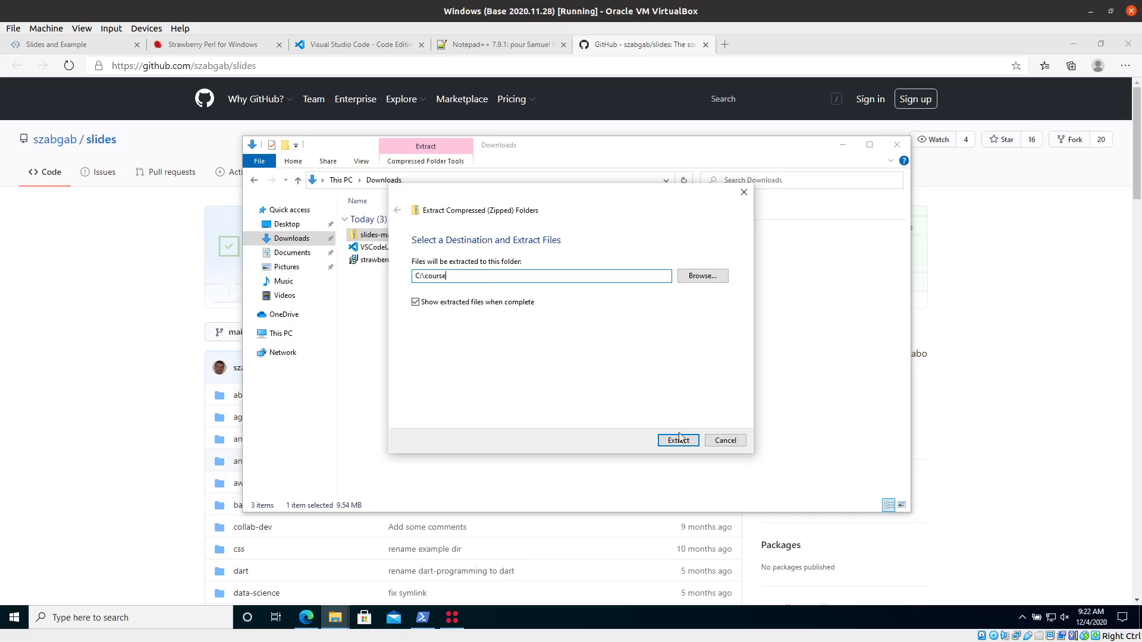
pyautogui.click(678, 440)
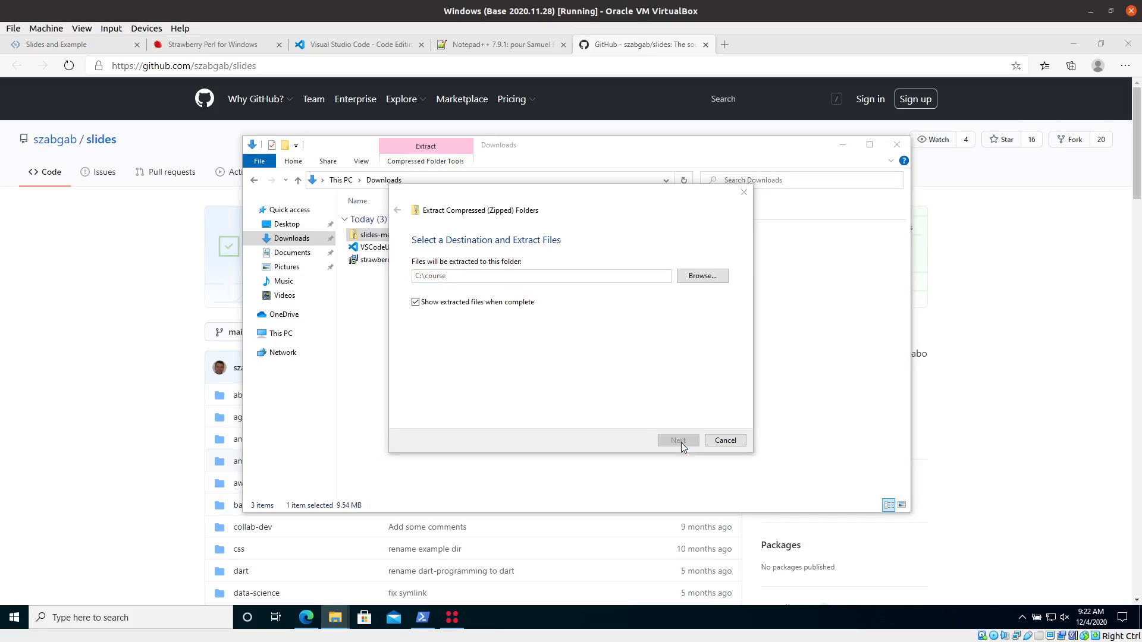
pyautogui.click(678, 440)
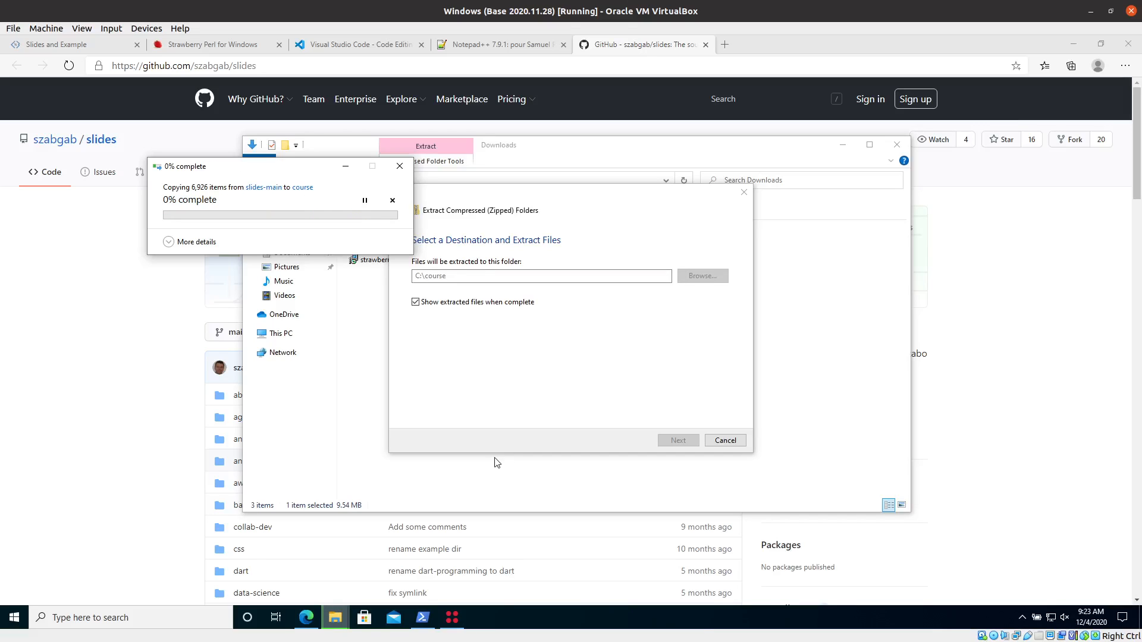
pyautogui.moveTo(343, 436)
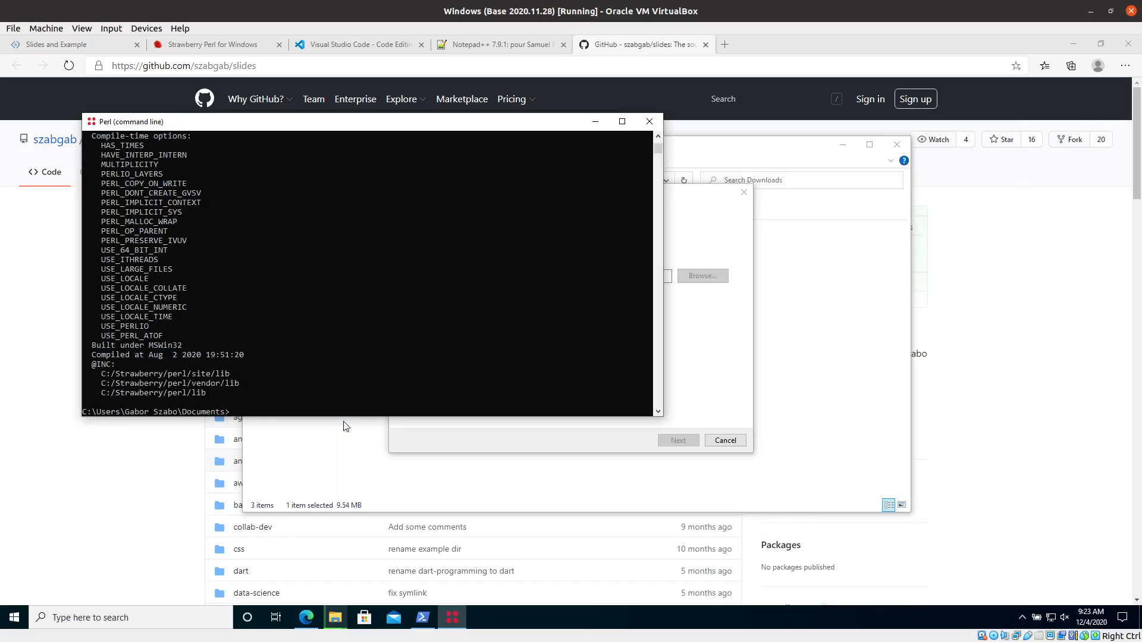
pyautogui.moveTo(314, 364)
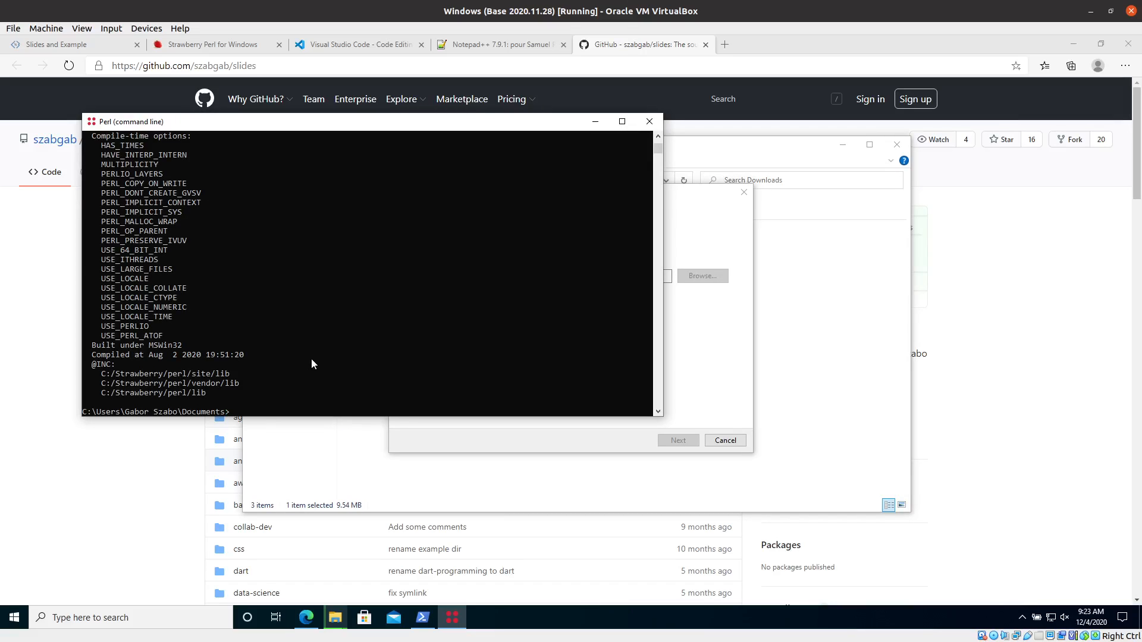
pyautogui.moveTo(203, 240)
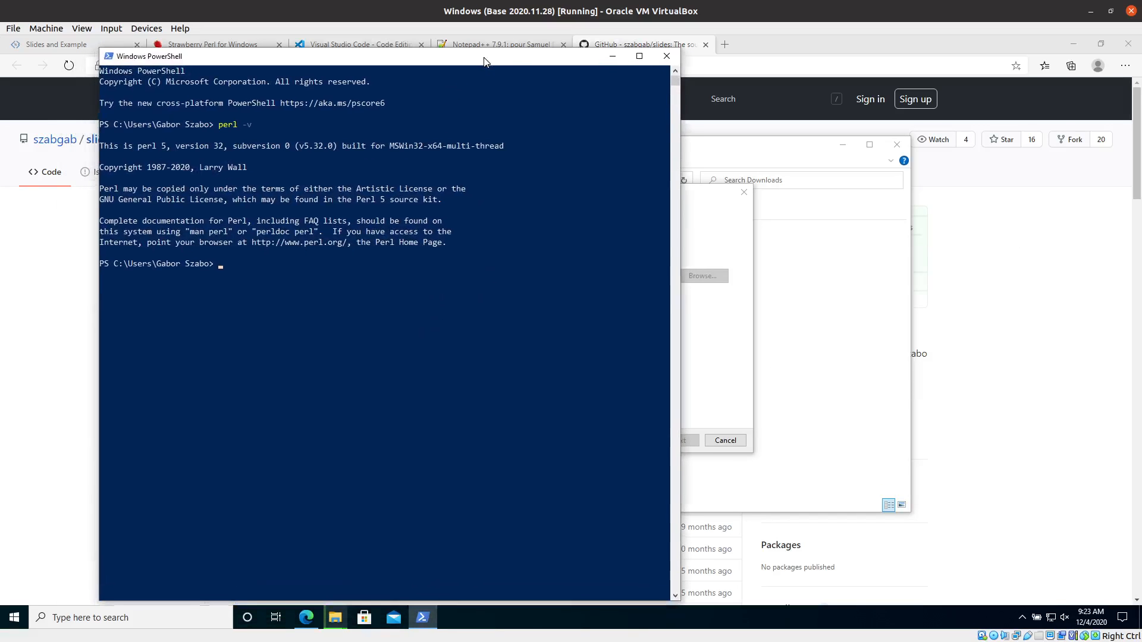
# Set the PowerShell console font size to 28 via window Properties
pyautogui.click(107, 56)
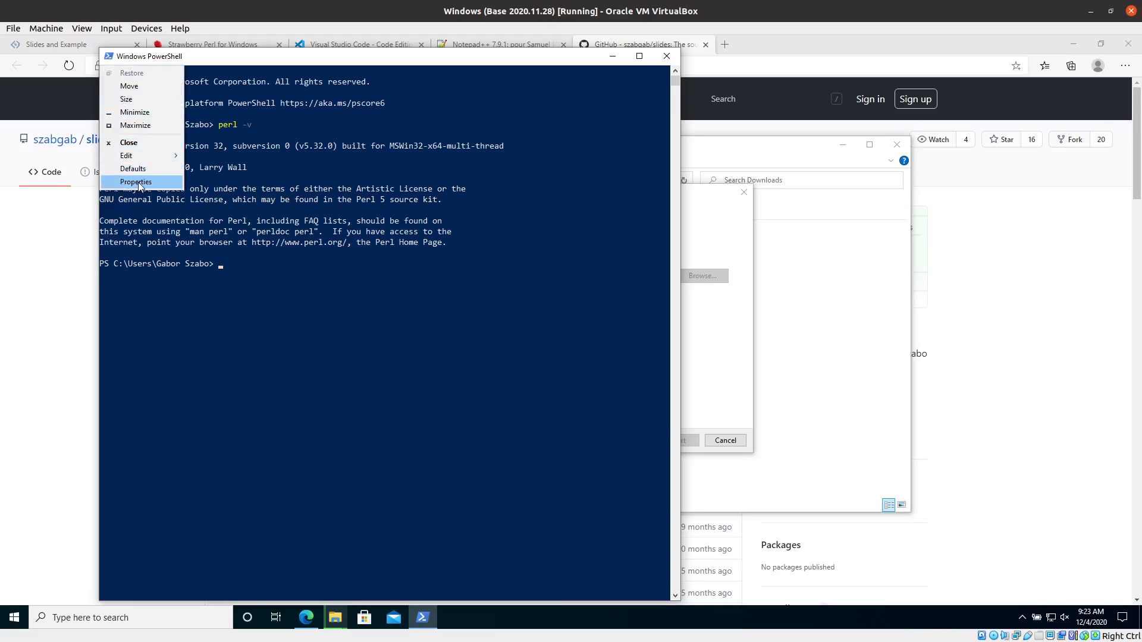
pyautogui.click(136, 181)
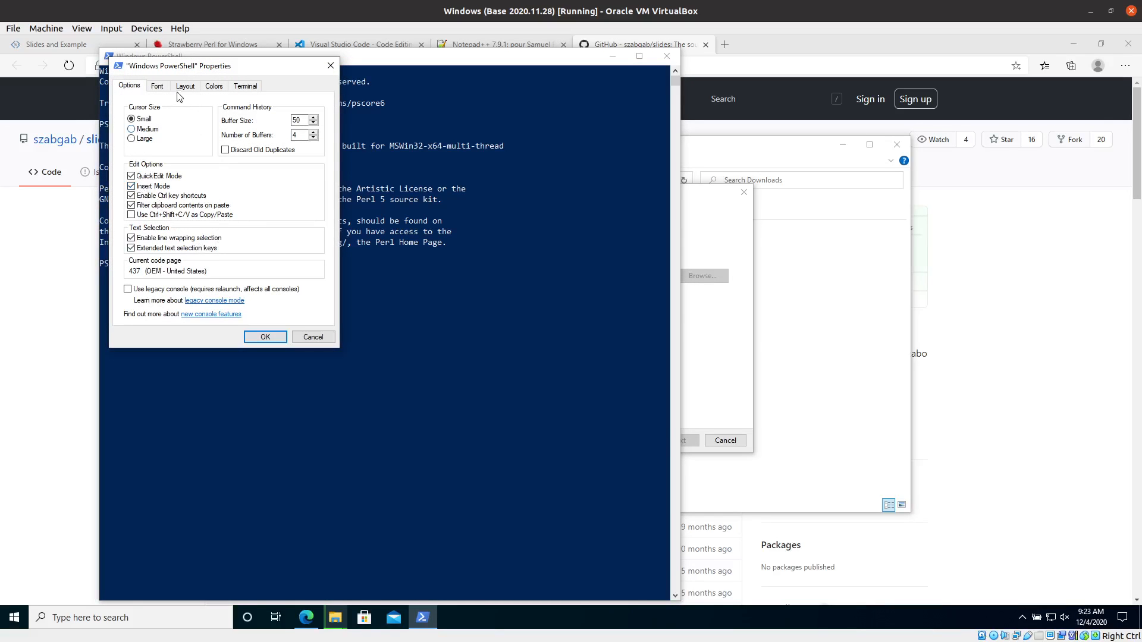
pyautogui.click(157, 85)
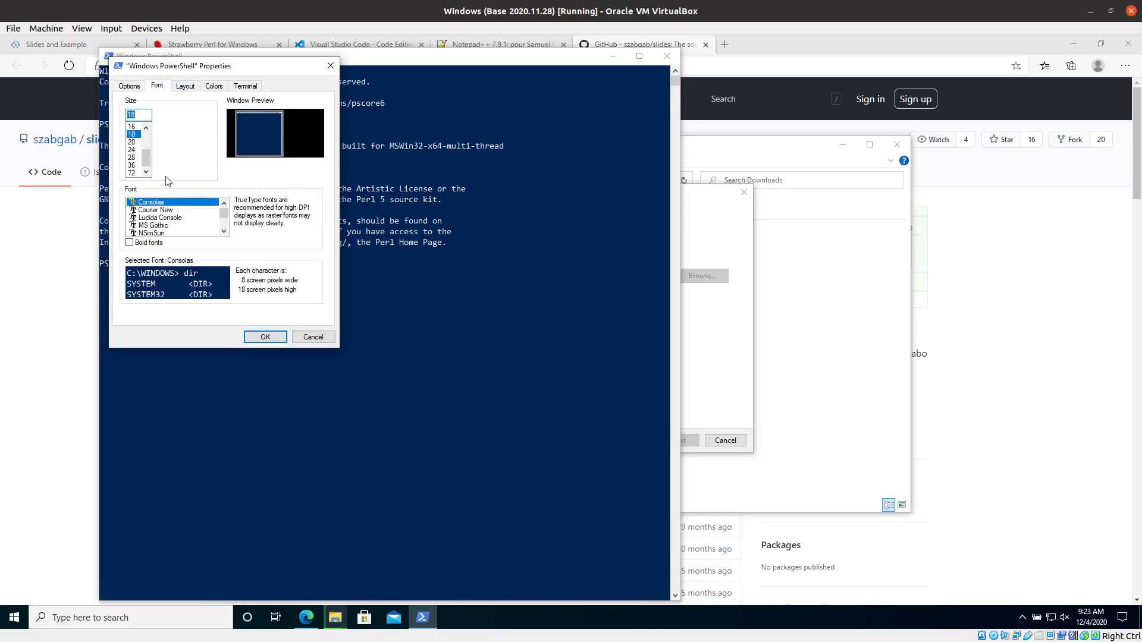
pyautogui.click(133, 172)
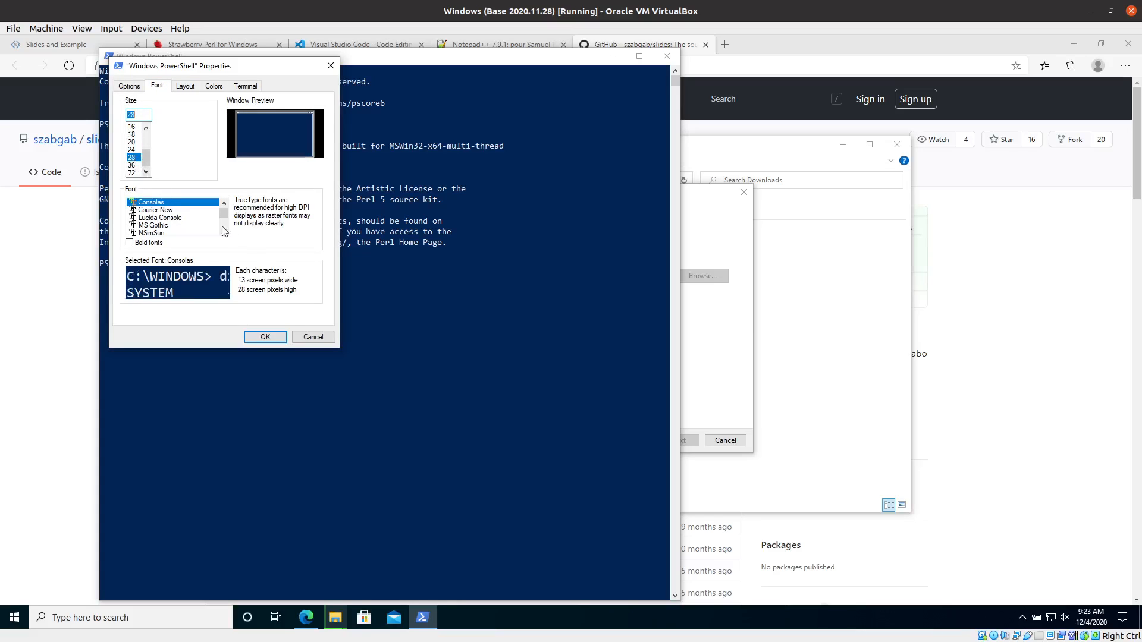
pyautogui.click(265, 337)
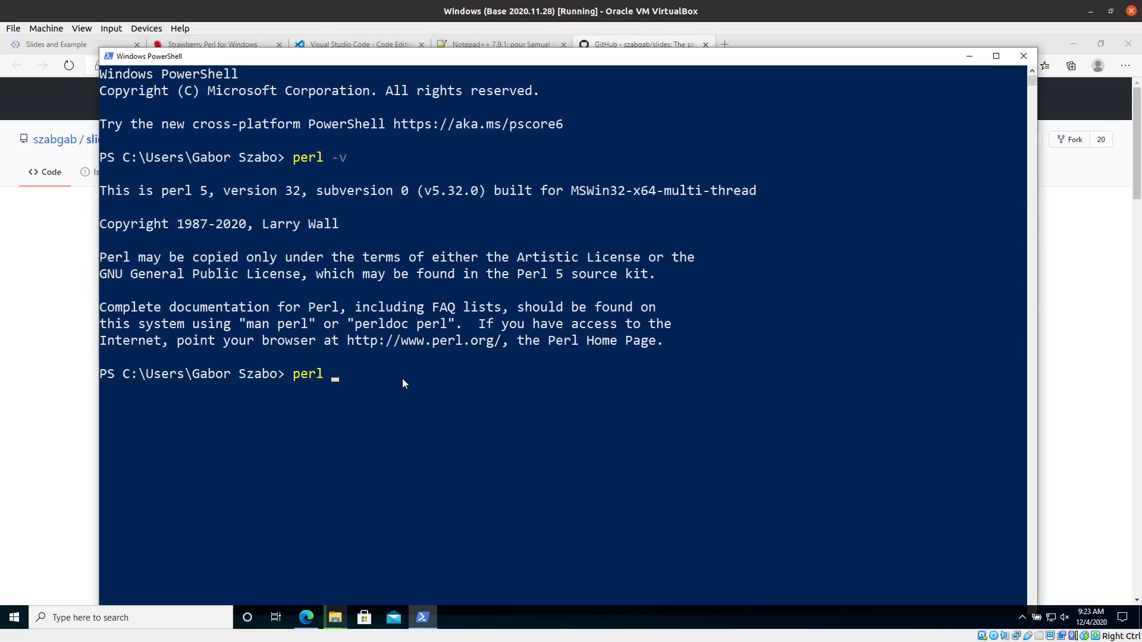
# Run perl -MDancer2 -e1 to test whether the Dancer2 module loads
pyautogui.write('-M')
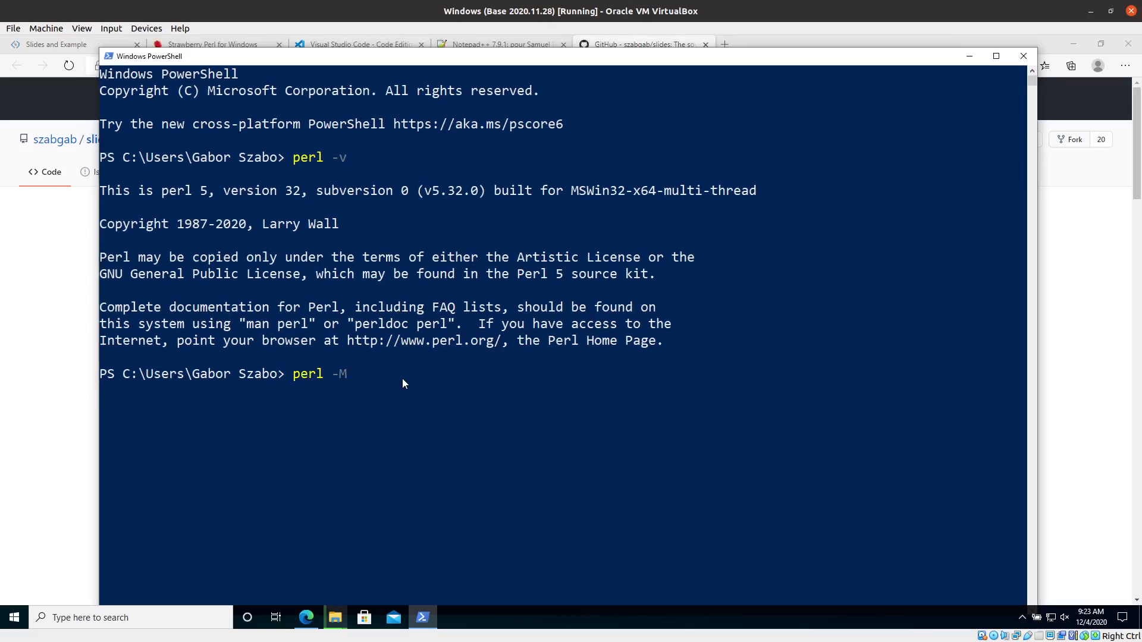
pyautogui.write('Dancer')
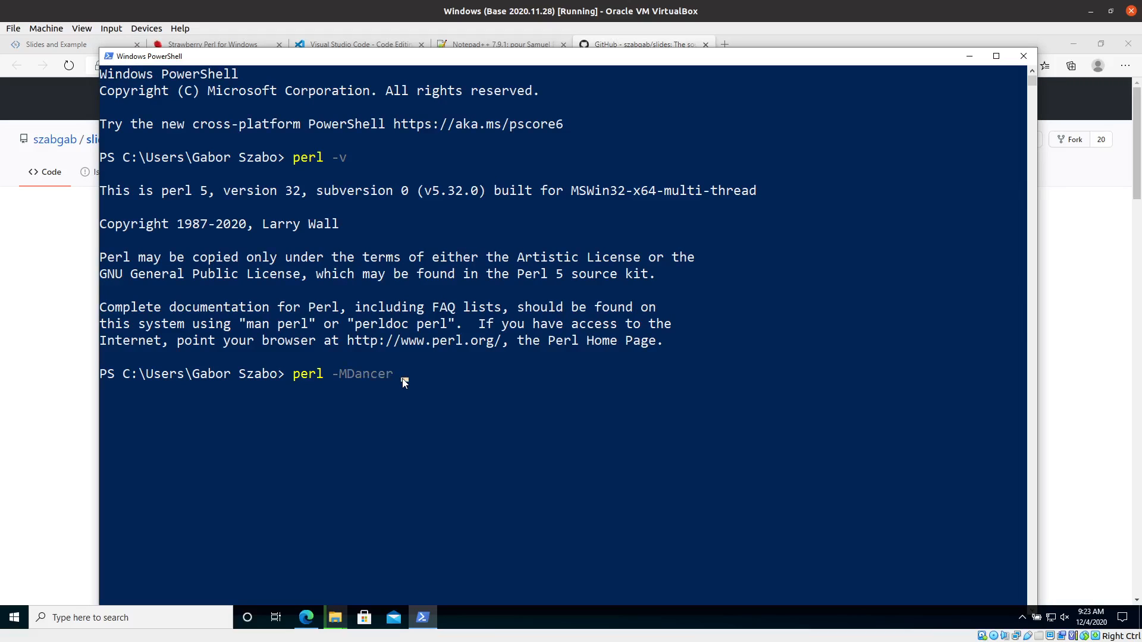
pyautogui.press('Backspace')
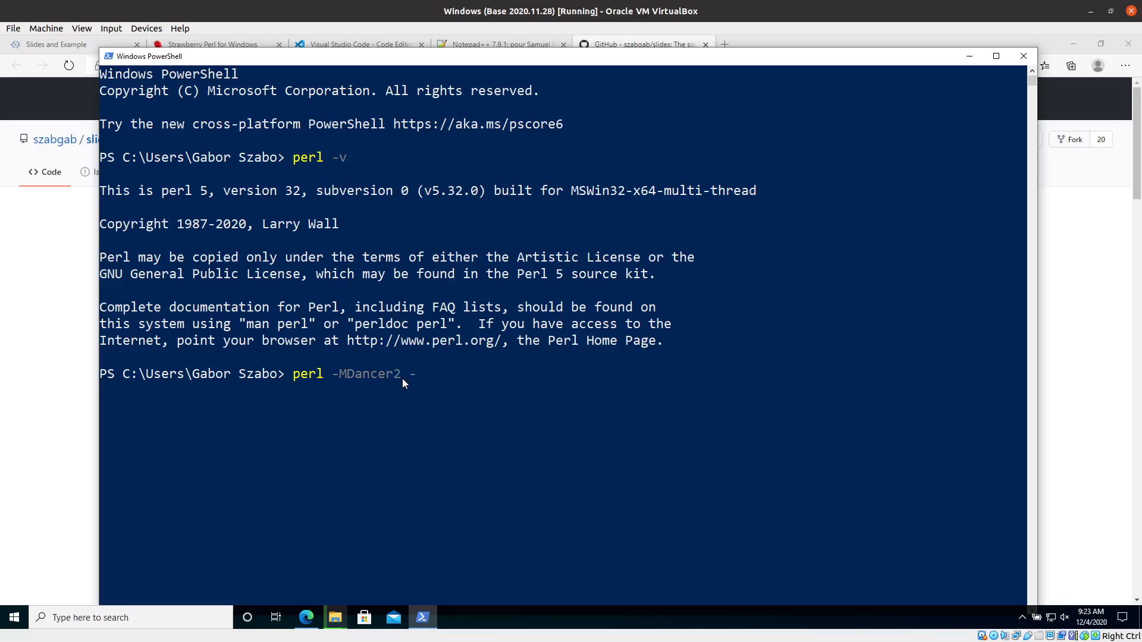
pyautogui.write('e1')
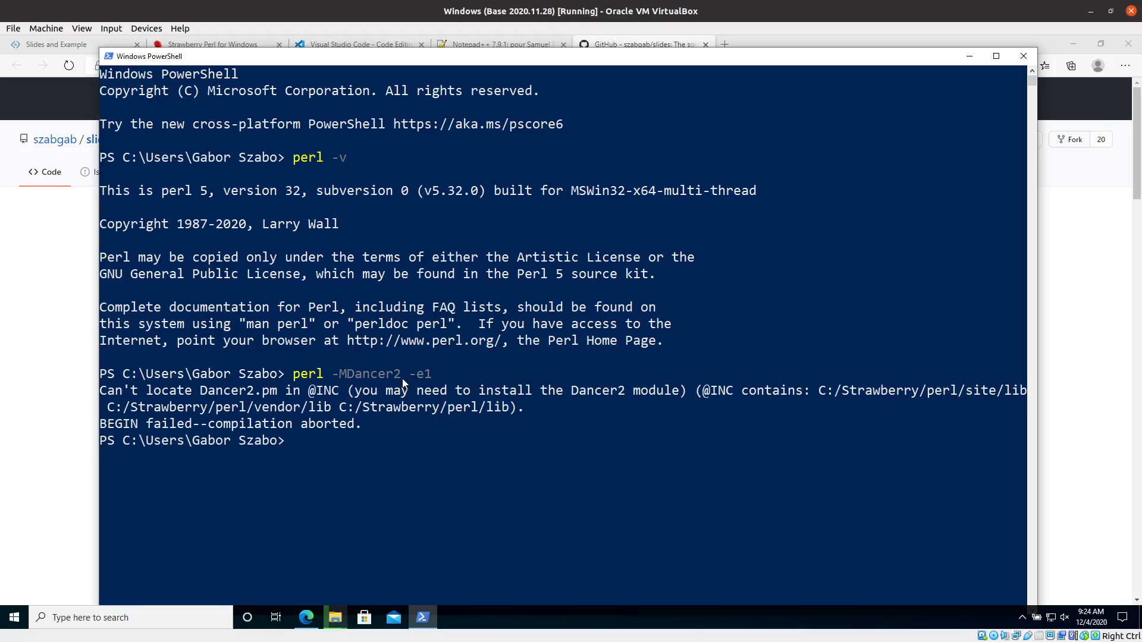
pyautogui.moveTo(339, 395)
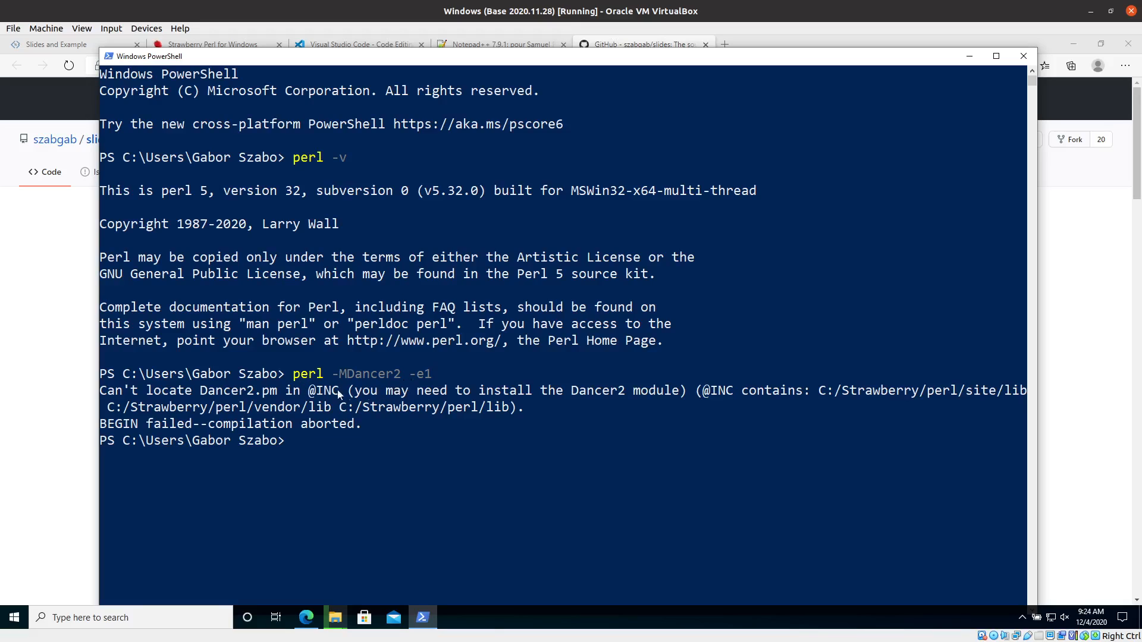
pyautogui.moveTo(344, 386)
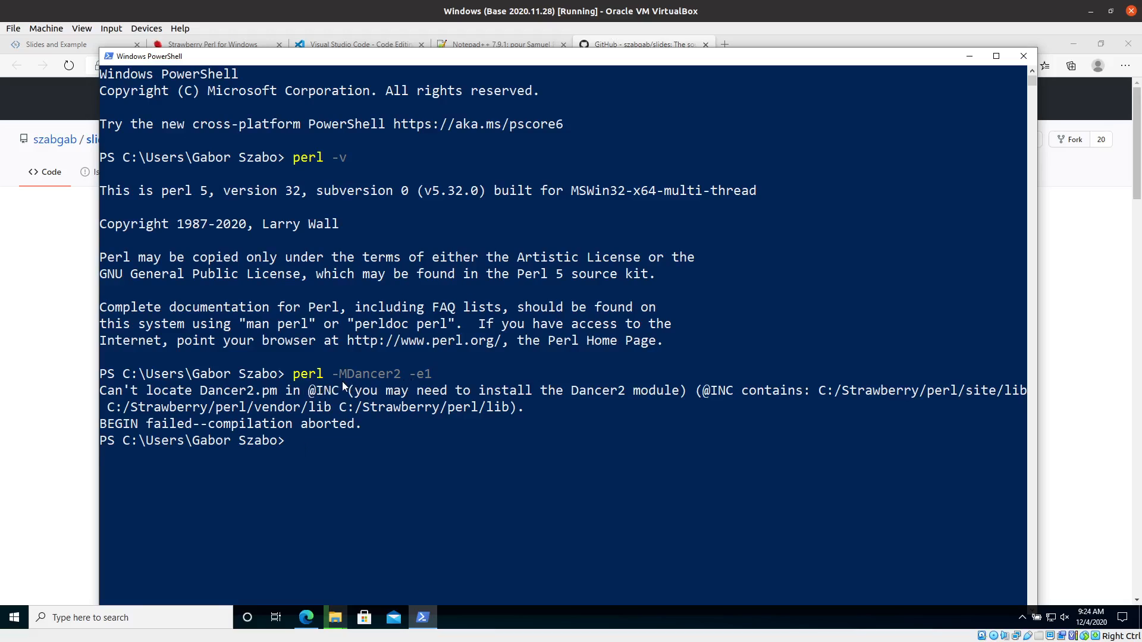
pyautogui.moveTo(358, 391)
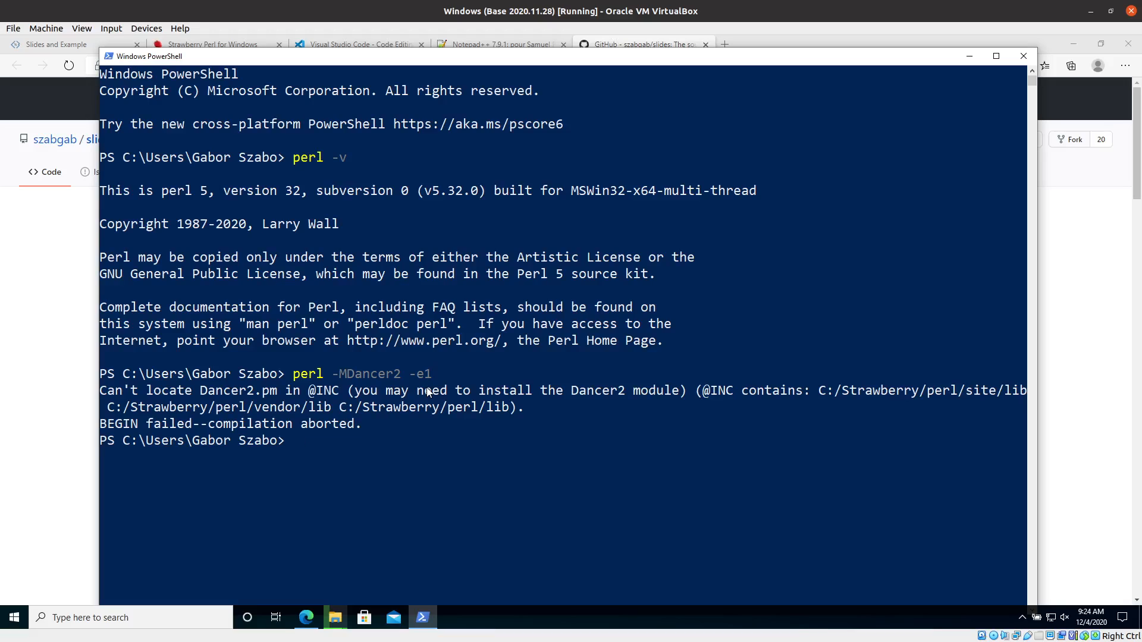
pyautogui.write('perl -MDancer2 -e1')
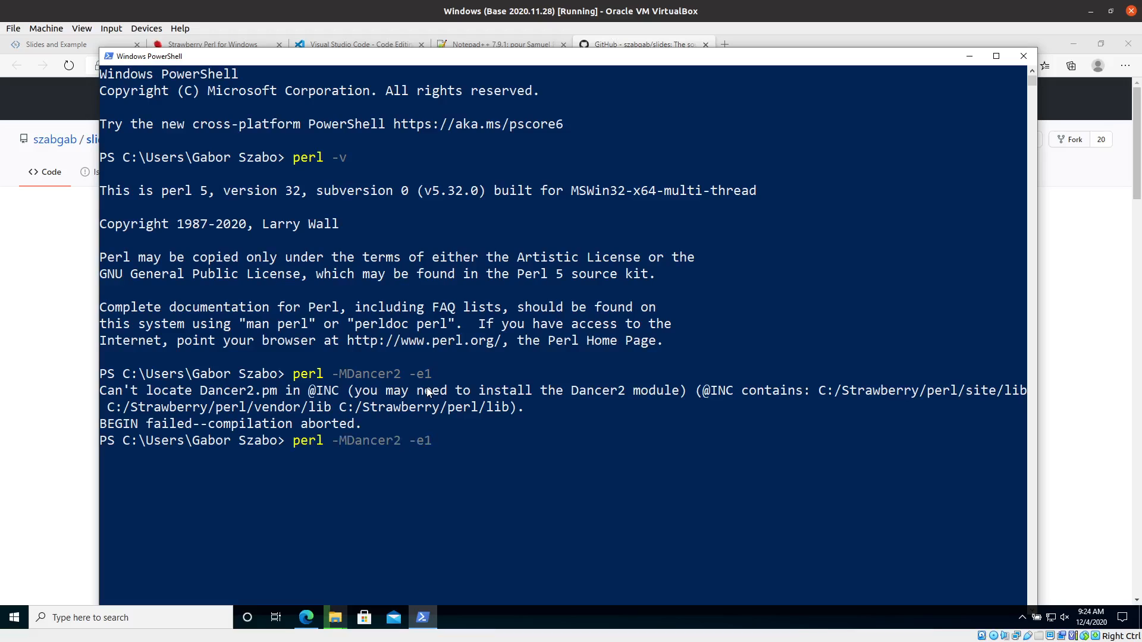
pyautogui.press('Enter')
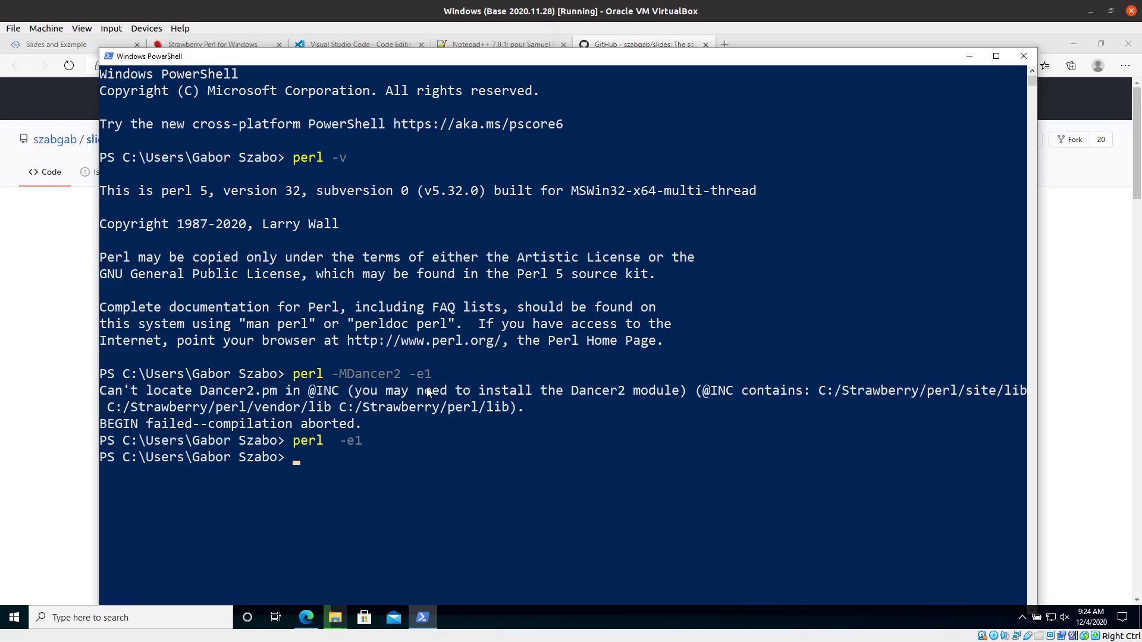
pyautogui.moveTo(331, 445)
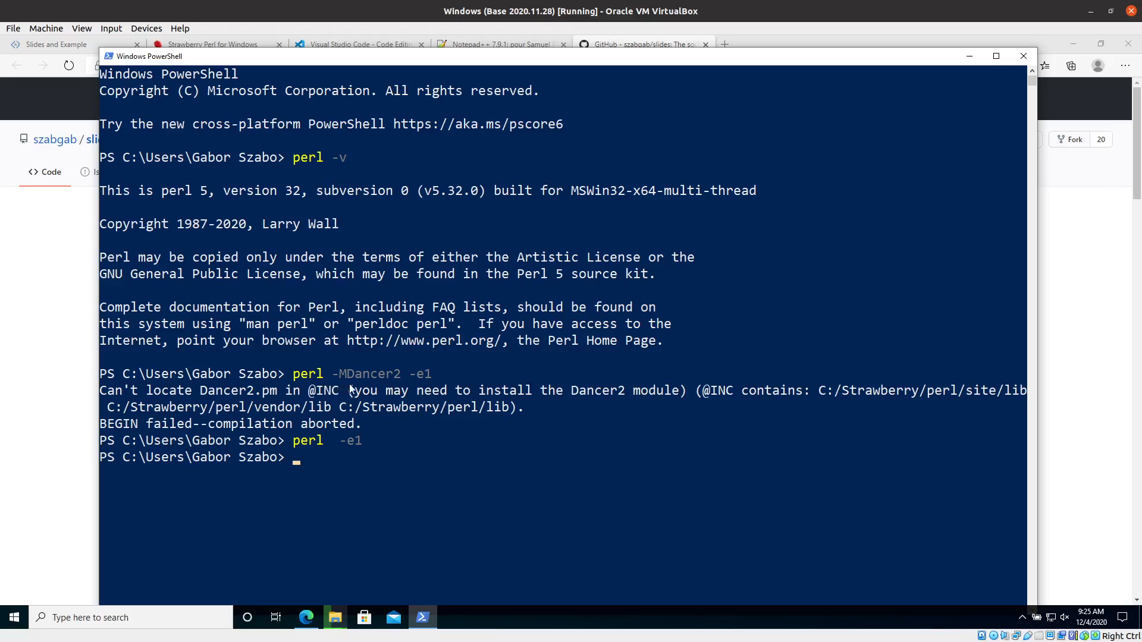
pyautogui.moveTo(447, 482)
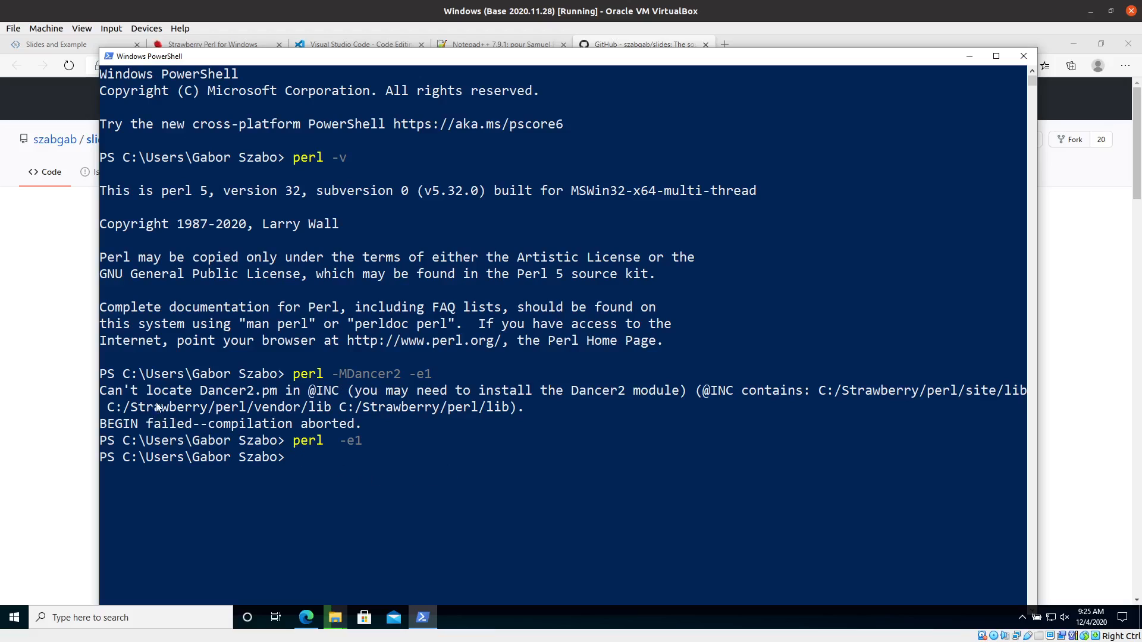
pyautogui.moveTo(304, 407)
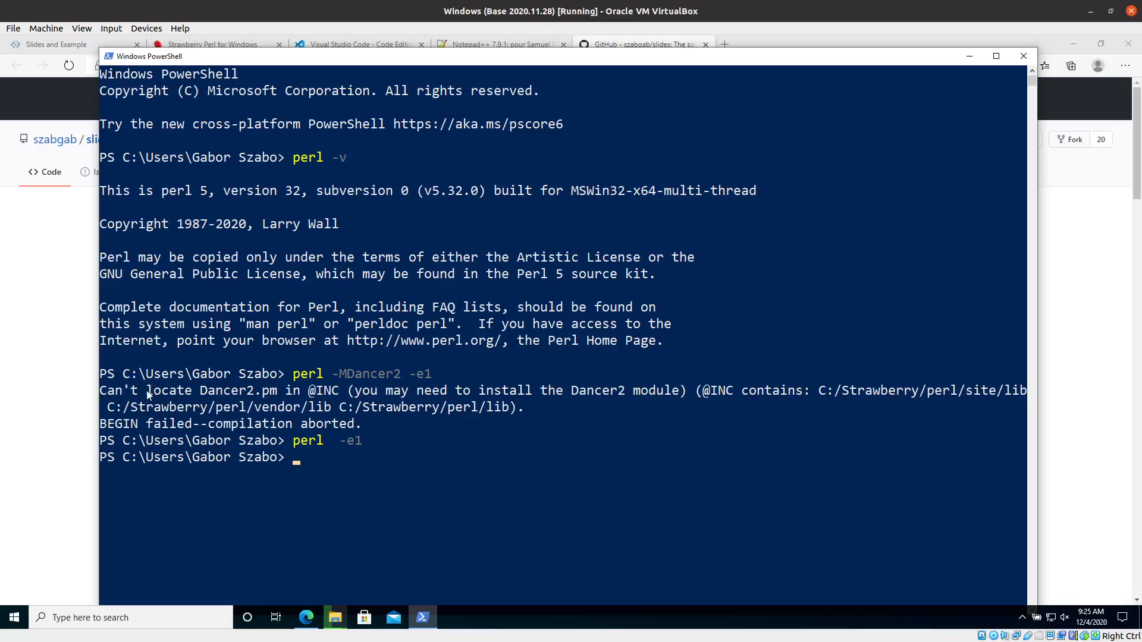
pyautogui.moveTo(311, 400)
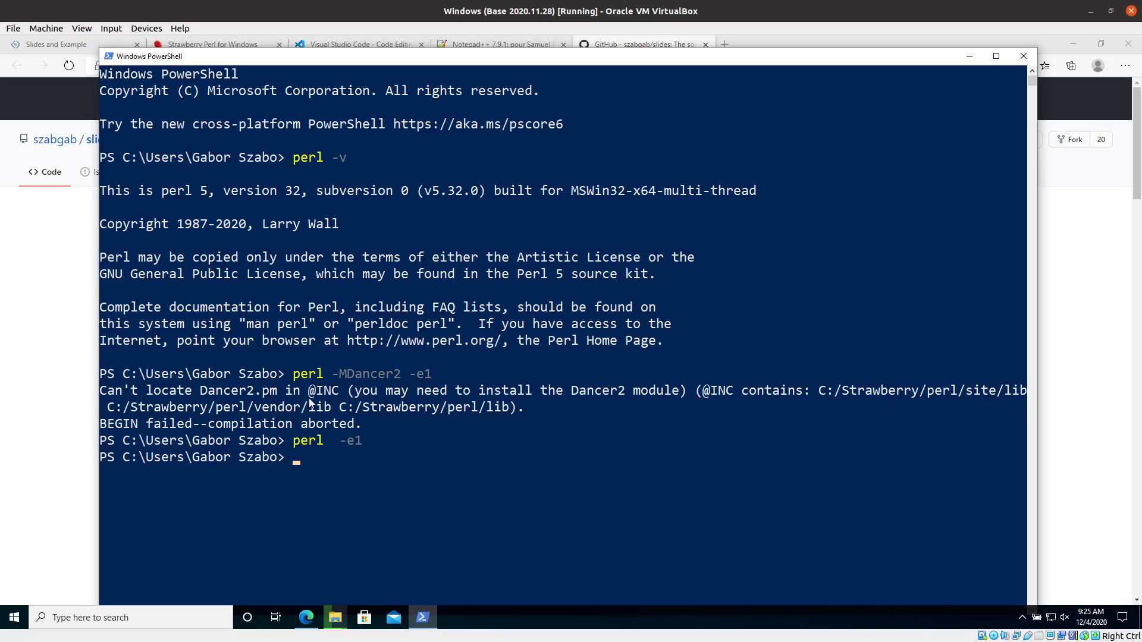
pyautogui.moveTo(334, 394)
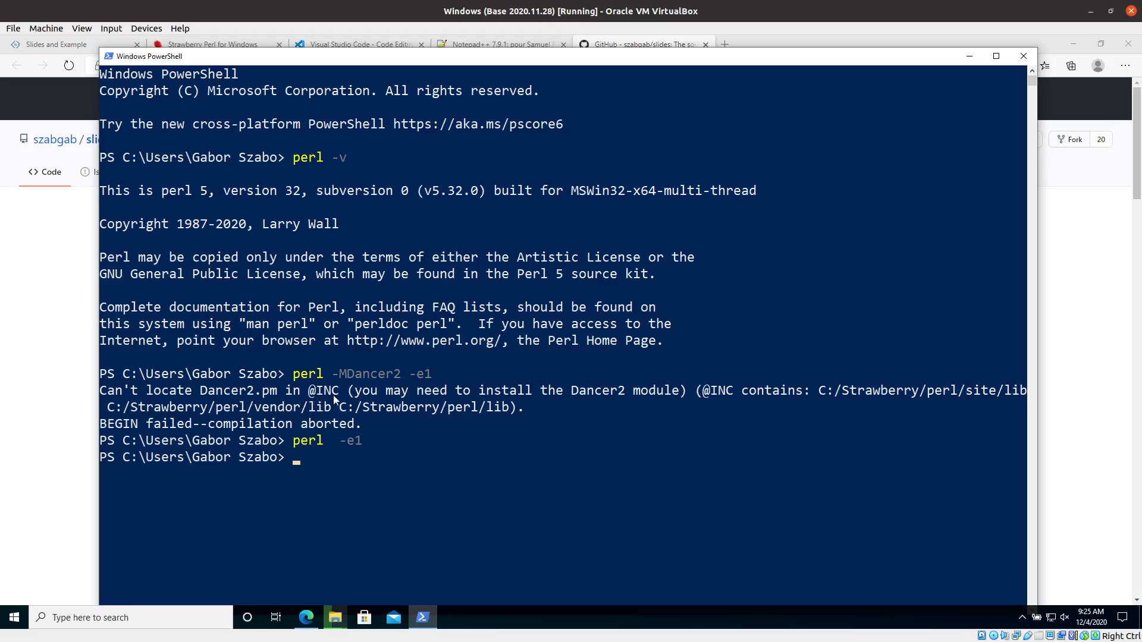
pyautogui.moveTo(564, 402)
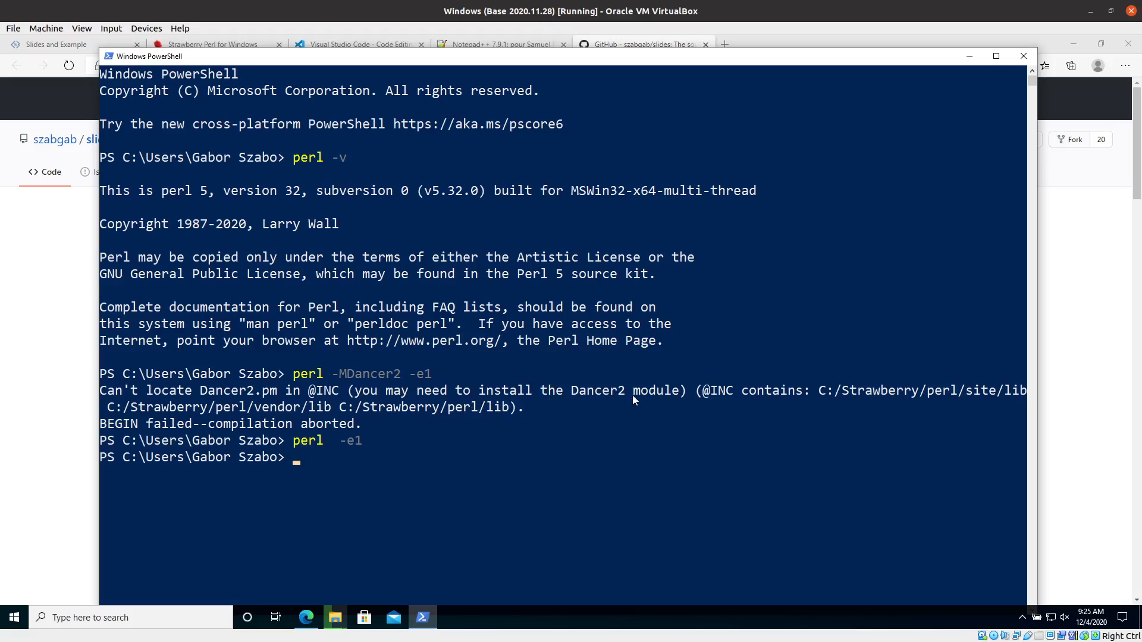
pyautogui.moveTo(601, 397)
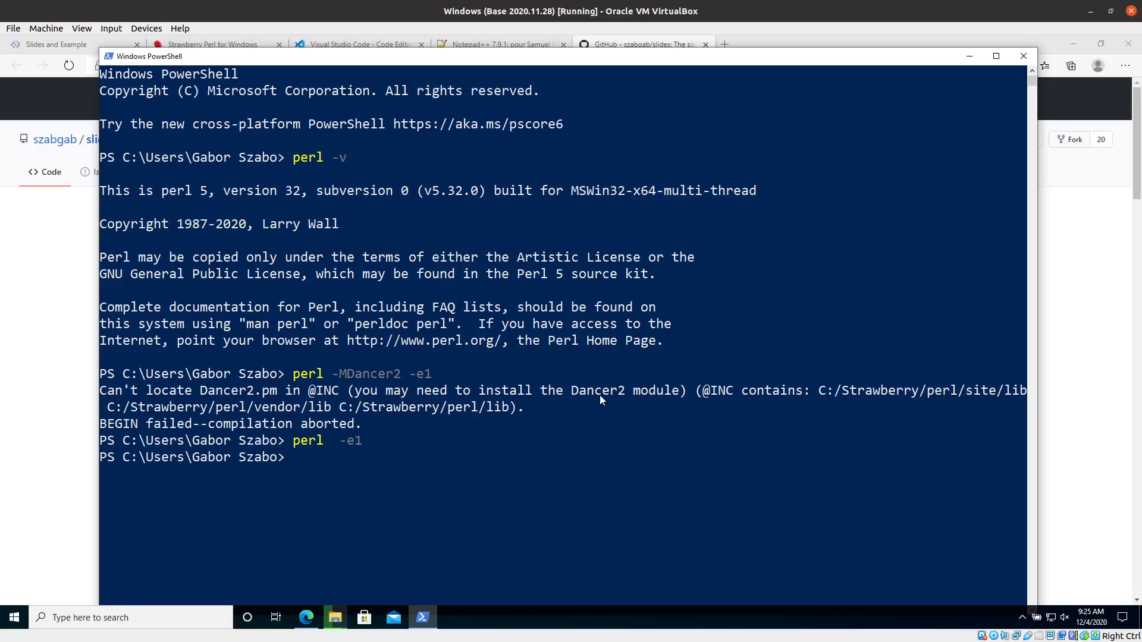
pyautogui.moveTo(618, 407)
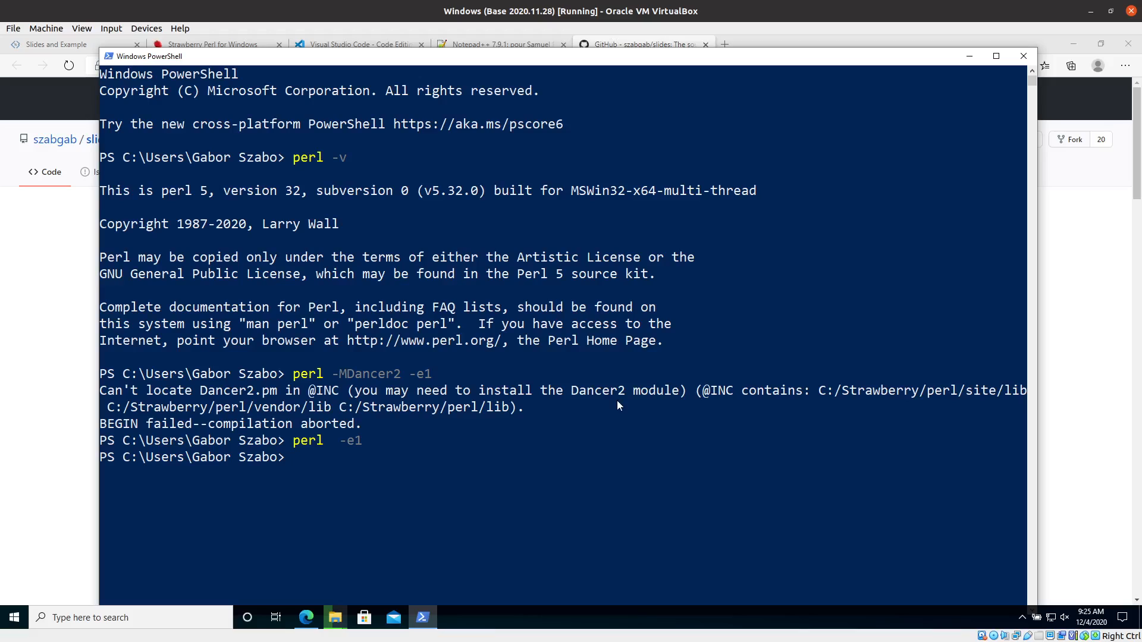
pyautogui.moveTo(625, 430)
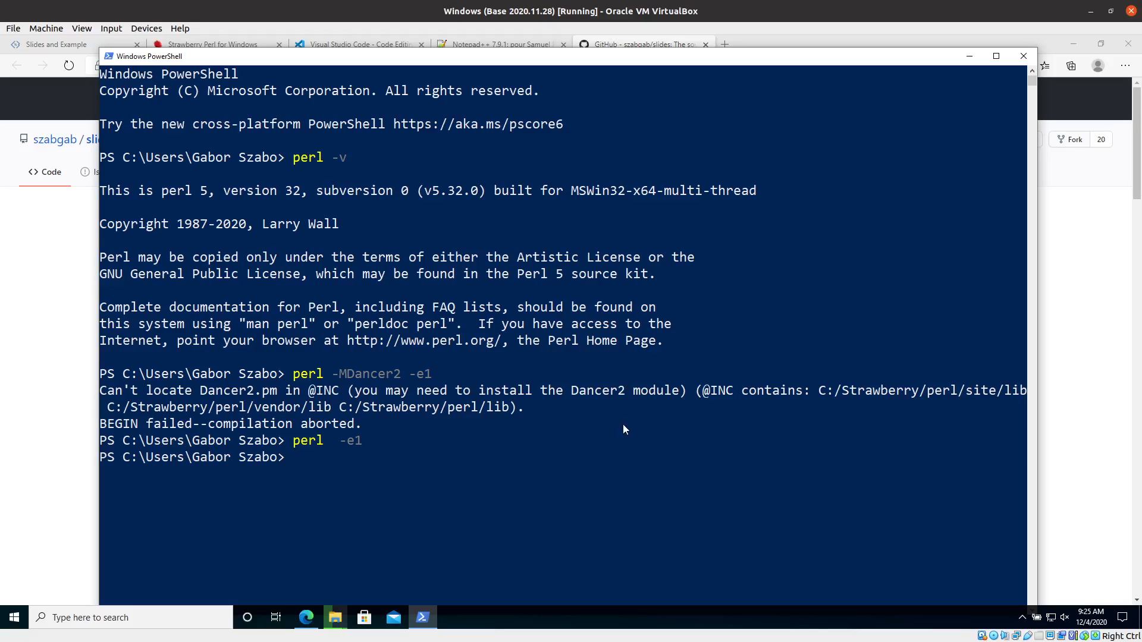
pyautogui.moveTo(621, 432)
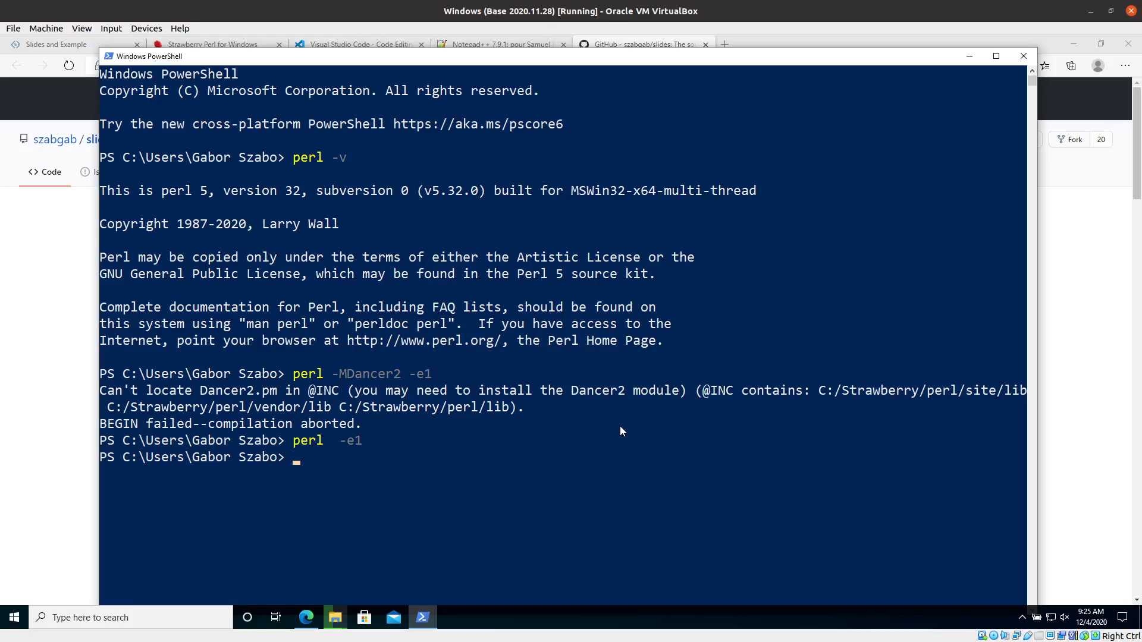
pyautogui.moveTo(628, 438)
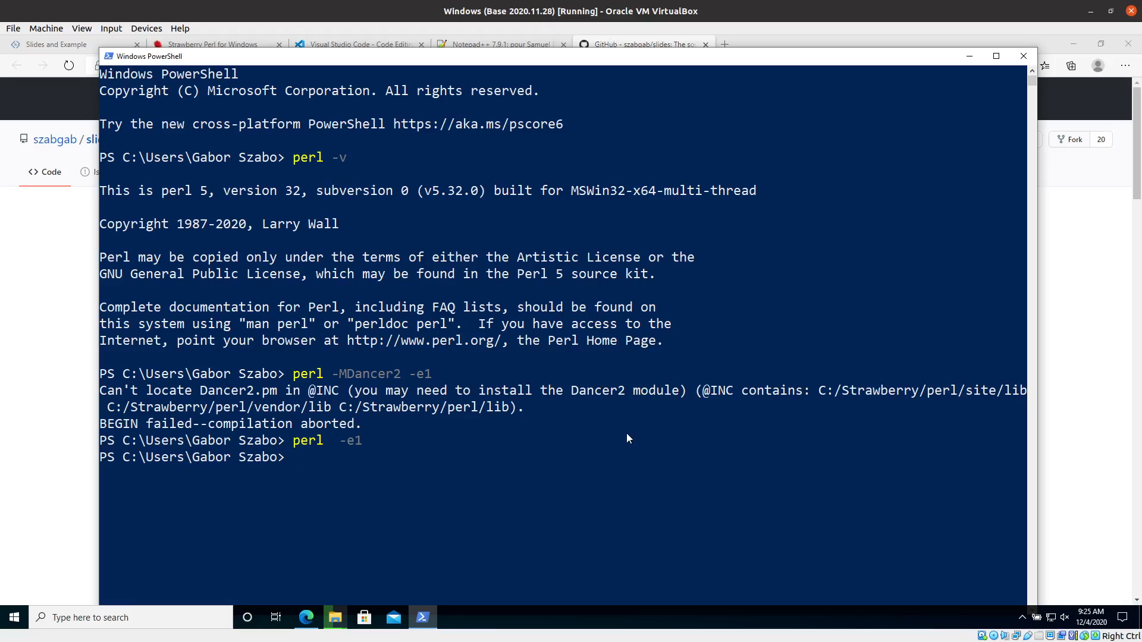
pyautogui.moveTo(617, 419)
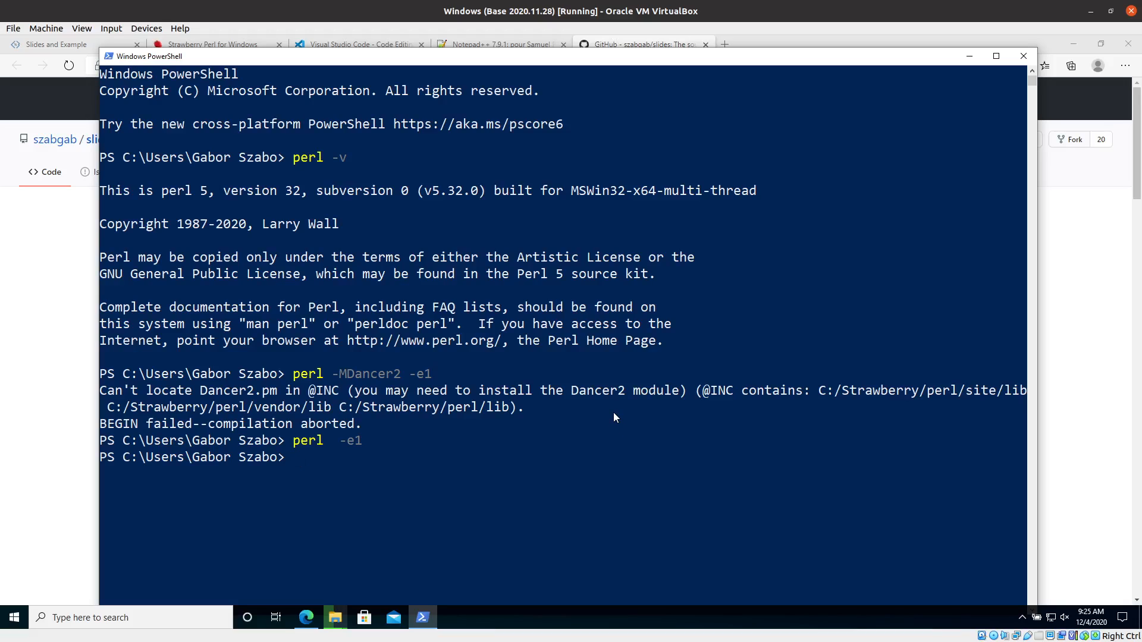
pyautogui.moveTo(52, 276)
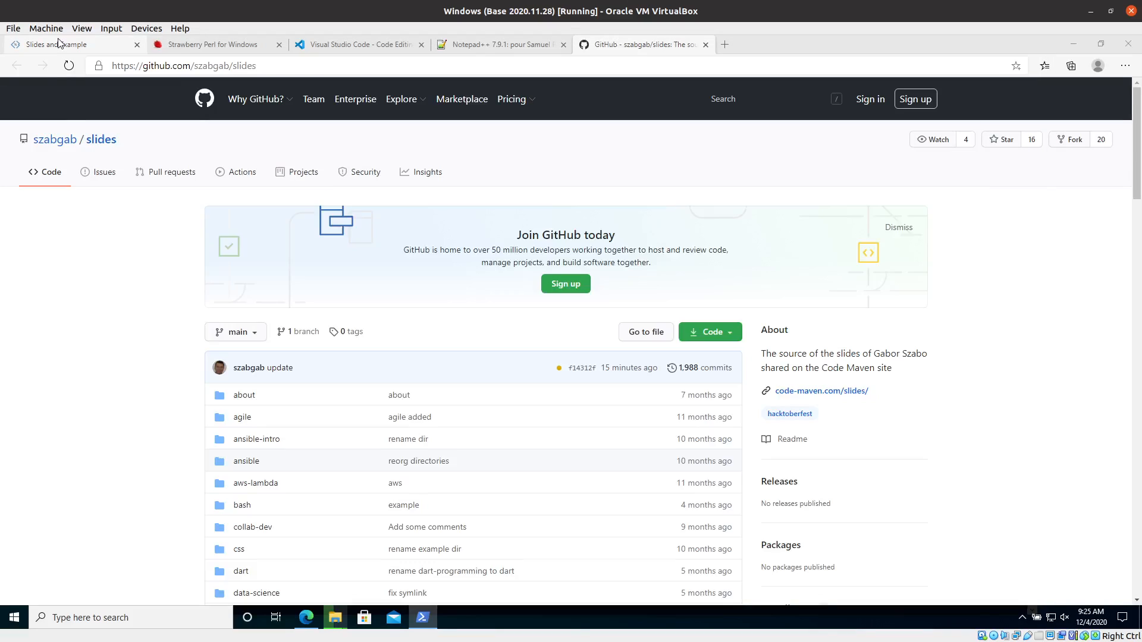
# Return to the course slides and advance to the Install Dancer2 slide
pyautogui.click(57, 44)
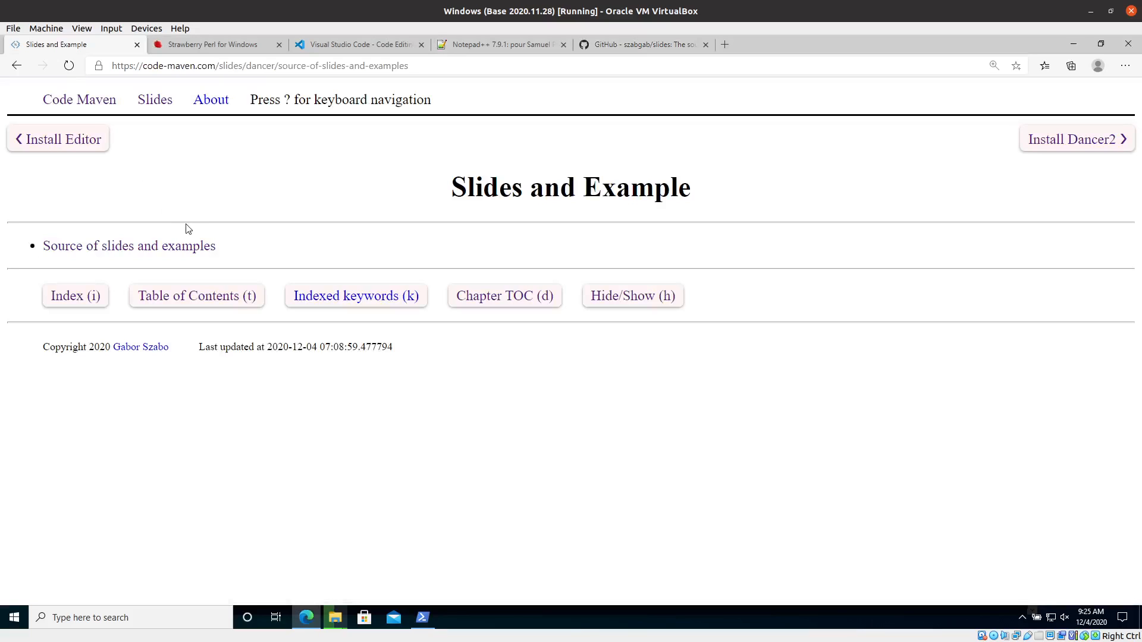
pyautogui.click(1077, 139)
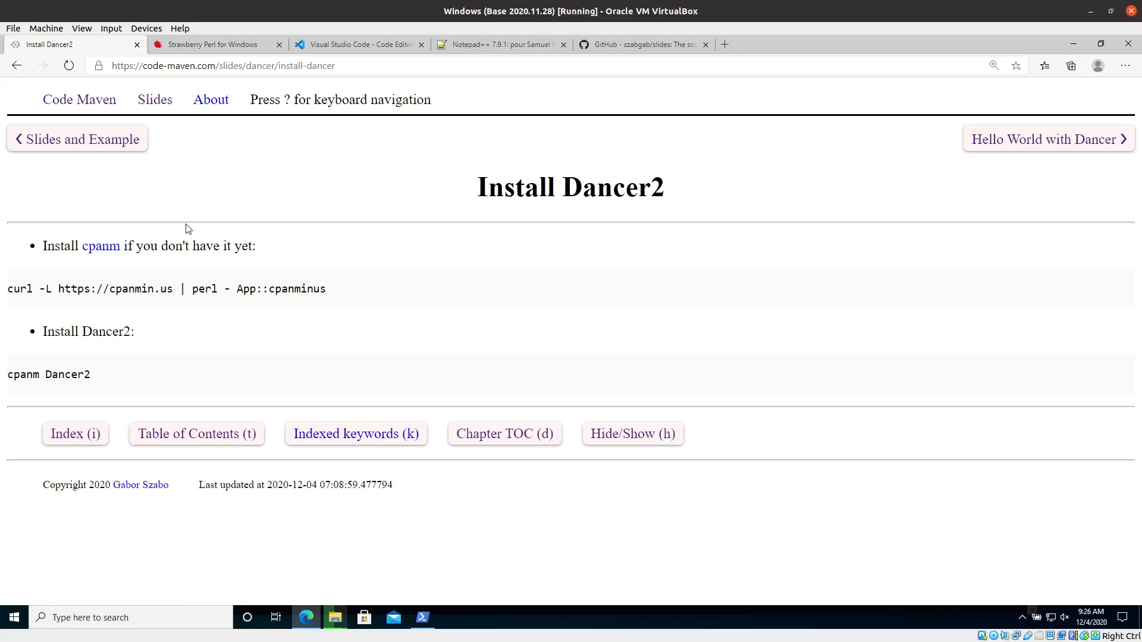
pyautogui.moveTo(98, 273)
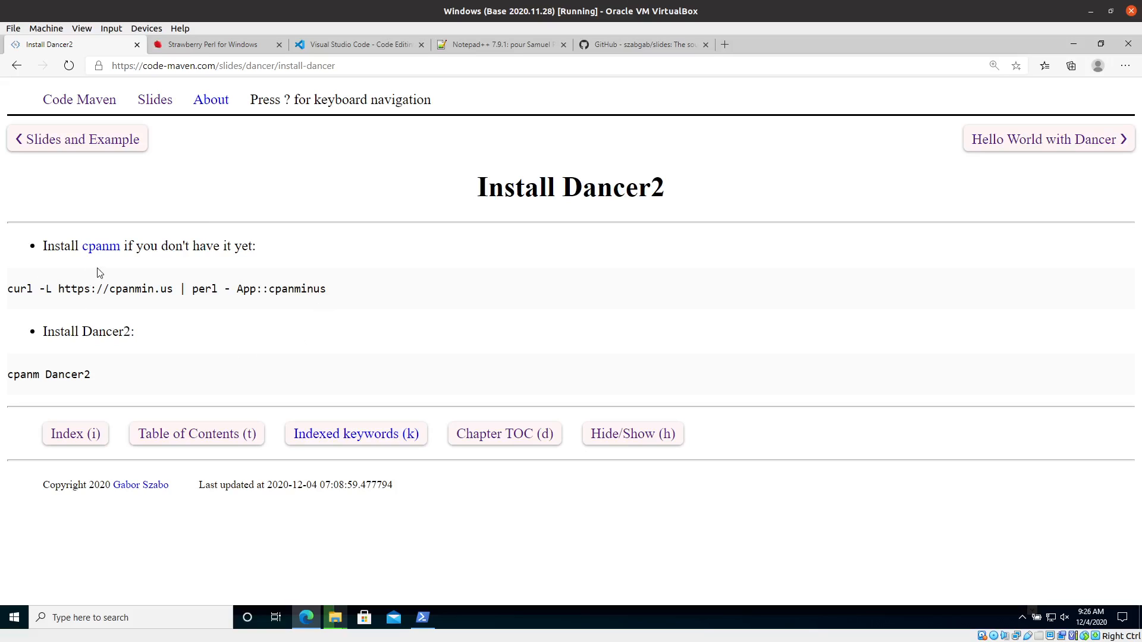
pyautogui.moveTo(121, 264)
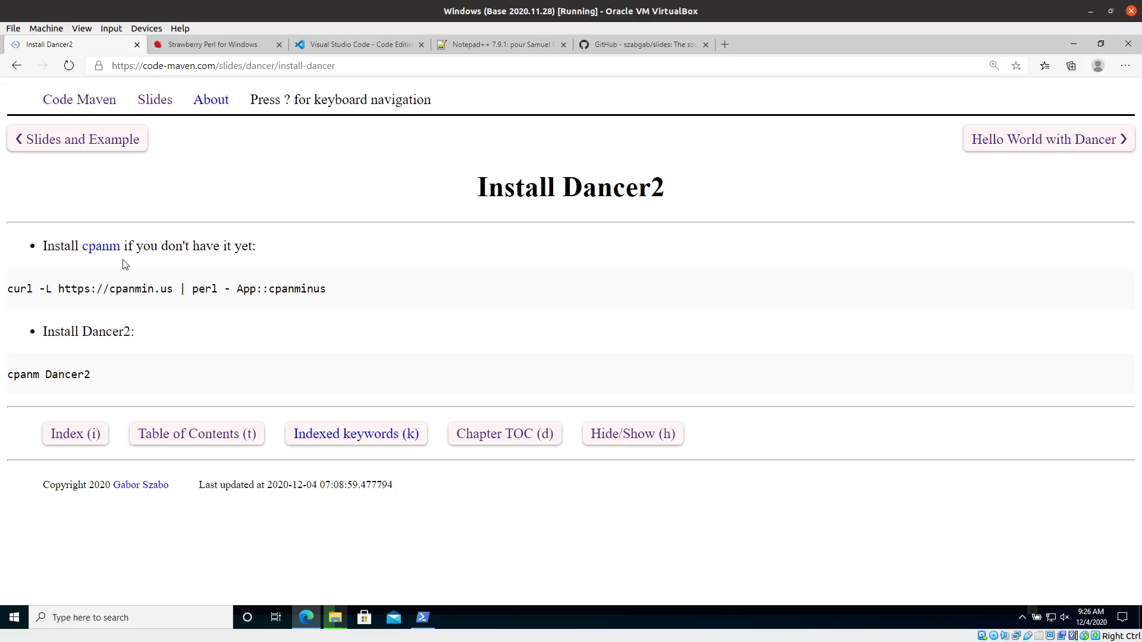
pyautogui.moveTo(133, 266)
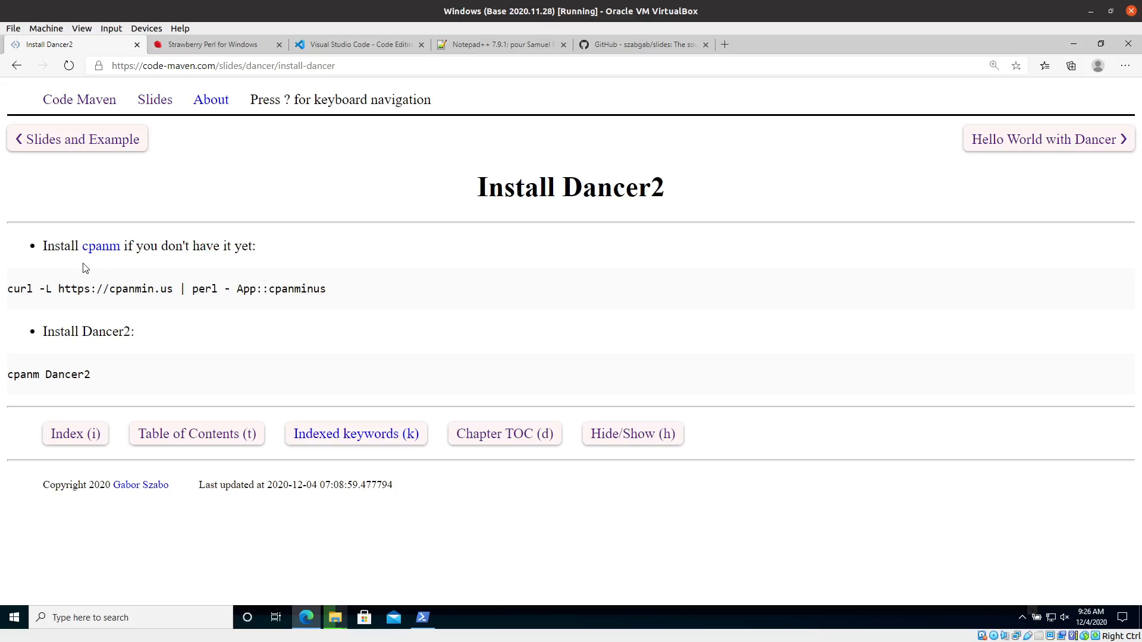
pyautogui.moveTo(126, 329)
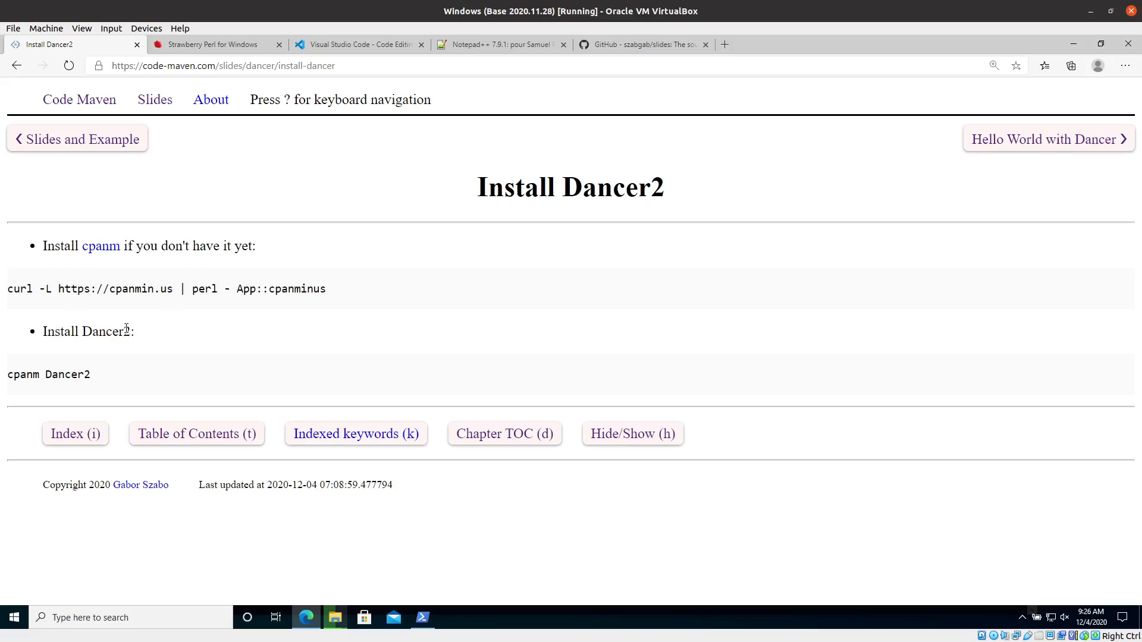
pyautogui.moveTo(63, 308)
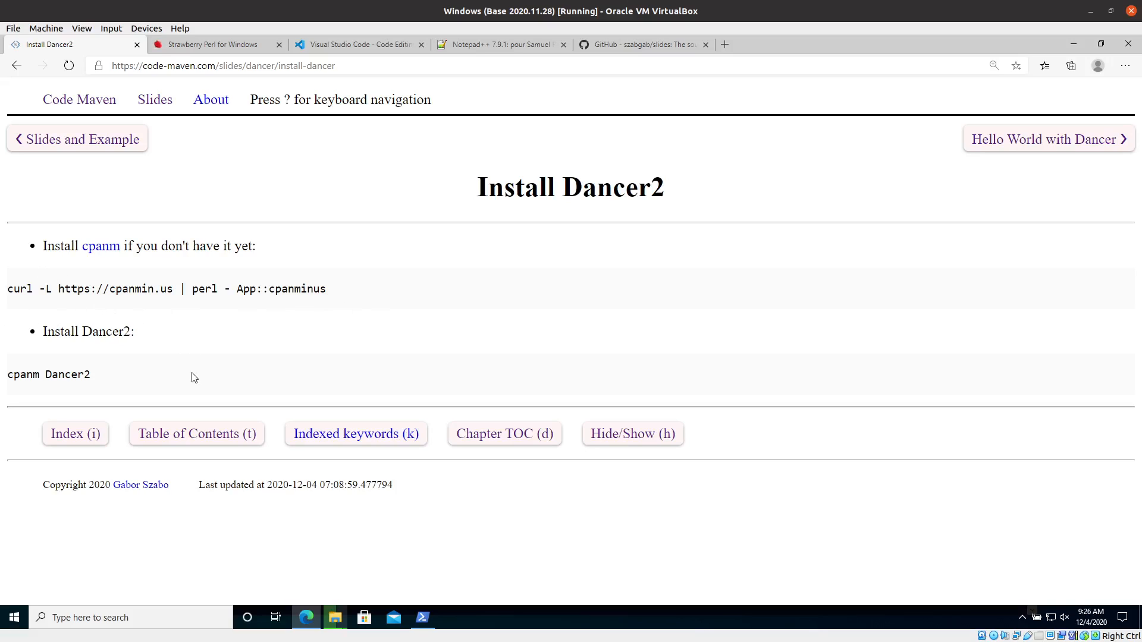
pyautogui.moveTo(25, 388)
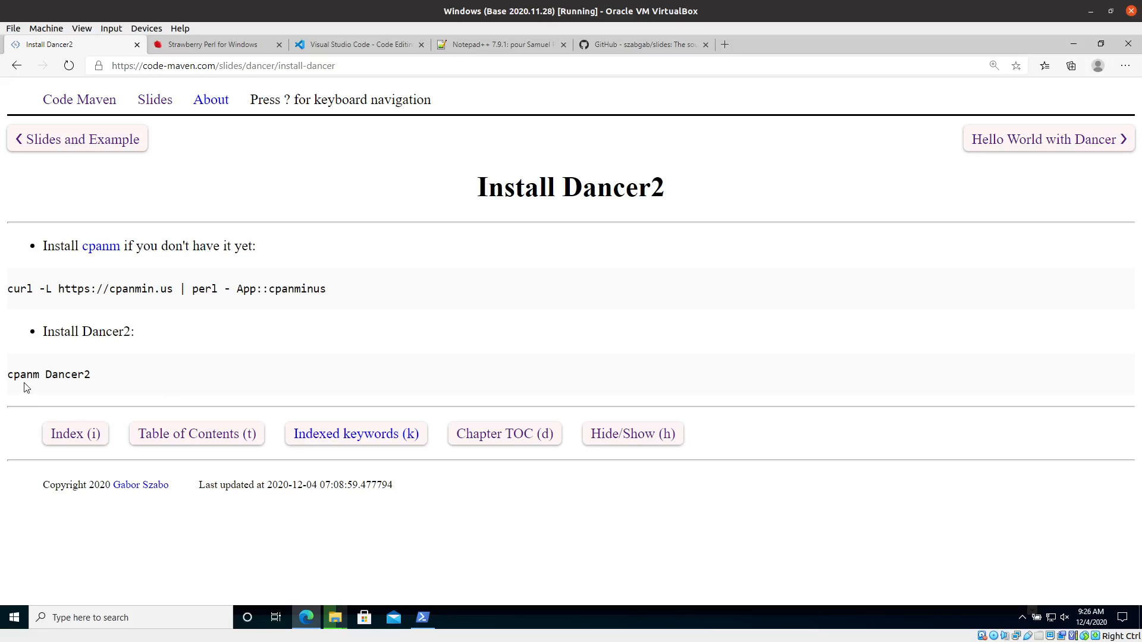
pyautogui.moveTo(105, 396)
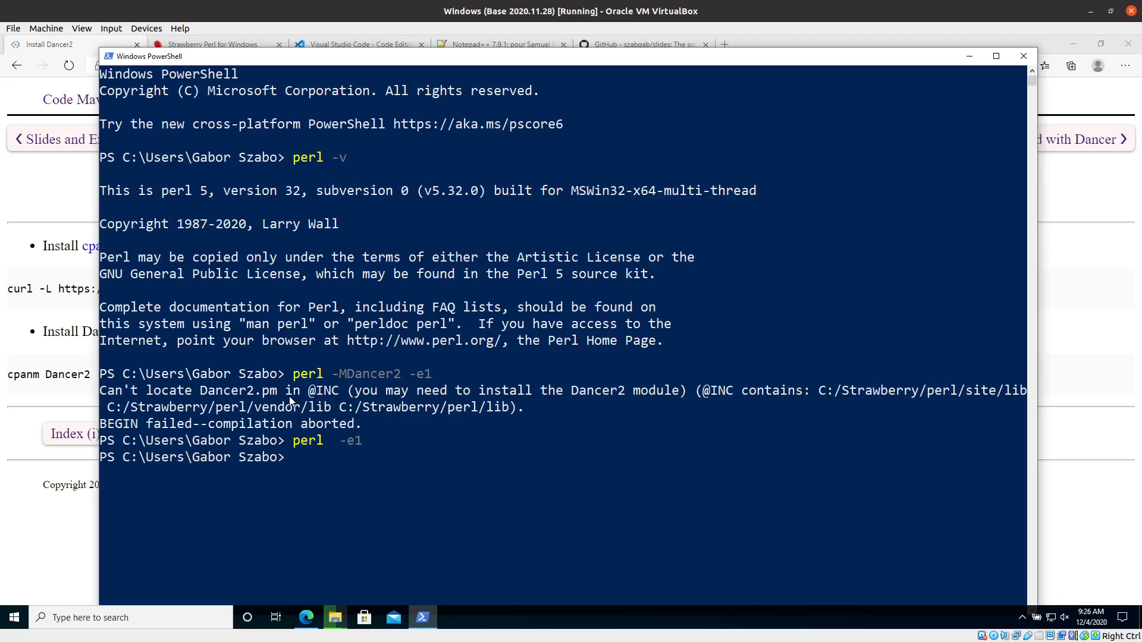
# Run cpanm Dancer2 and watch it fetch and build dependencies
pyautogui.write('cpanm')
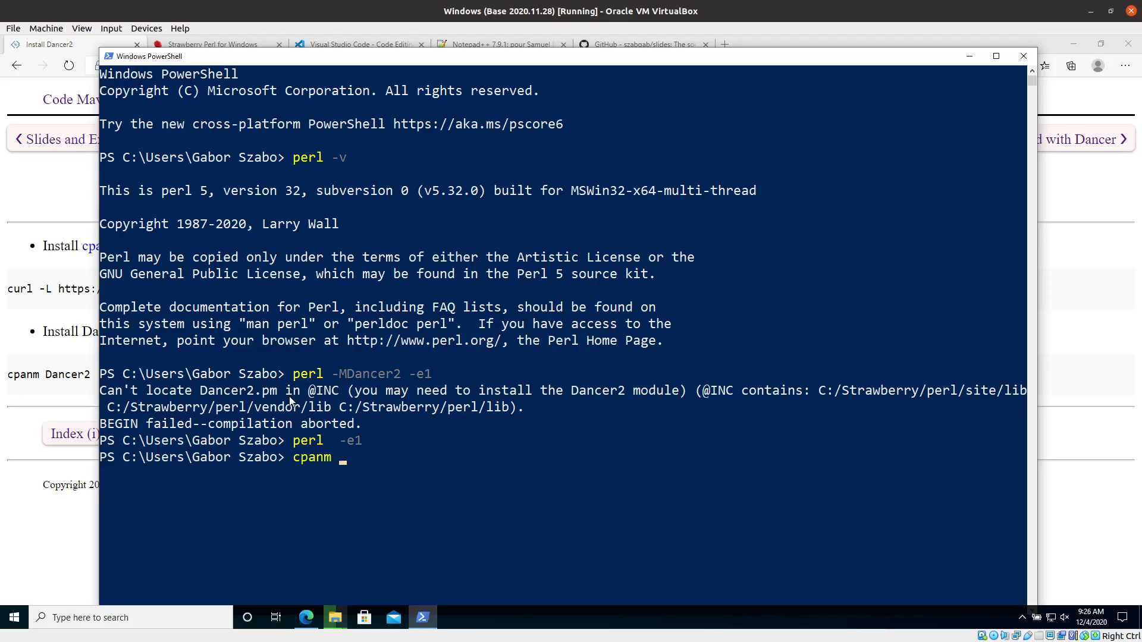
pyautogui.write('Dancer')
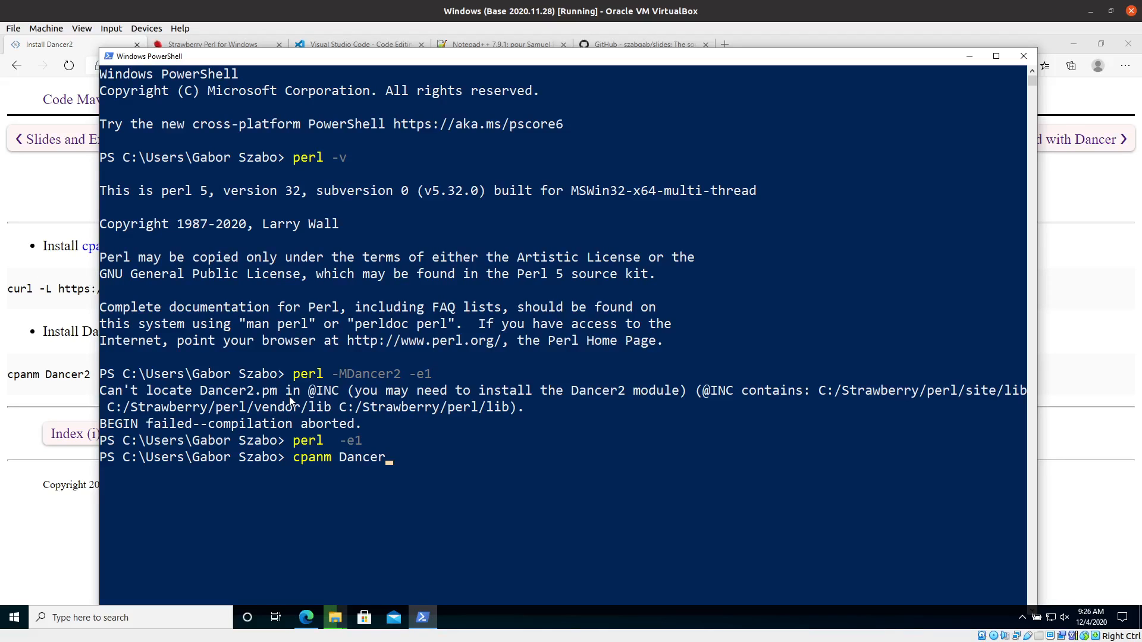
pyautogui.write('2')
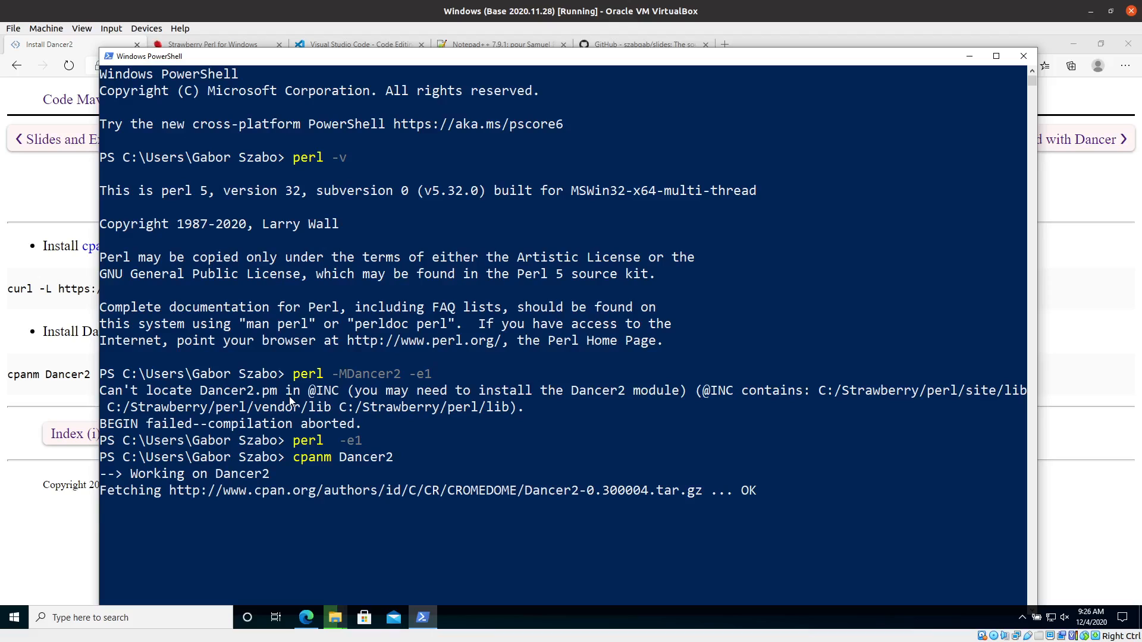
pyautogui.press('alt+tab')
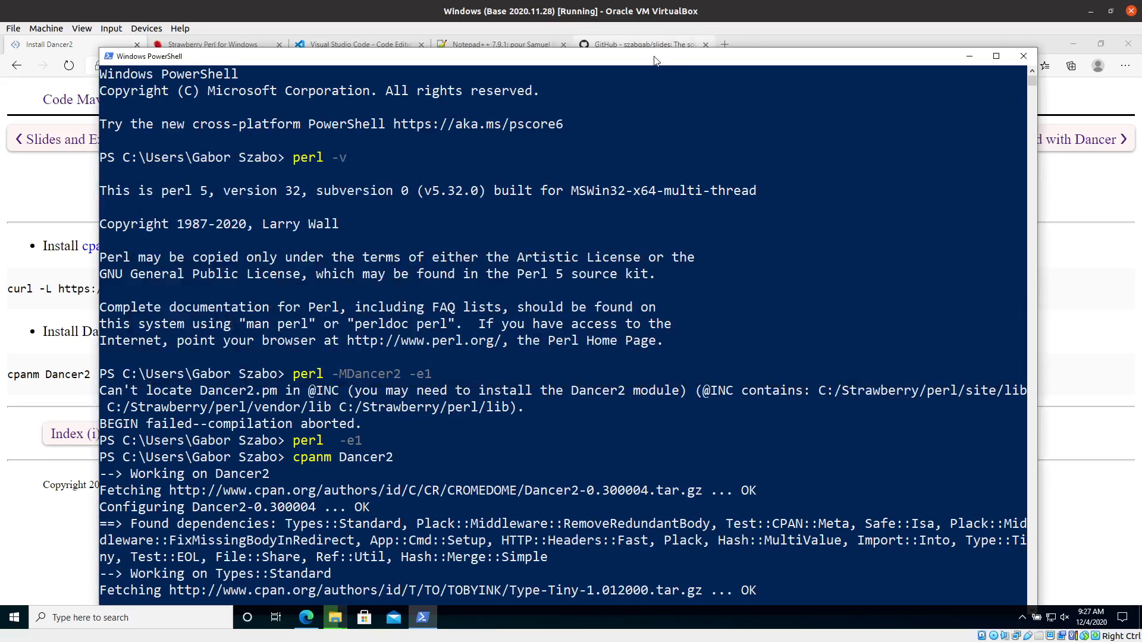
pyautogui.click(997, 56)
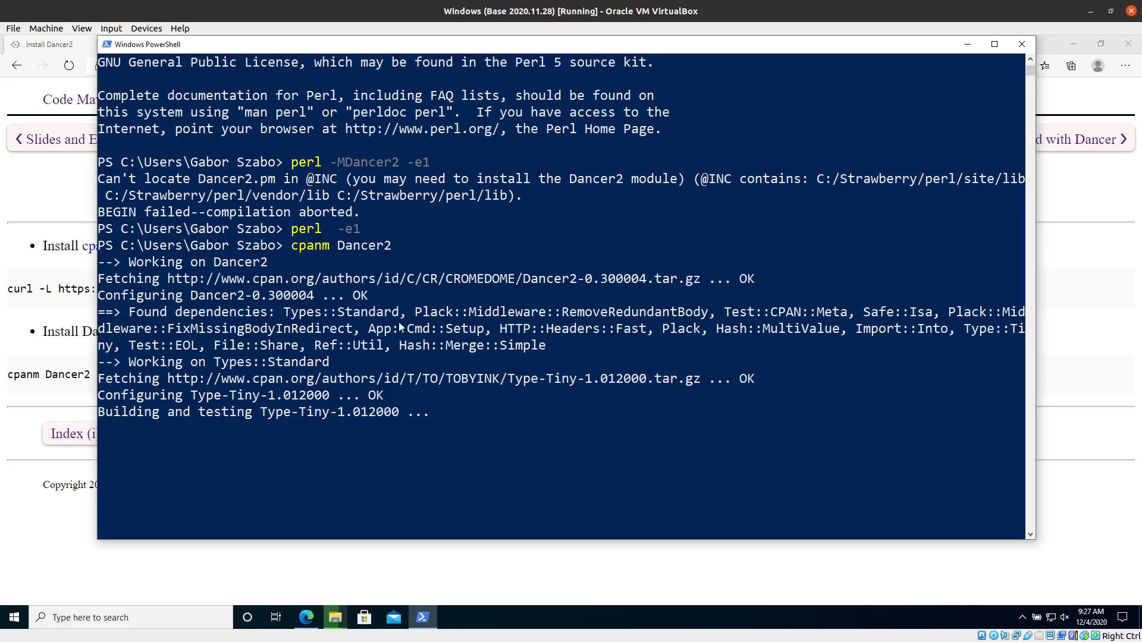
pyautogui.moveTo(764, 347)
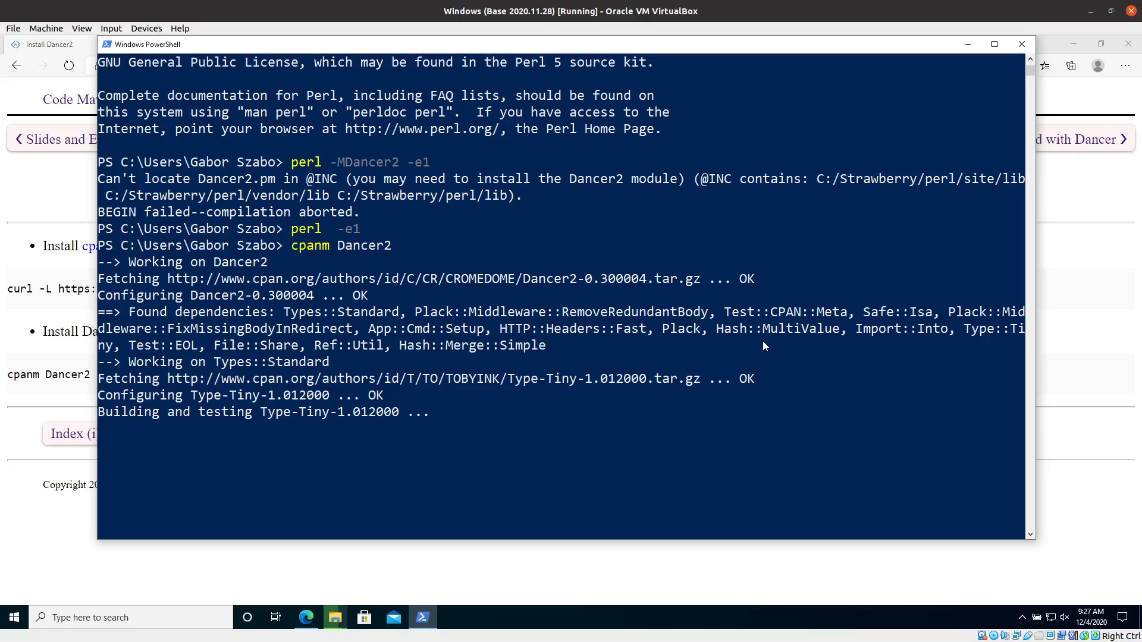